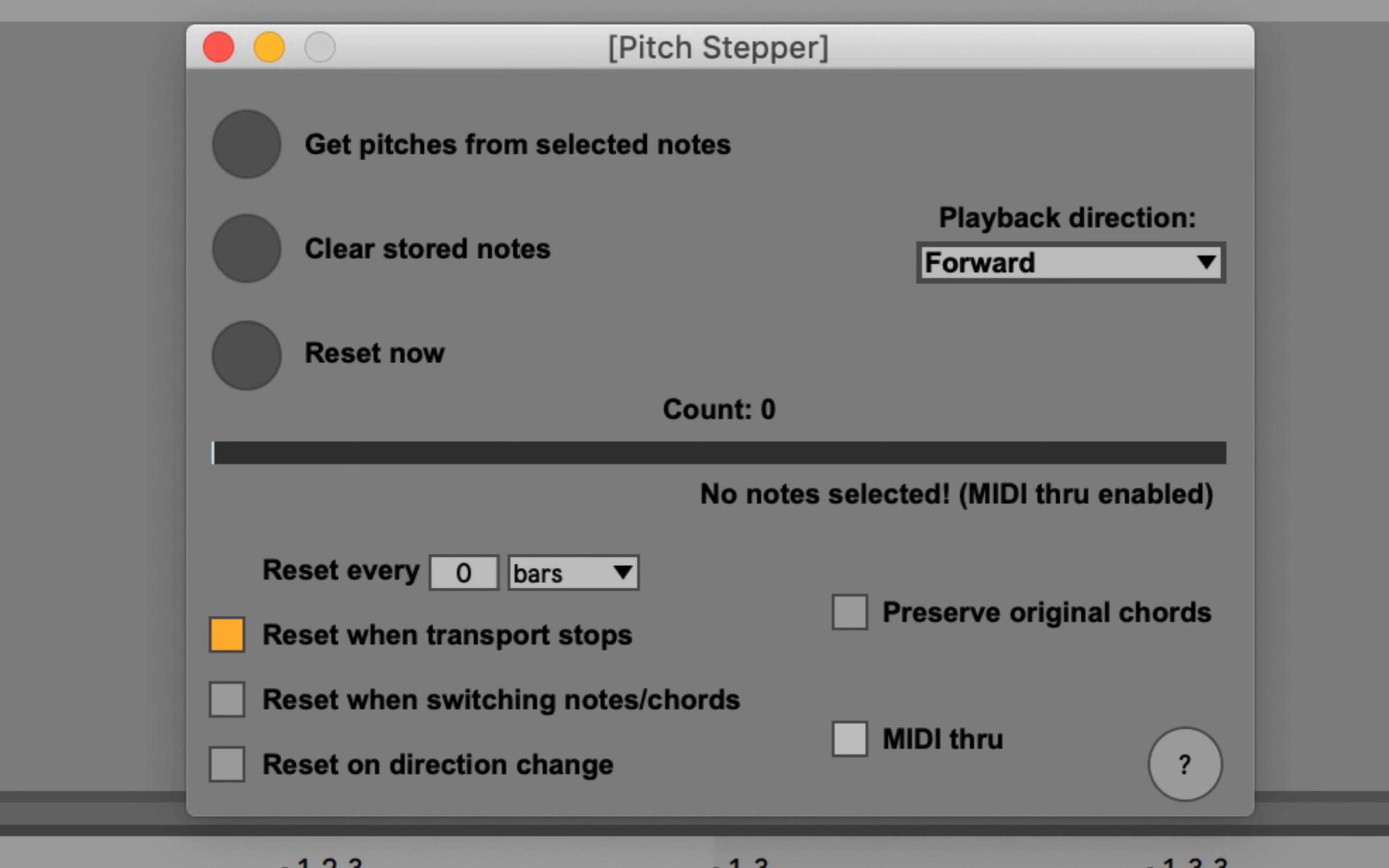
{"action": "mouse_move", "coordinate": [435, 66]}
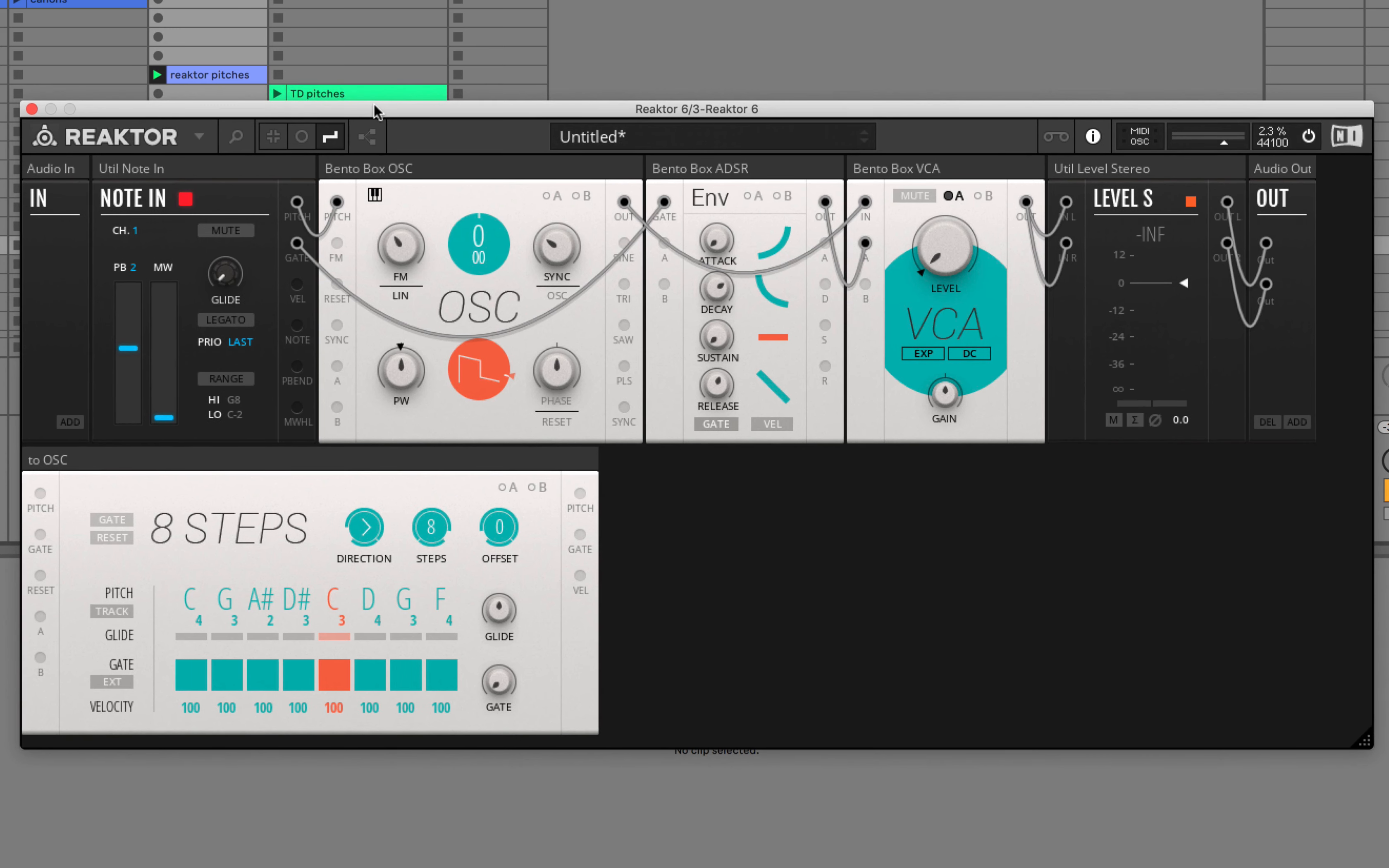
{"action": "mouse_move", "coordinate": [384, 39]}
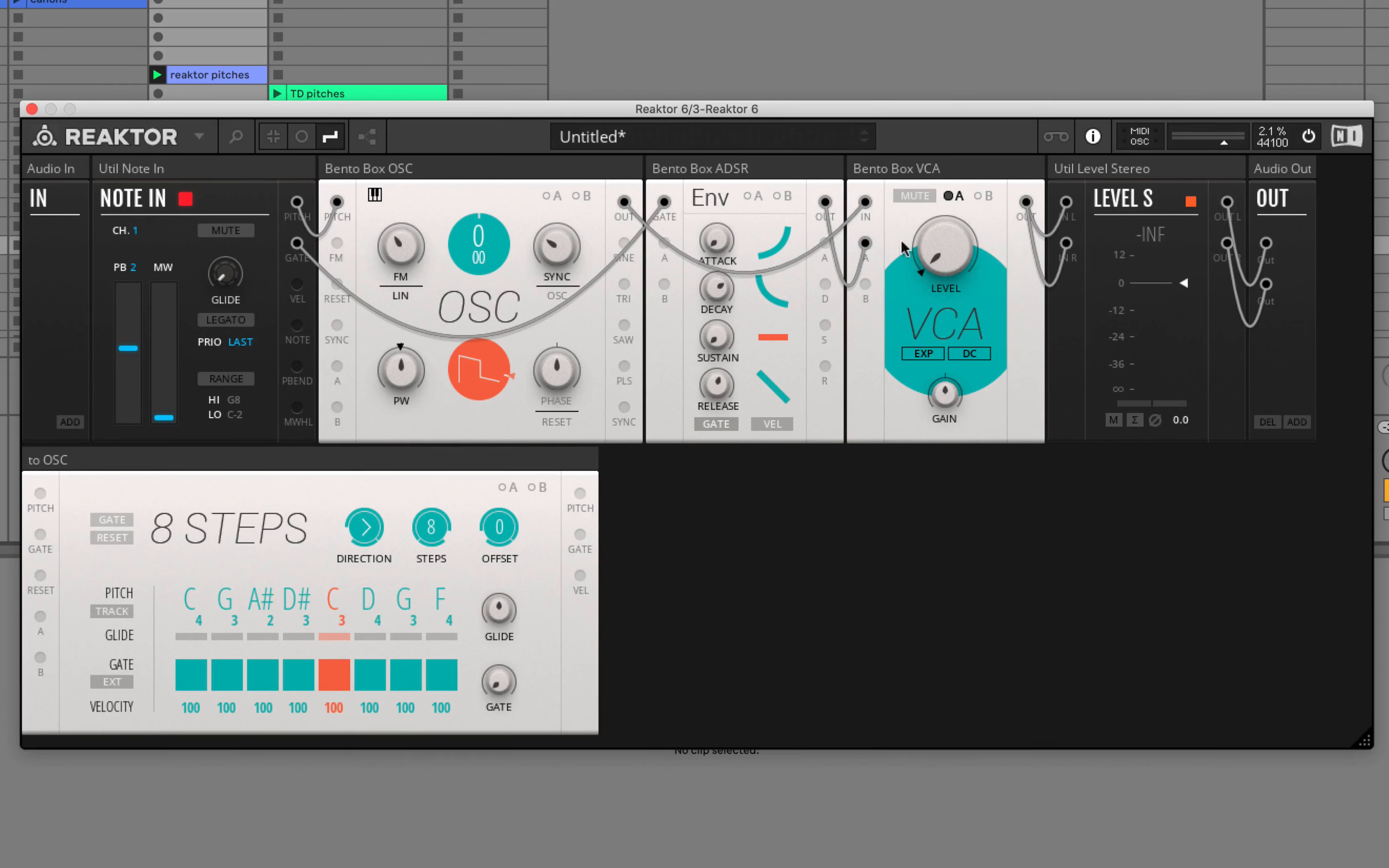
{"action": "mouse_move", "coordinate": [940, 258]}
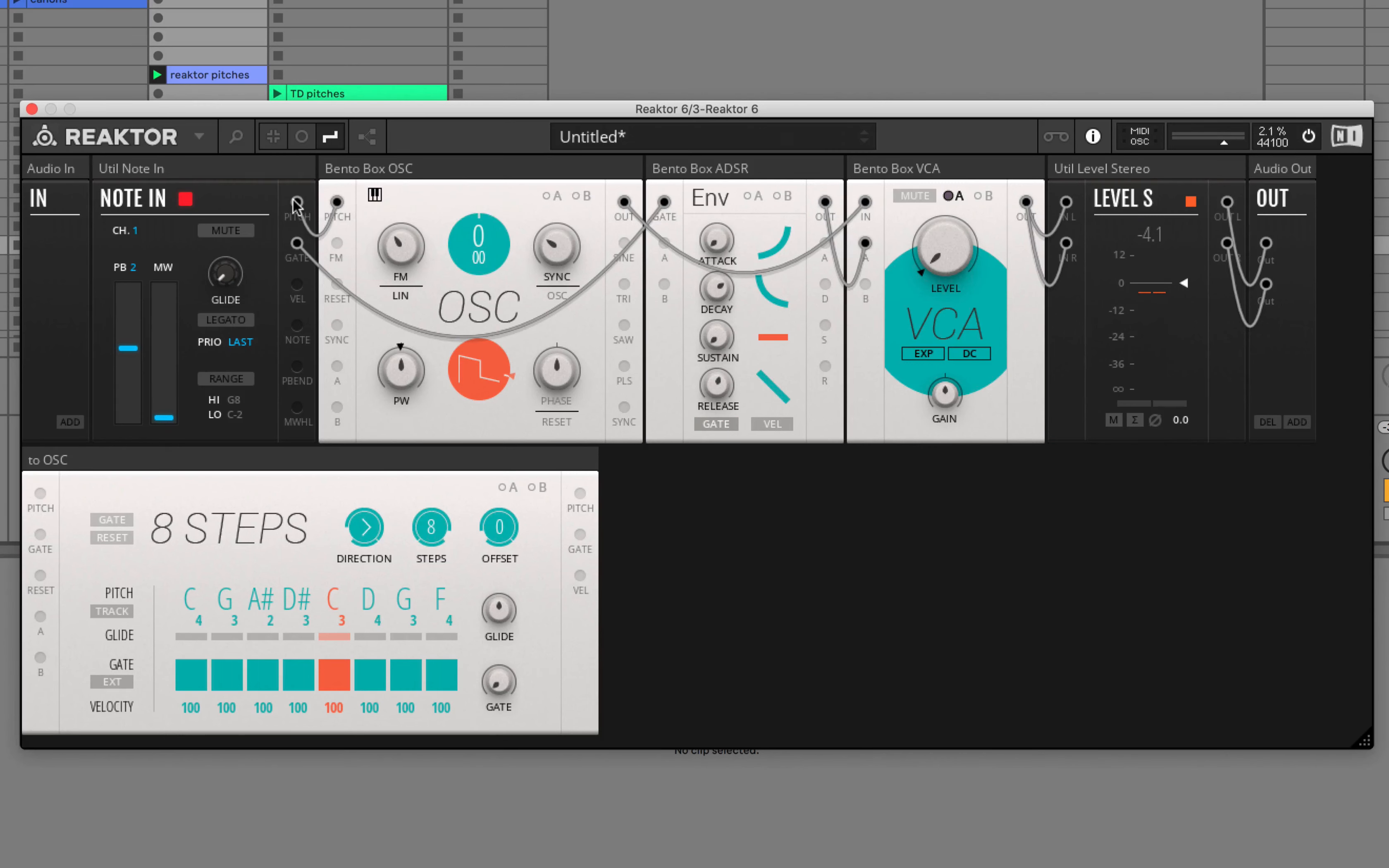
{"action": "mouse_move", "coordinate": [433, 348]}
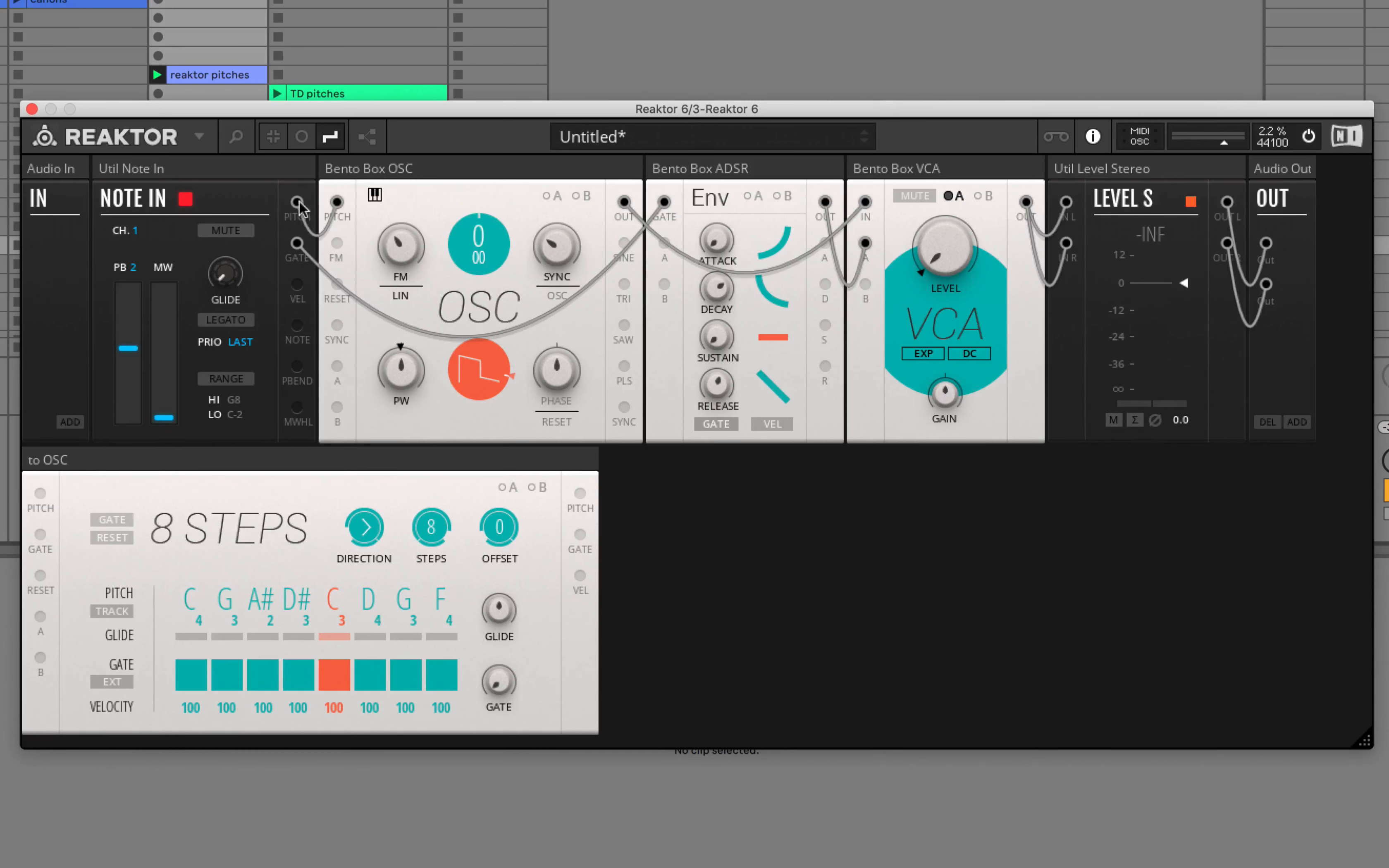
{"action": "mouse_move", "coordinate": [229, 231]}
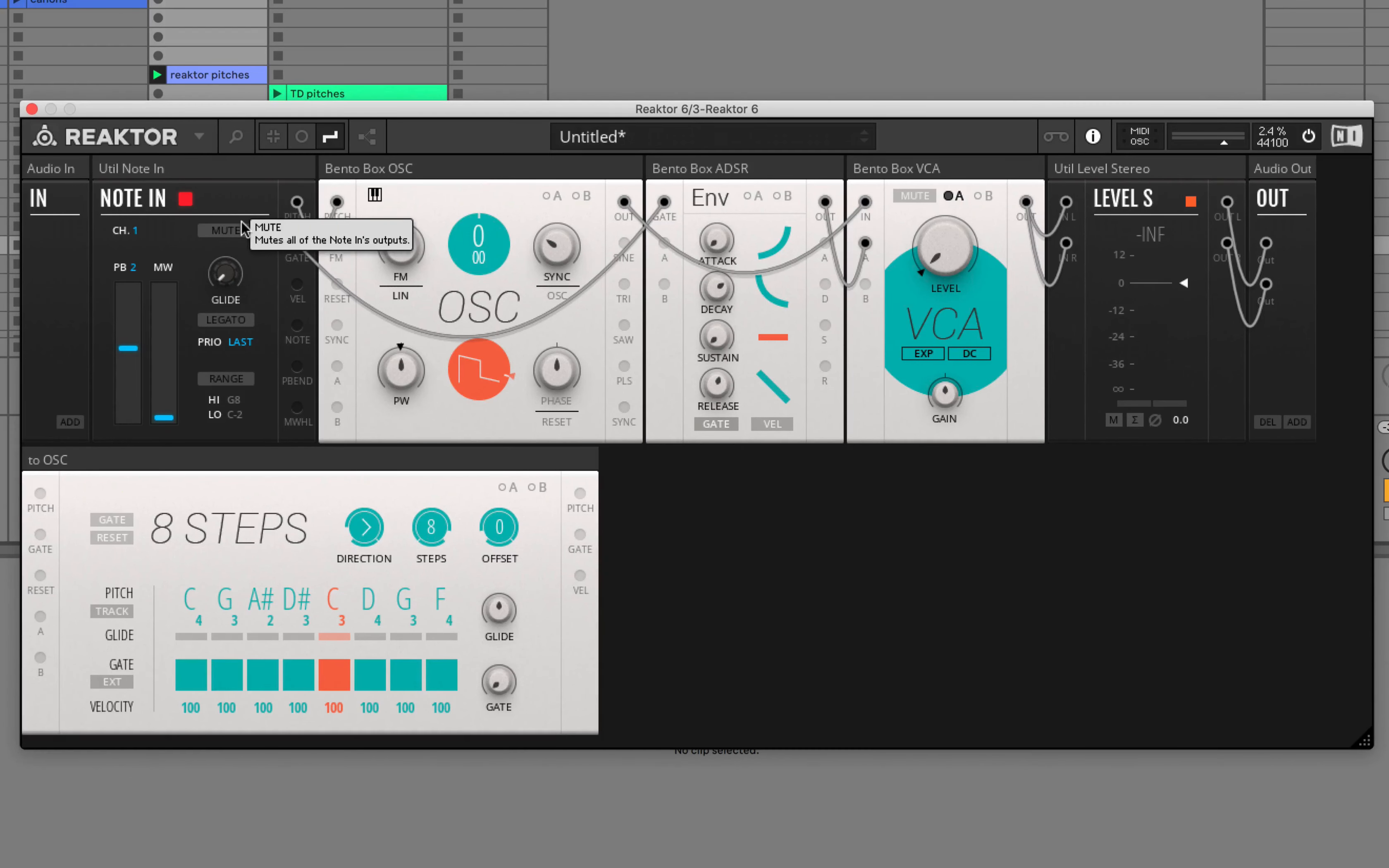
{"action": "mouse_move", "coordinate": [339, 206]}
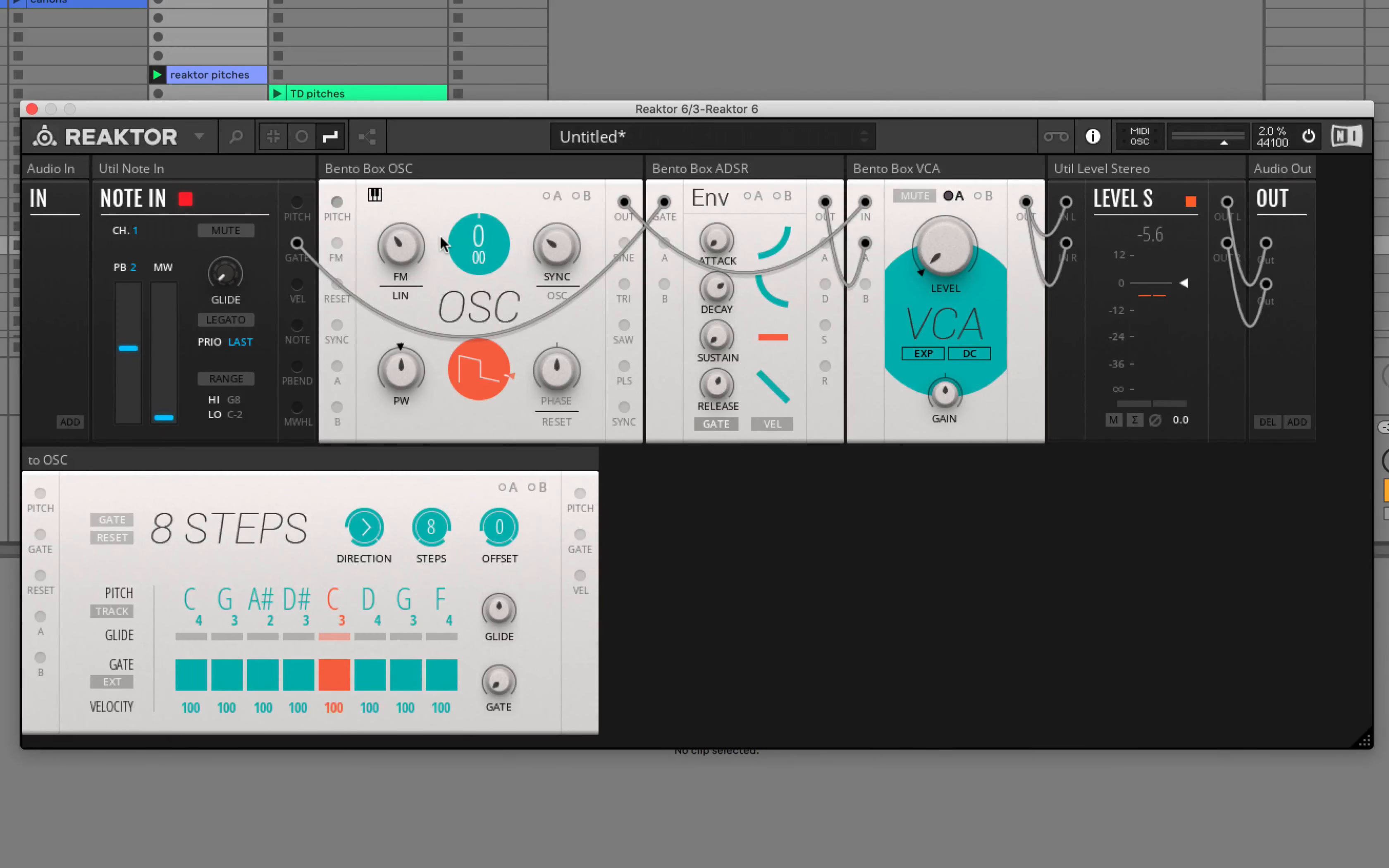
{"action": "mouse_move", "coordinate": [309, 219]}
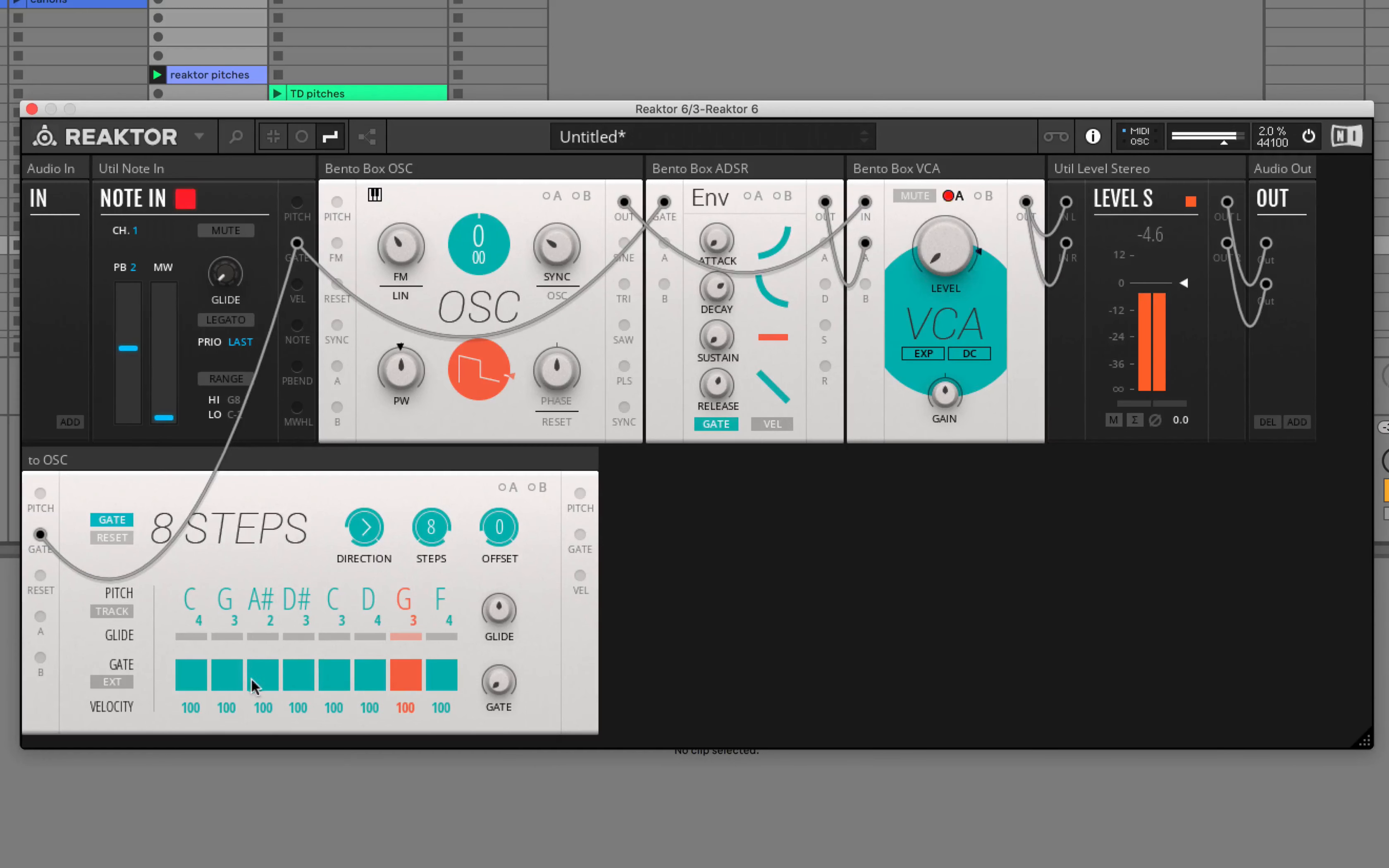
- Patch the 8 Steps PITCH output into the Bento Box OSC PITCH input
{"action": "left_click", "coordinate": [262, 676]}
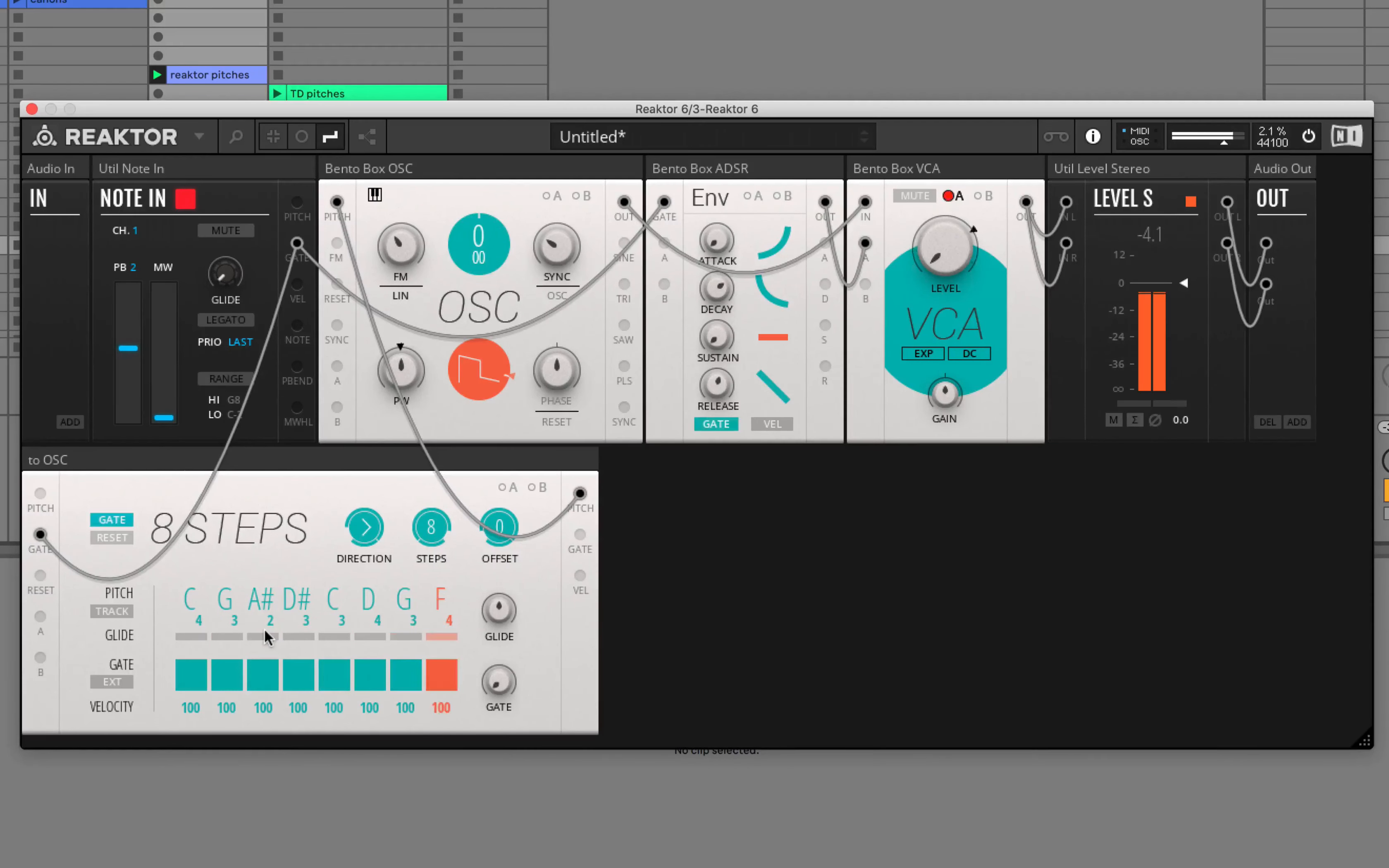
- Reduce the 8 Steps sequence length from eight to five steps
{"action": "left_click", "coordinate": [430, 529]}
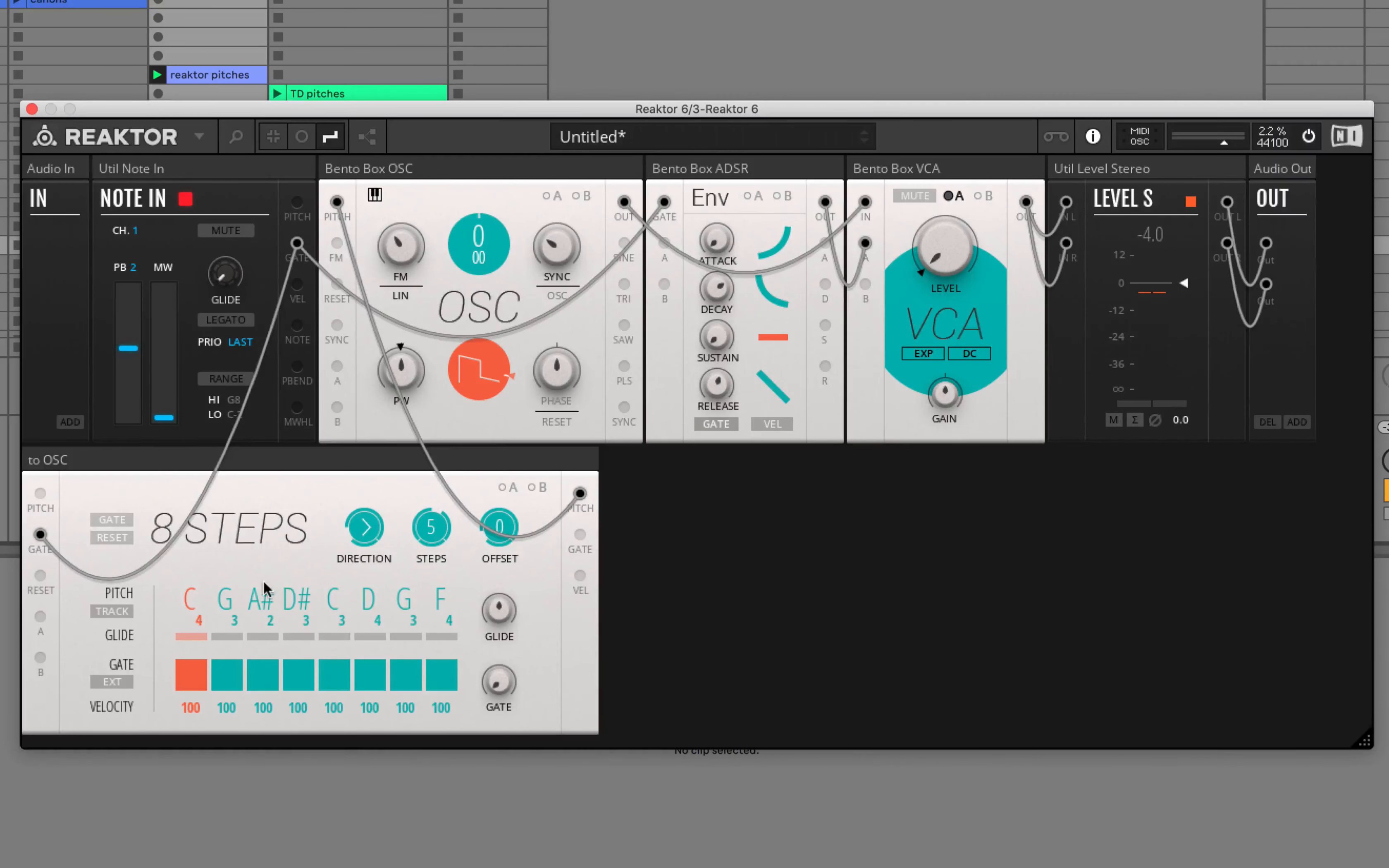
{"action": "mouse_move", "coordinate": [265, 588]}
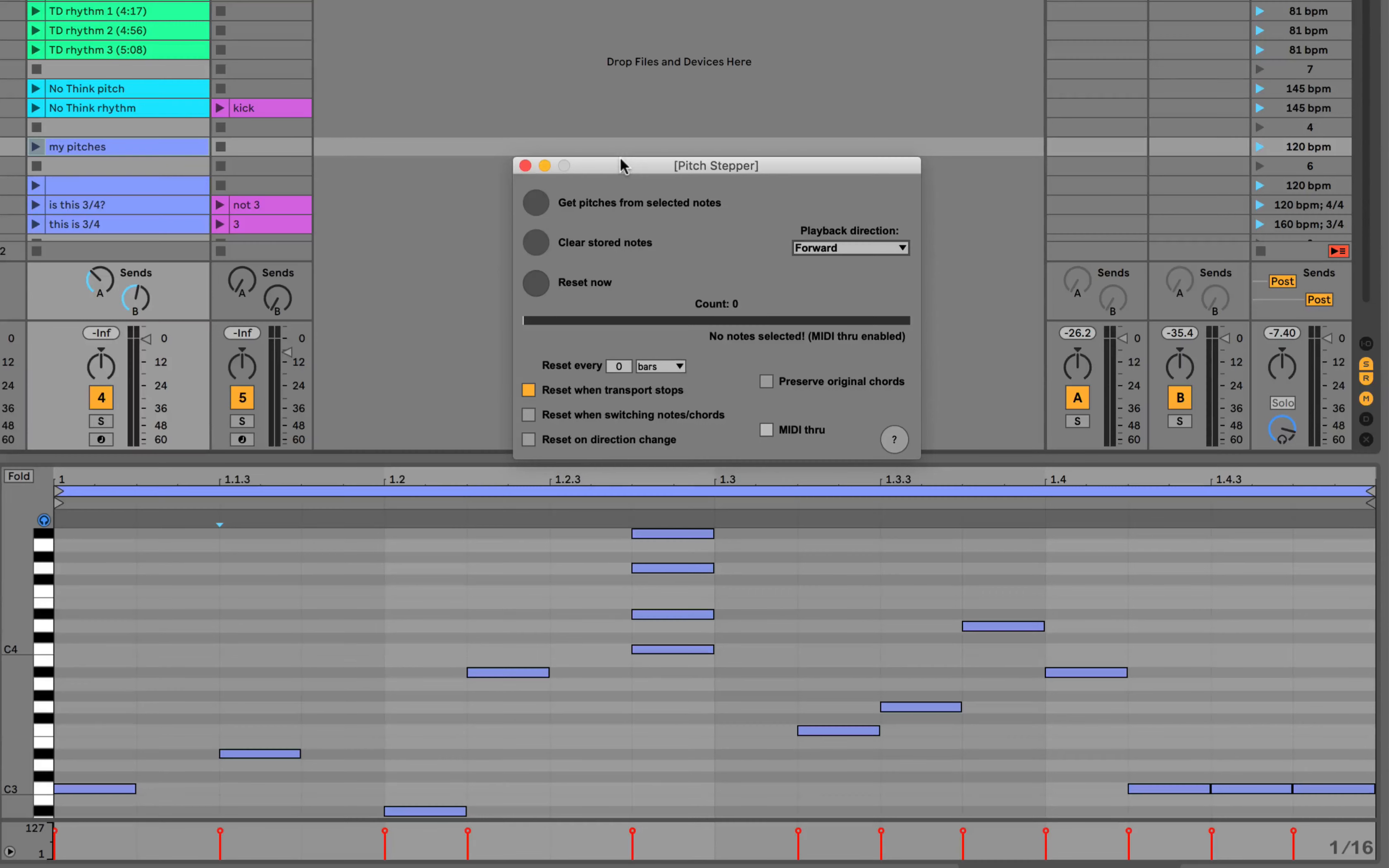
{"action": "mouse_move", "coordinate": [621, 164]}
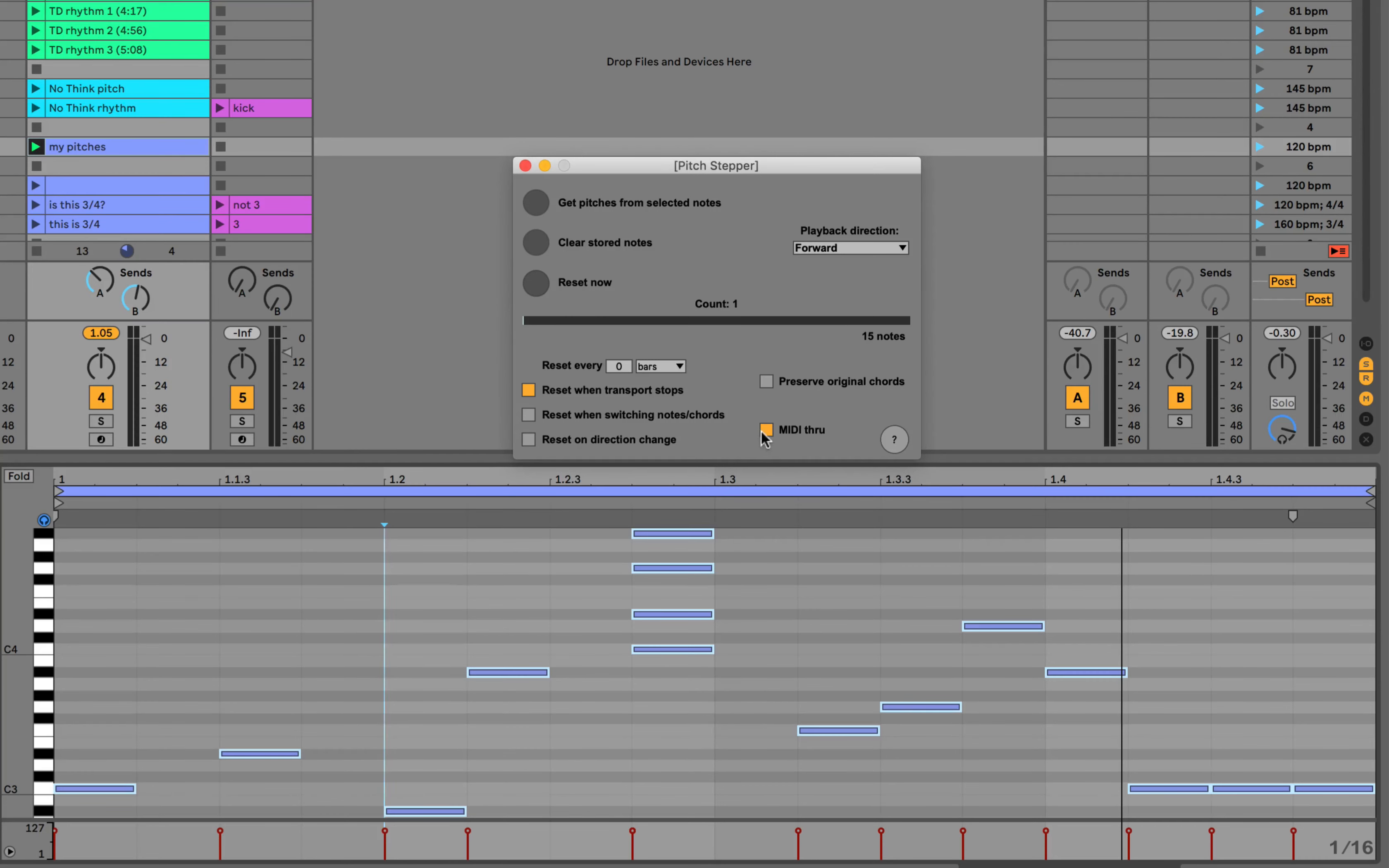
- Toggle Pitch Stepper's MIDI thru so the original MIDI stops passing through
{"action": "left_click", "coordinate": [767, 430]}
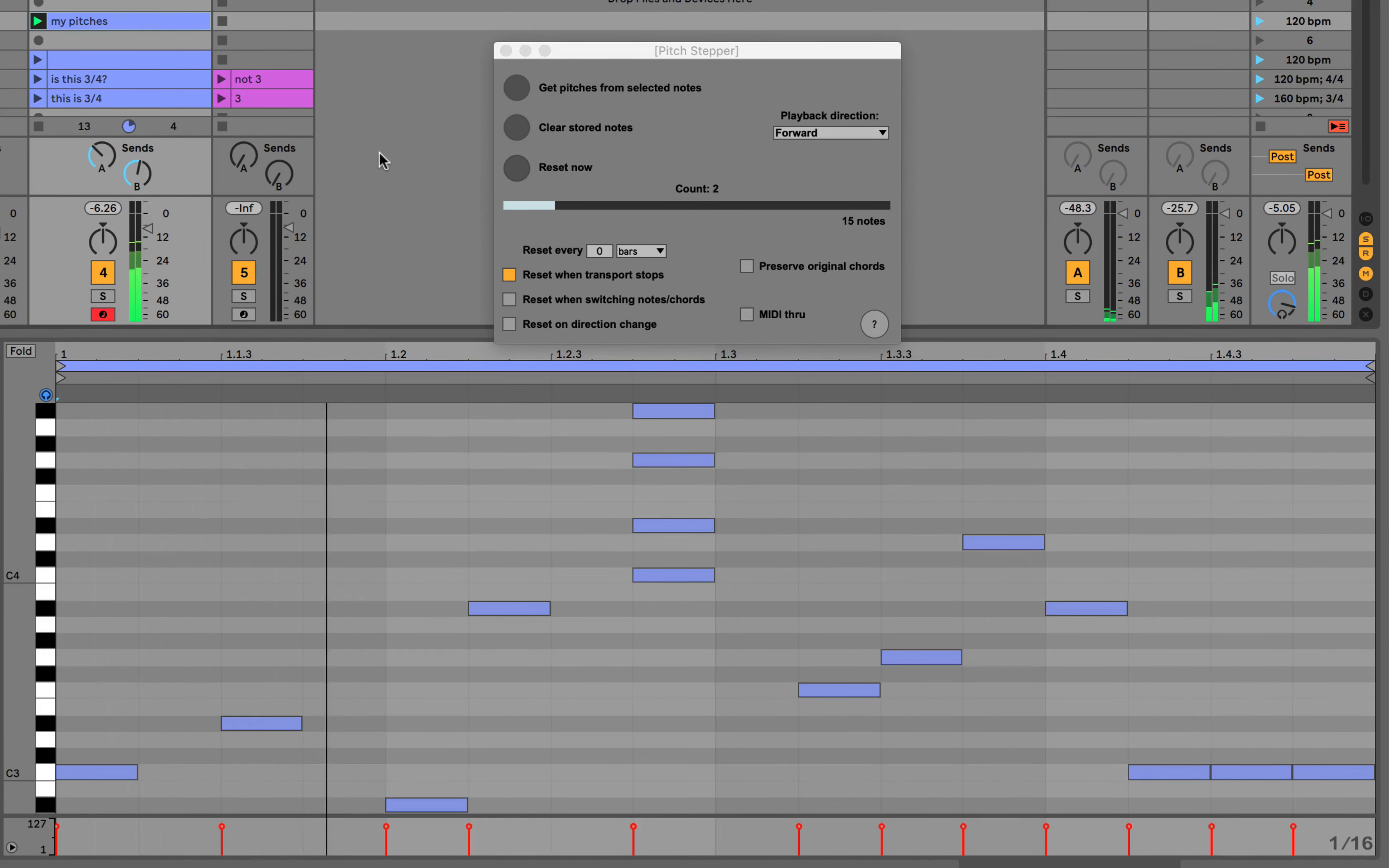
- Reset Pitch Stepper's note counter to the first of its 15 stored pitches while the clip plays
{"action": "left_click", "coordinate": [517, 128]}
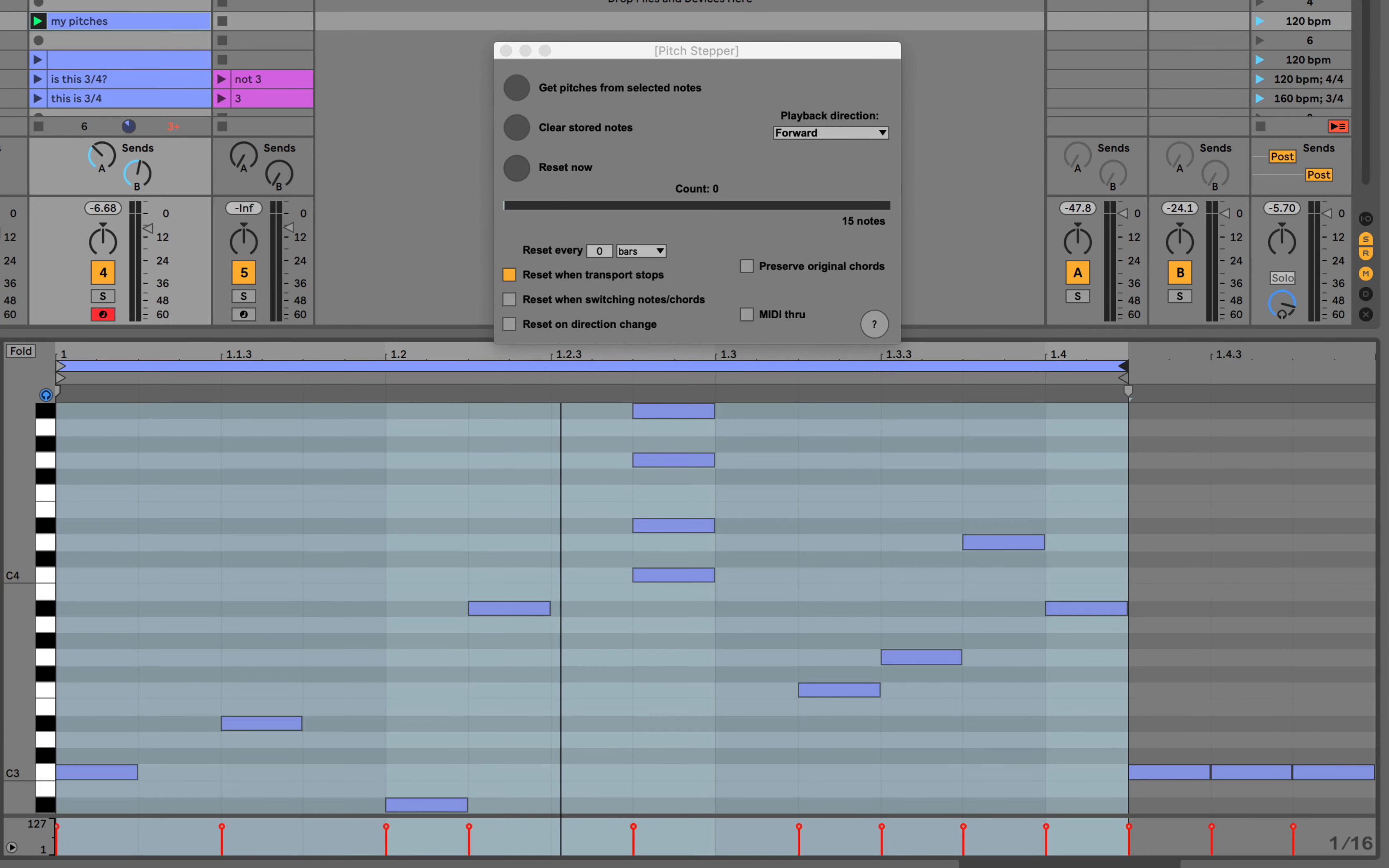
{"action": "mouse_move", "coordinate": [528, 124]}
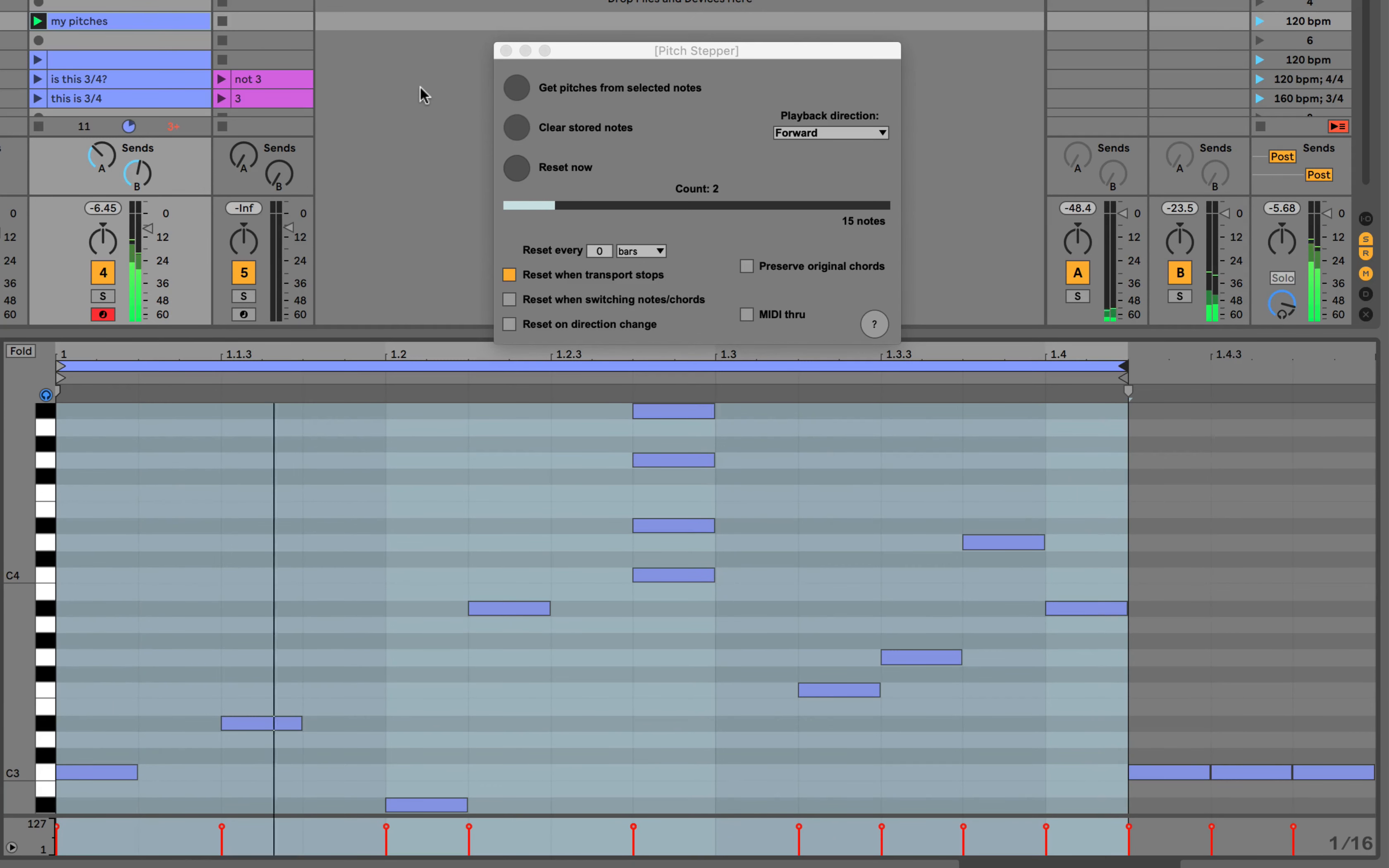
{"action": "left_click", "coordinate": [517, 167]}
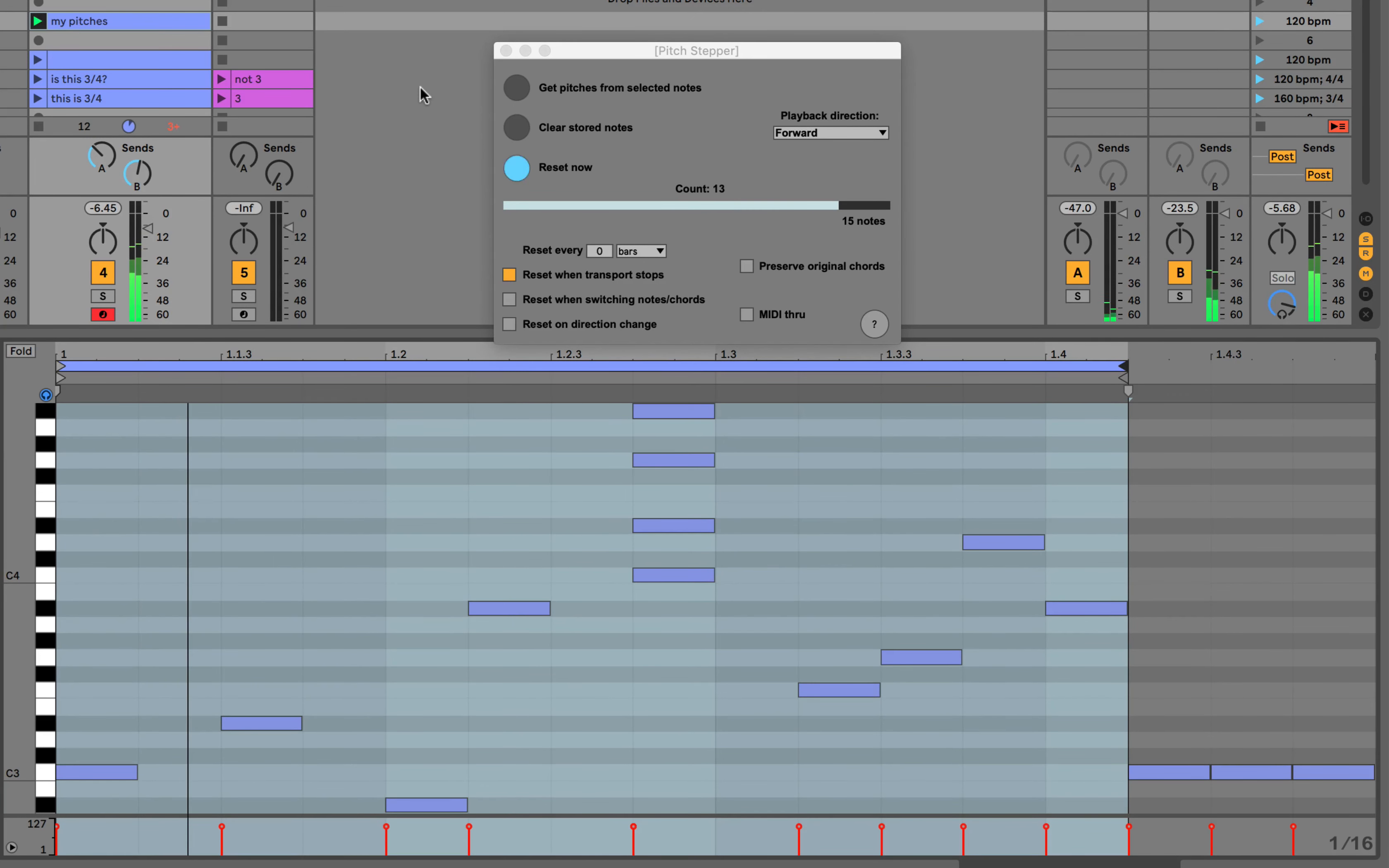
{"action": "left_click", "coordinate": [516, 167]}
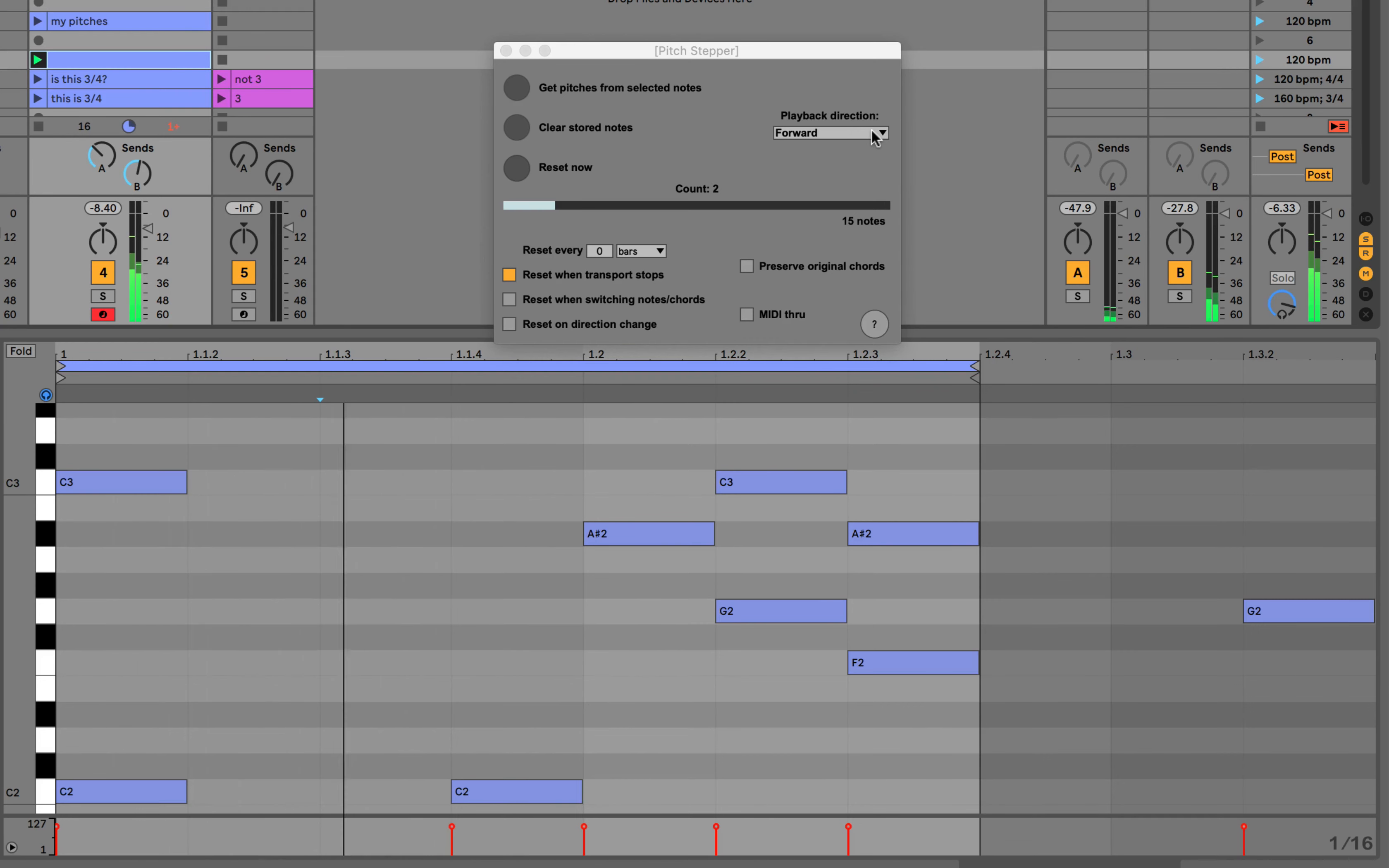
- Try Backward, Random Once and Random Each Time playback directions, then return to Forward
{"action": "left_click", "coordinate": [826, 133]}
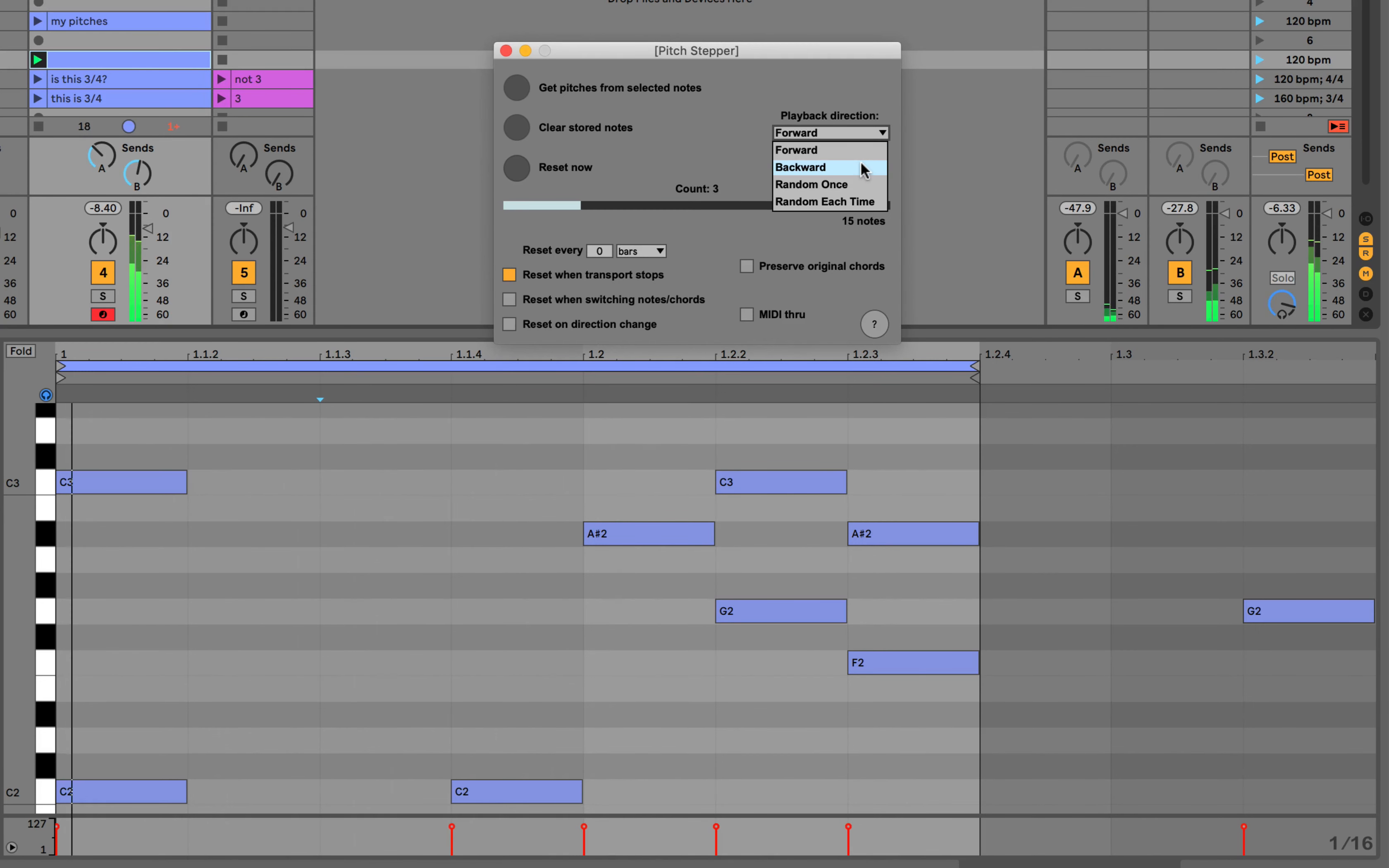
{"action": "left_click", "coordinate": [798, 167]}
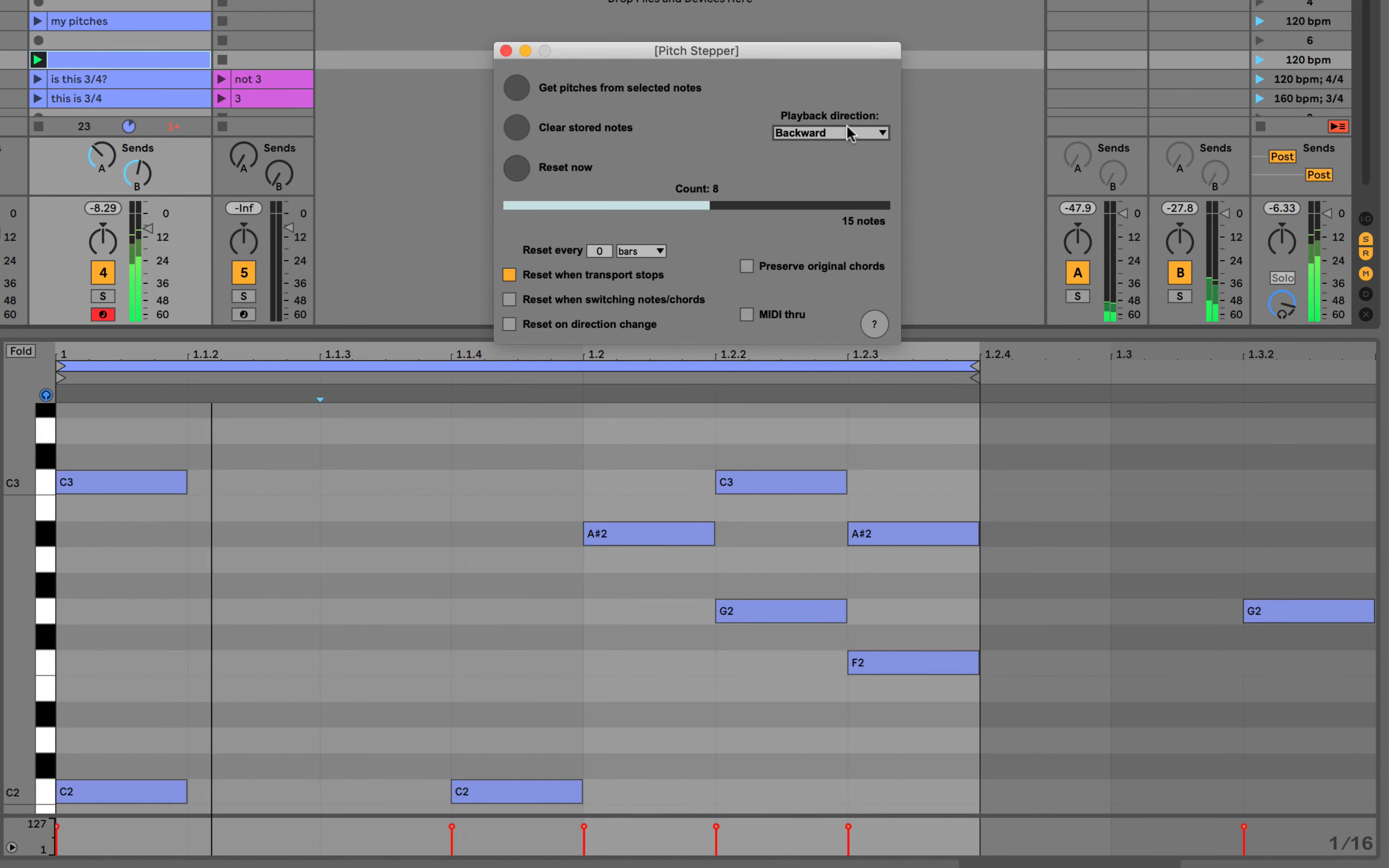
{"action": "left_click", "coordinate": [829, 133]}
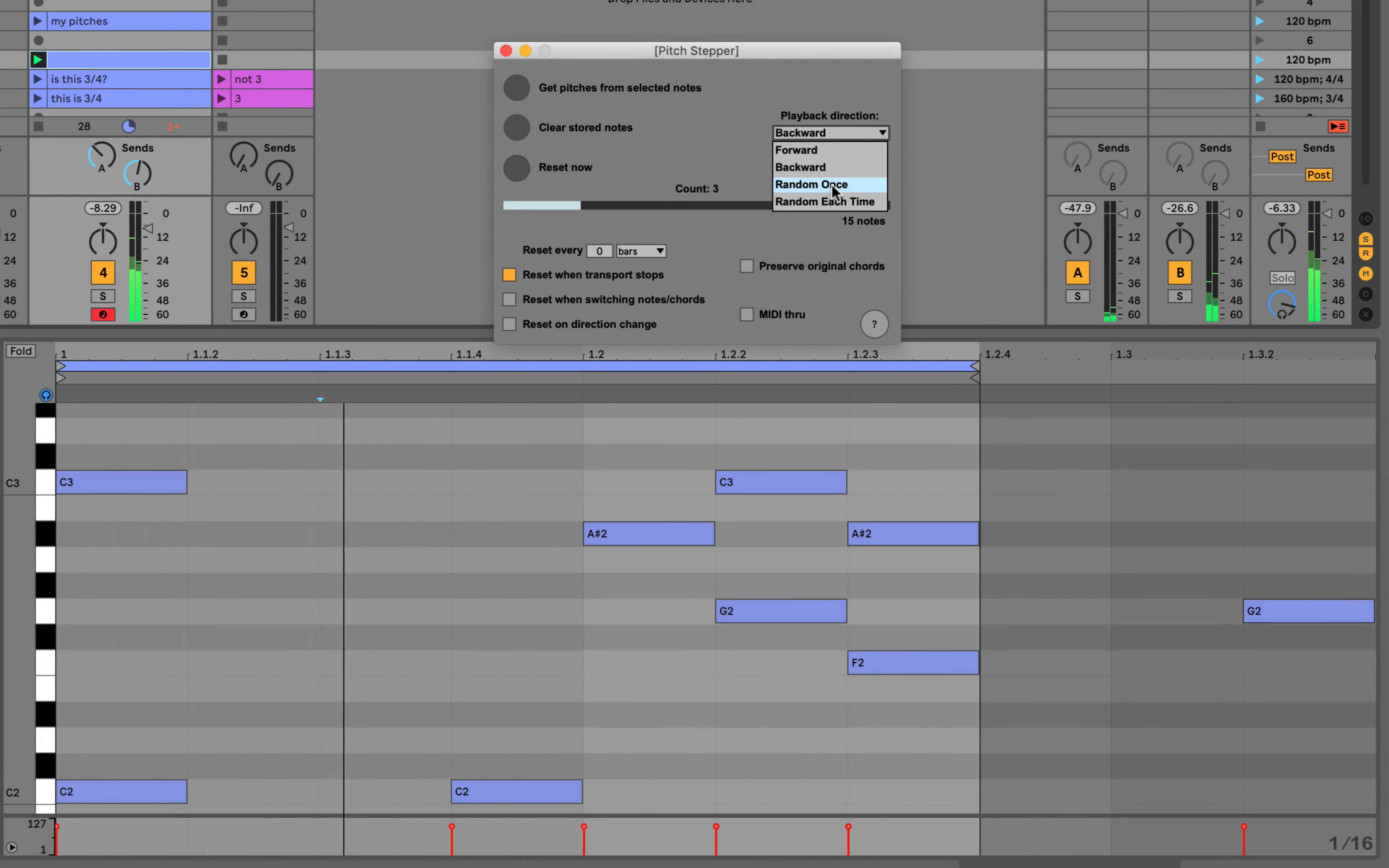
{"action": "left_click", "coordinate": [808, 185]}
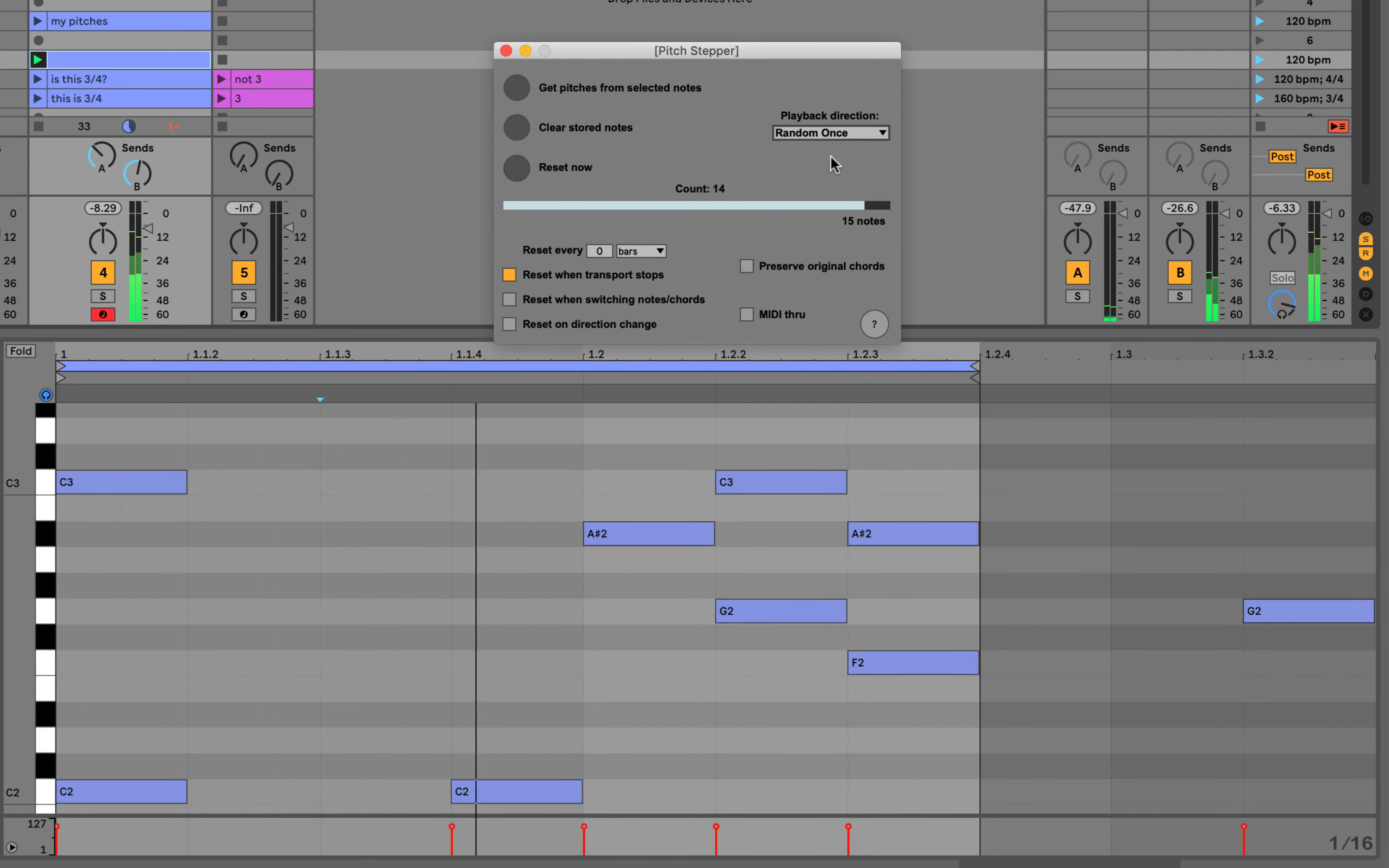
{"action": "left_click", "coordinate": [828, 133]}
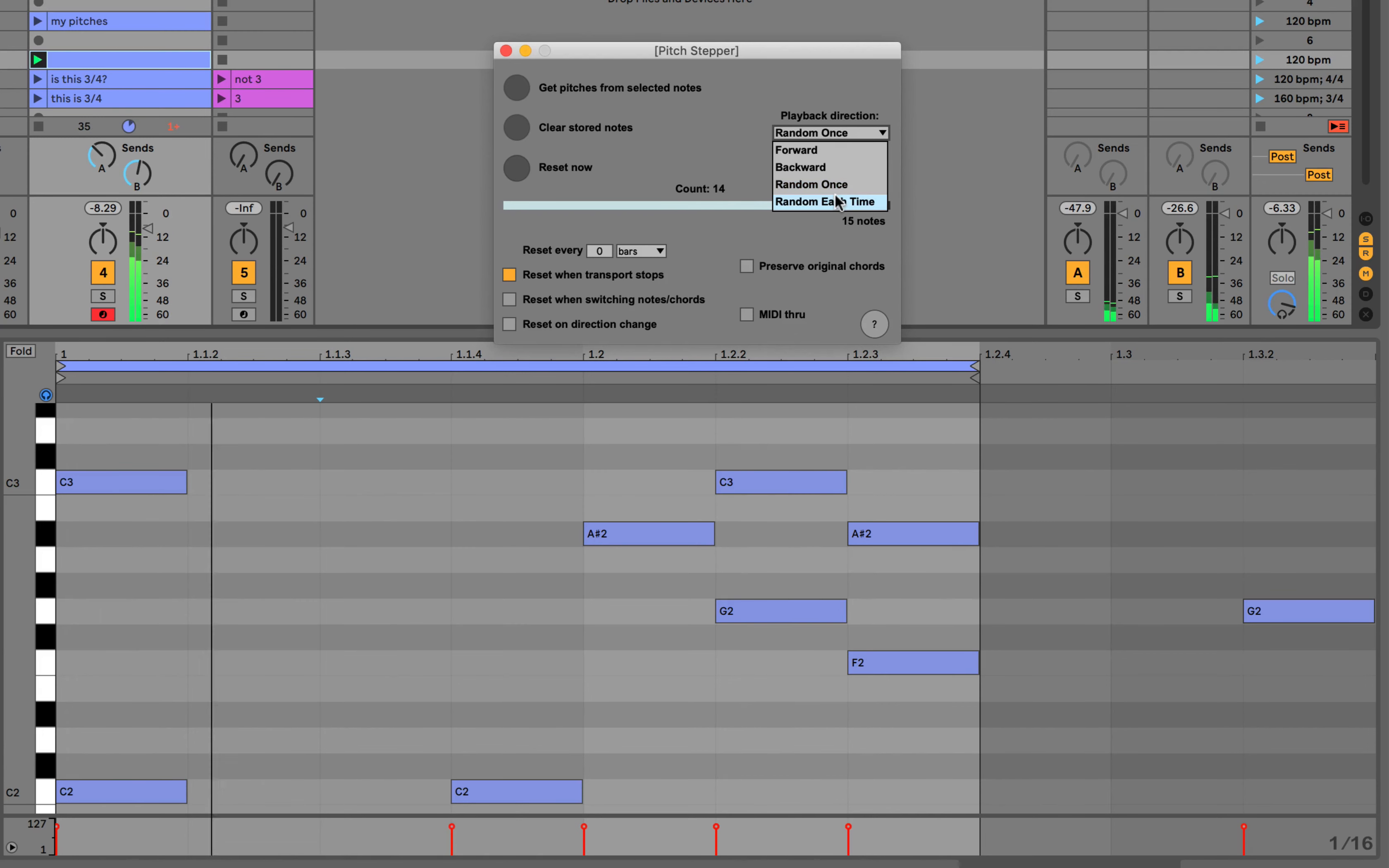
{"action": "left_click", "coordinate": [828, 201]}
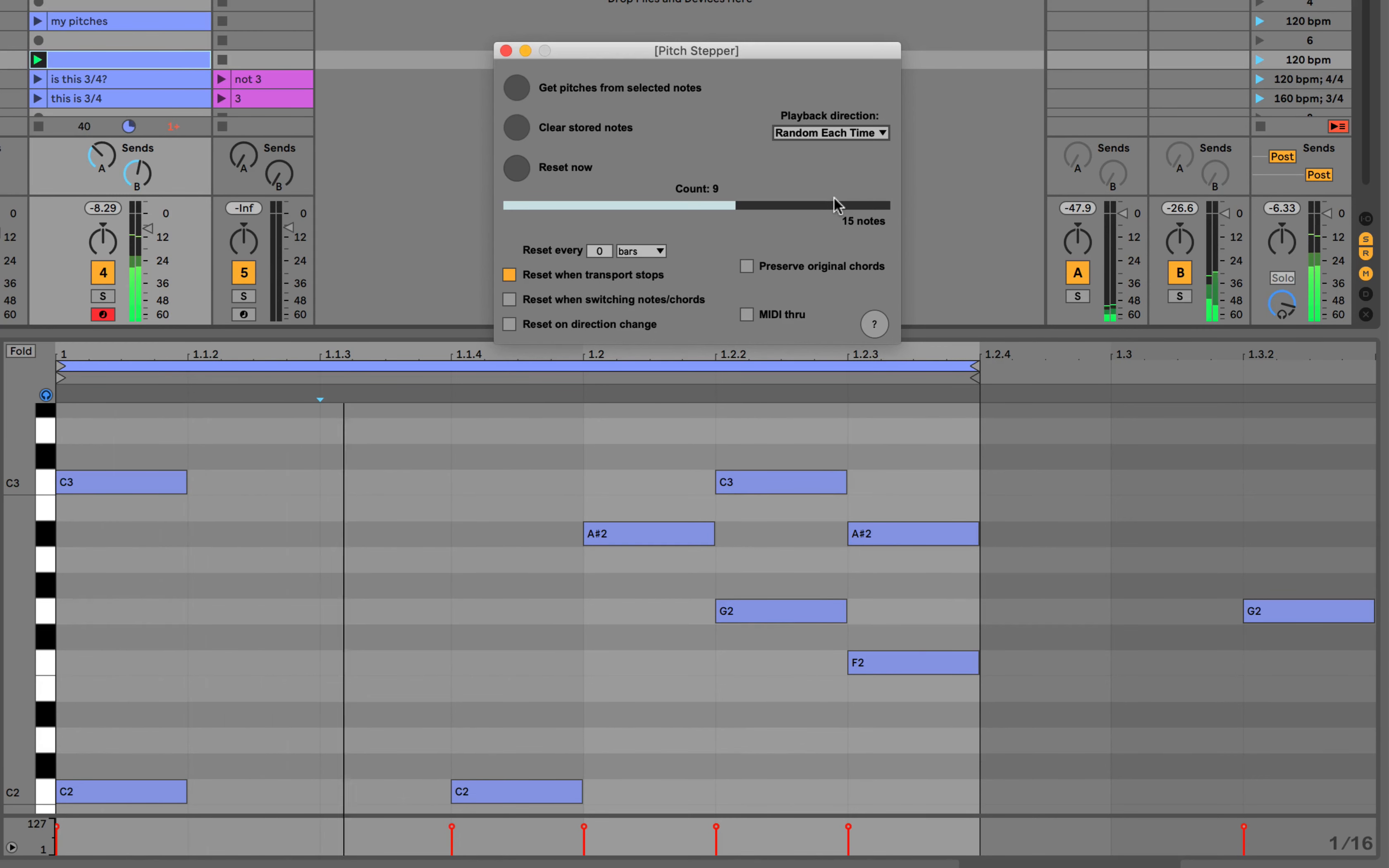
{"action": "left_click", "coordinate": [828, 133]}
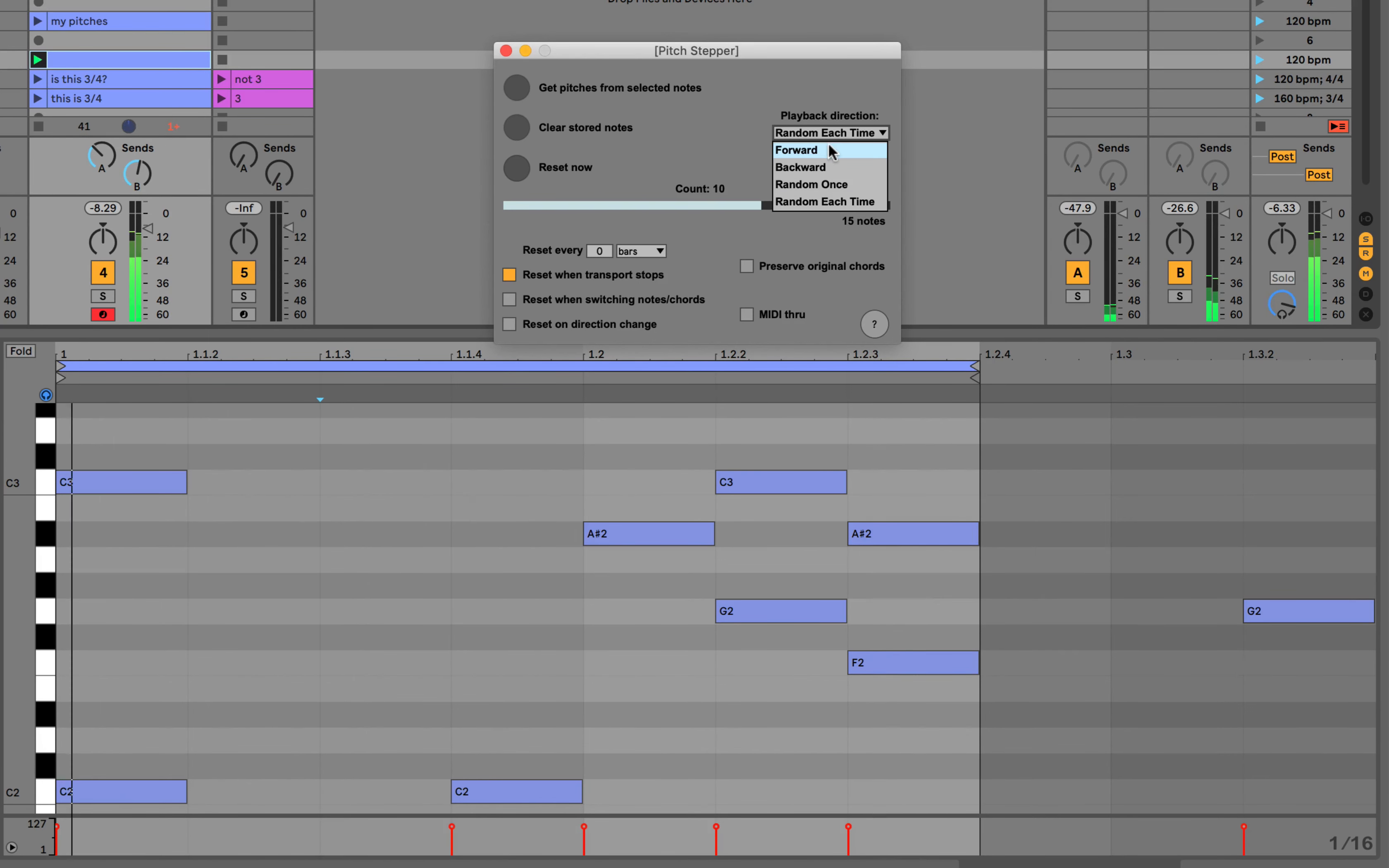
{"action": "left_click", "coordinate": [795, 149]}
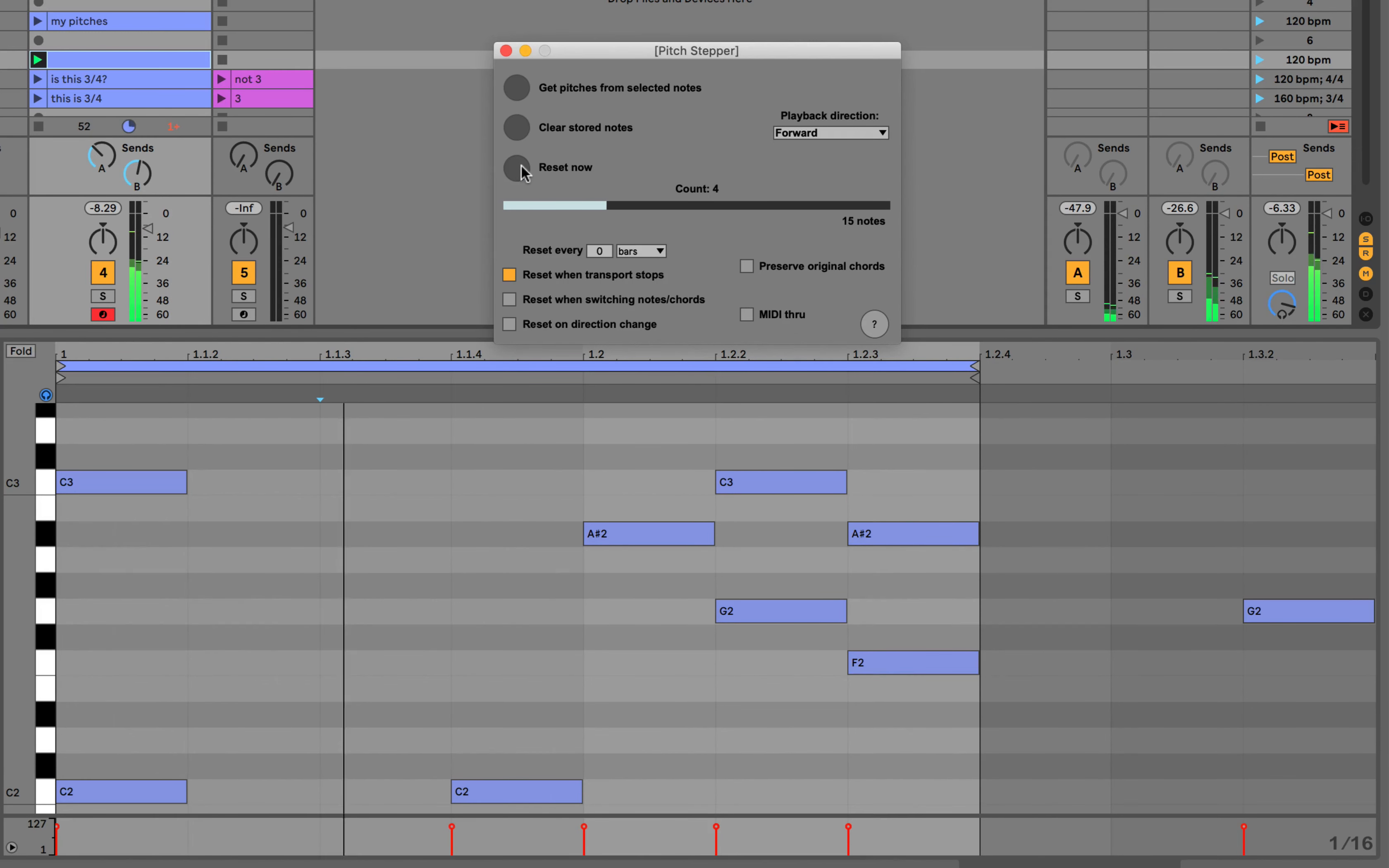
- Reset Pitch Stepper's count twice so it climbs forward from the first stored pitch
{"action": "left_click", "coordinate": [517, 167]}
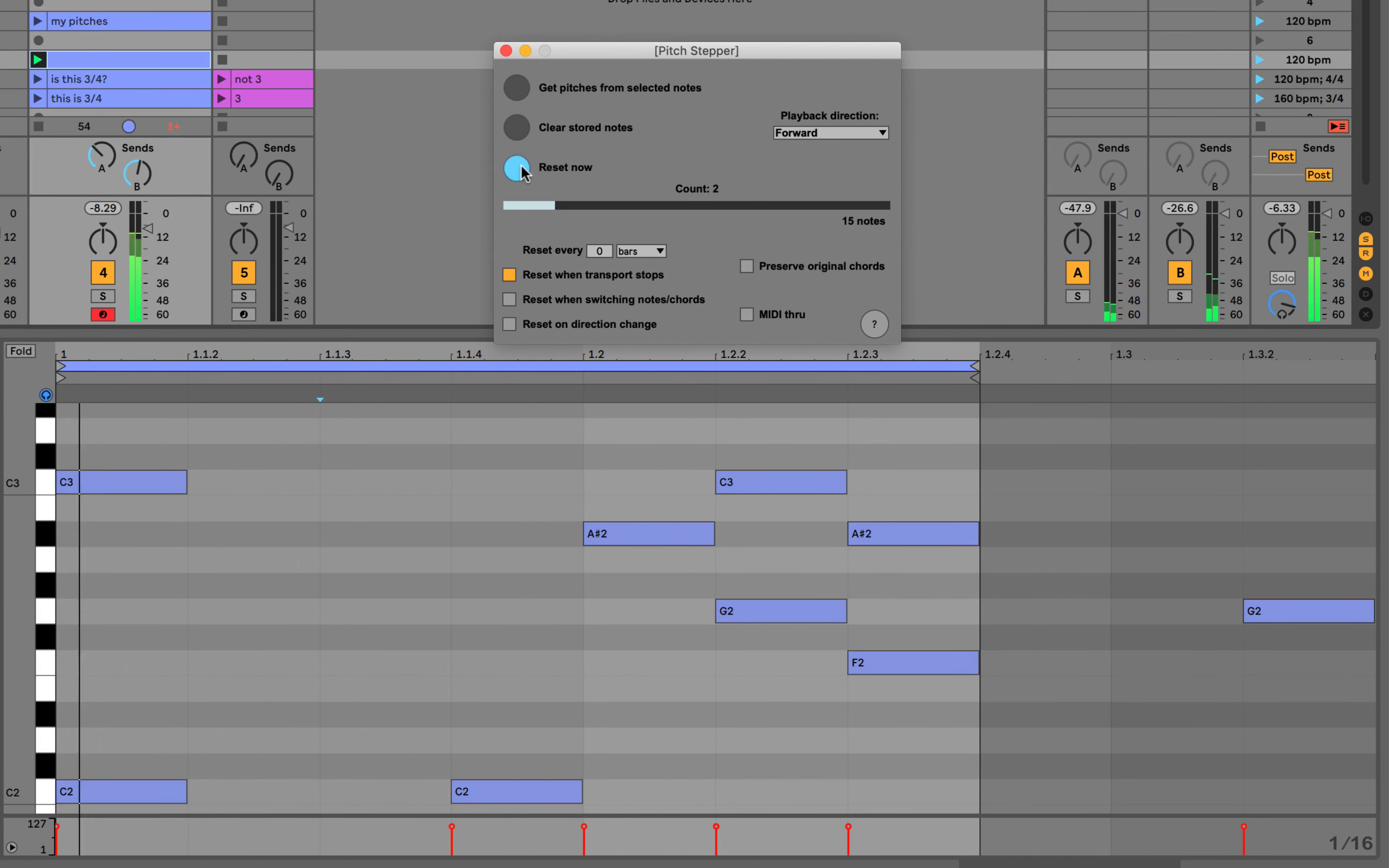
{"action": "left_click", "coordinate": [517, 169]}
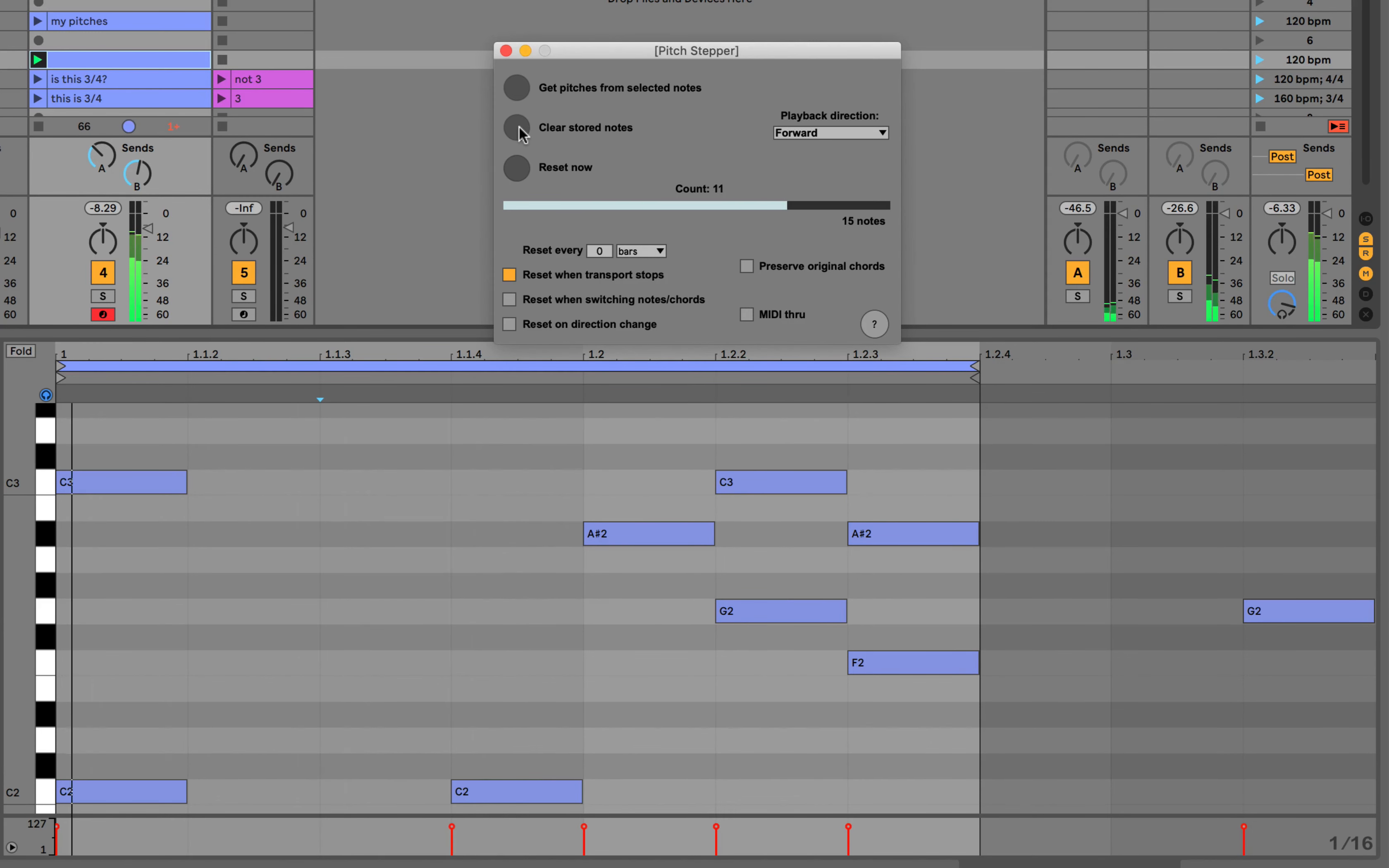
- Clear the stored pitches and capture the 15 notes of the 'my pitches' clip
{"action": "left_click", "coordinate": [517, 127]}
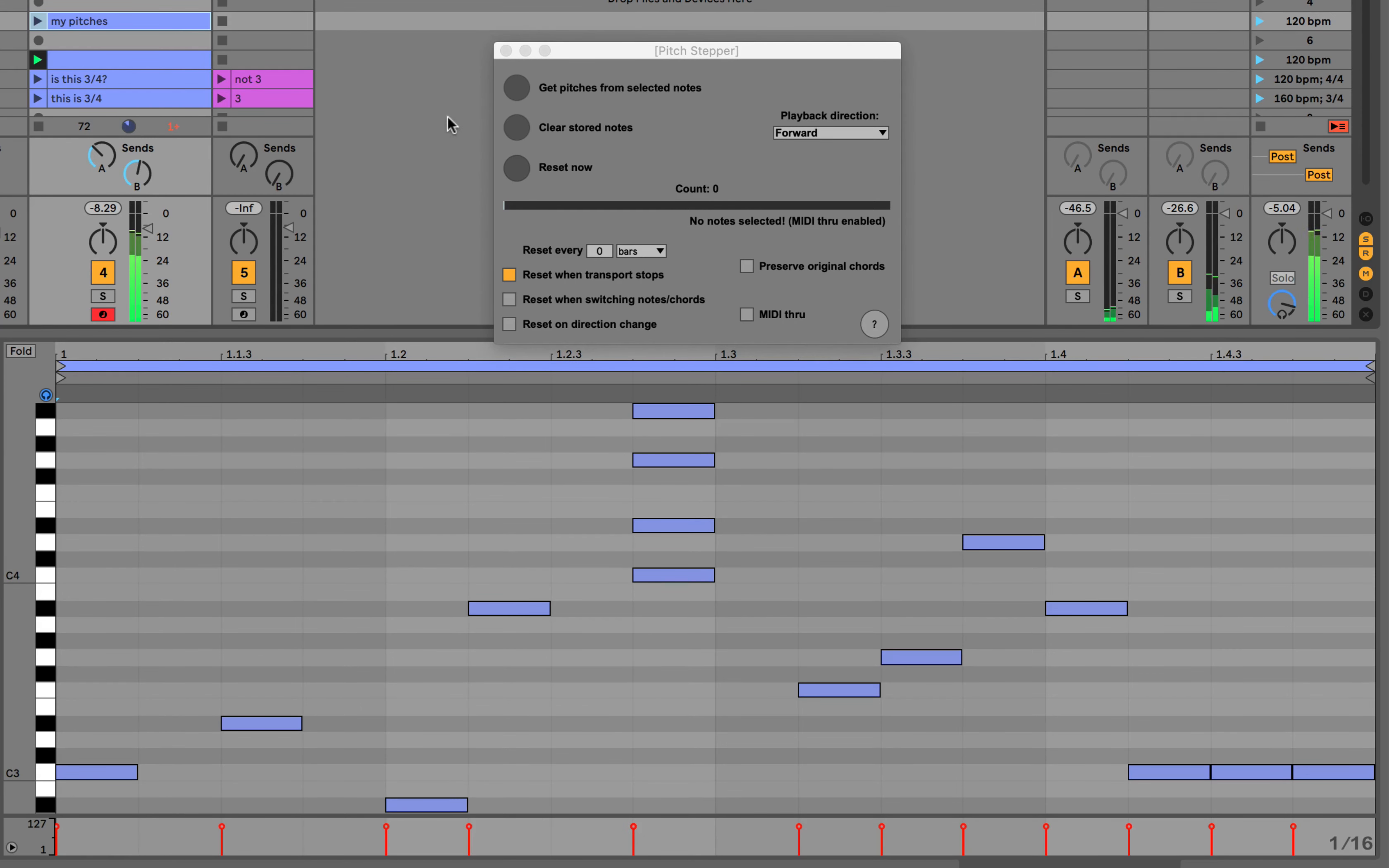
{"action": "left_click", "coordinate": [516, 88]}
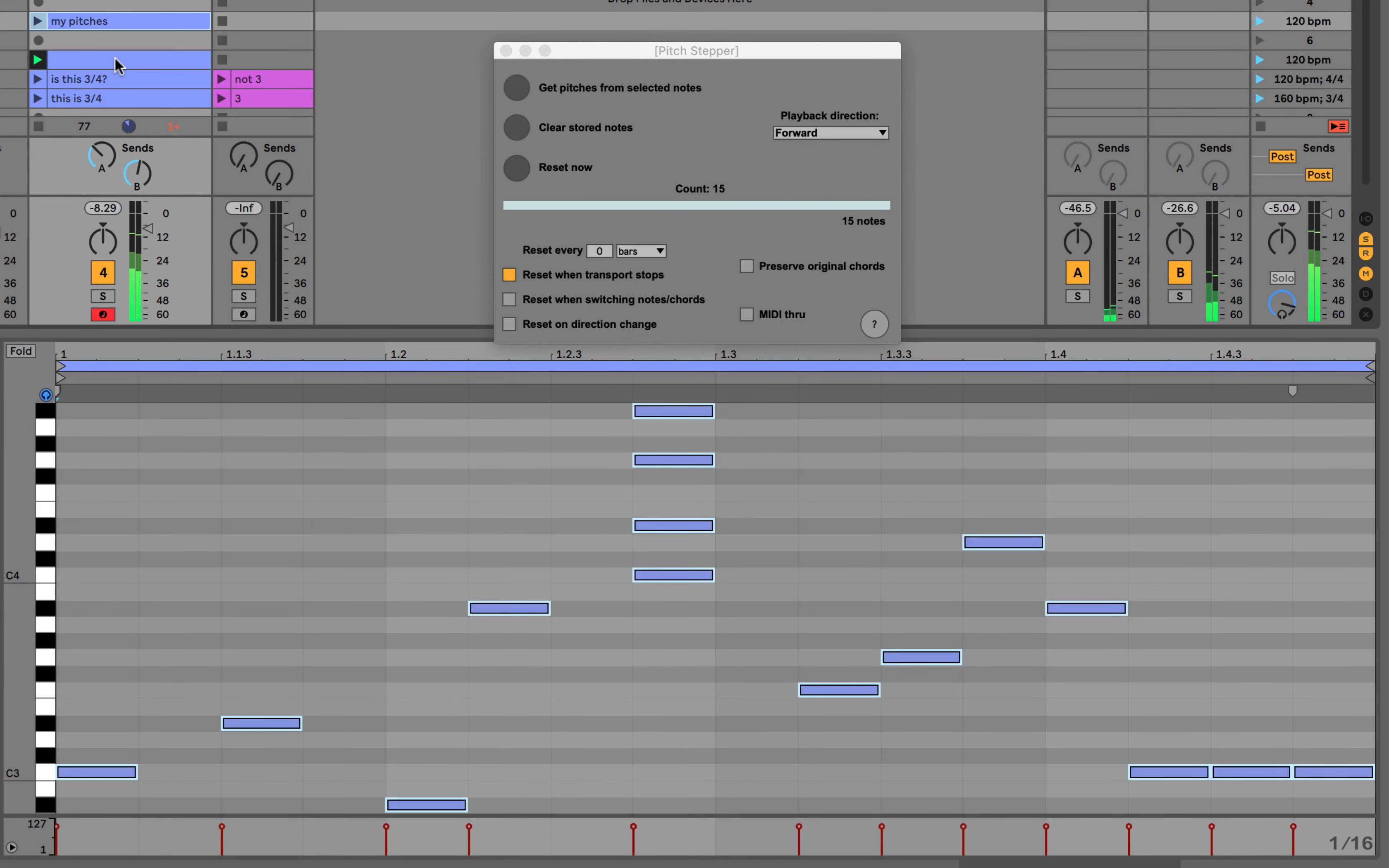
{"action": "mouse_move", "coordinate": [559, 212]}
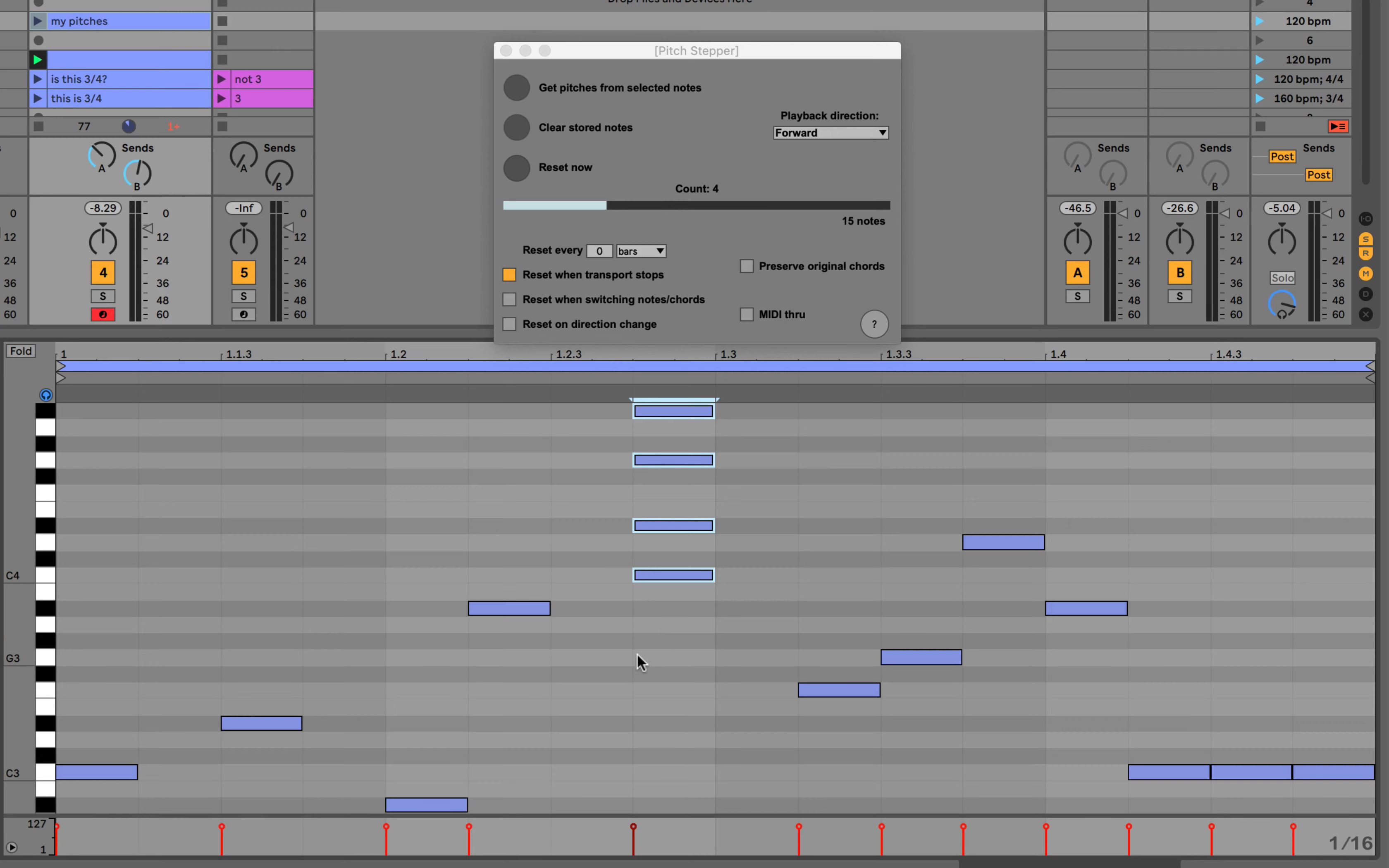
{"action": "mouse_move", "coordinate": [453, 503]}
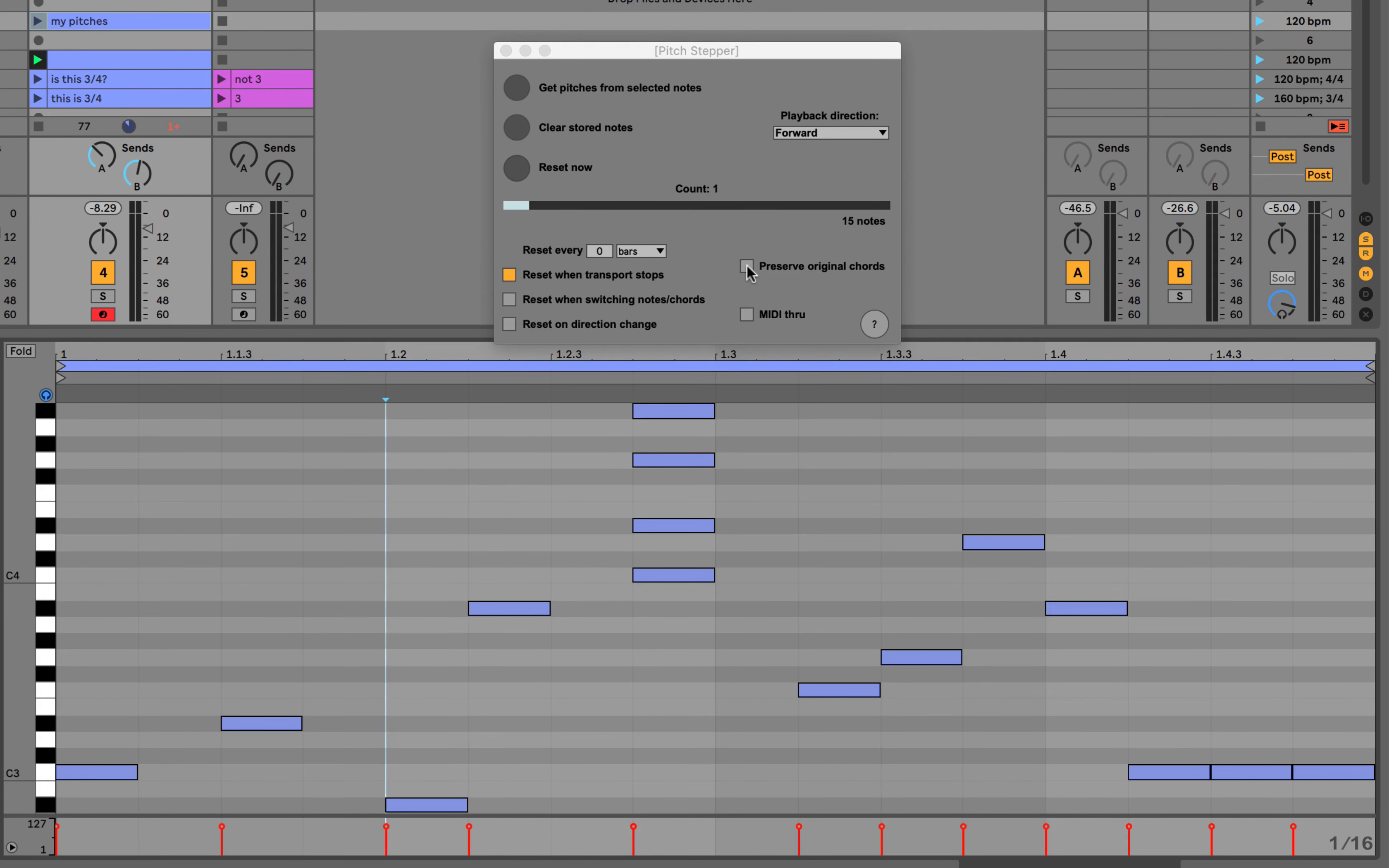
- Toggle Preserve original chords so the device stores 12 chord events rather than 15 notes
{"action": "left_click", "coordinate": [747, 265]}
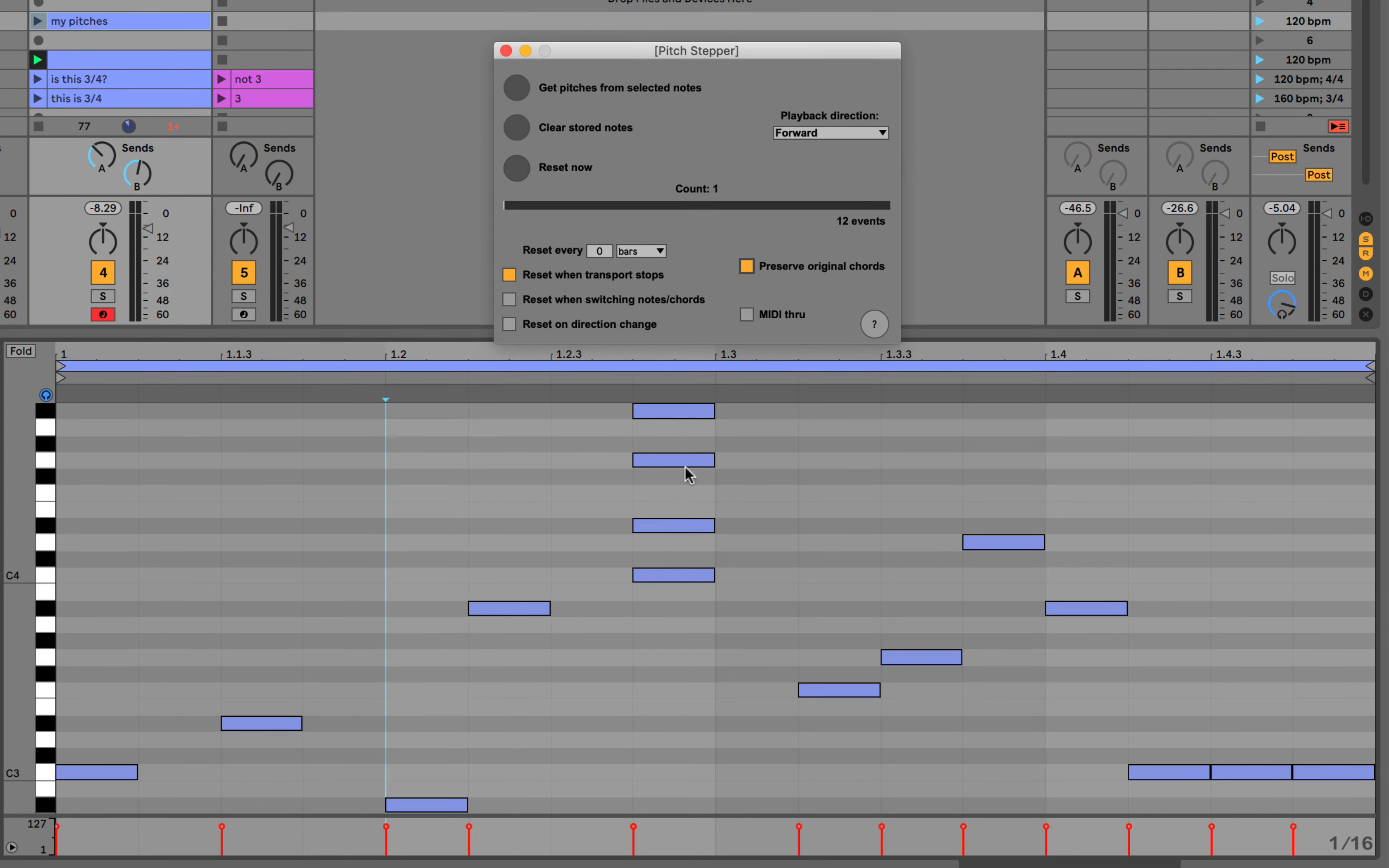
{"action": "mouse_move", "coordinate": [675, 643]}
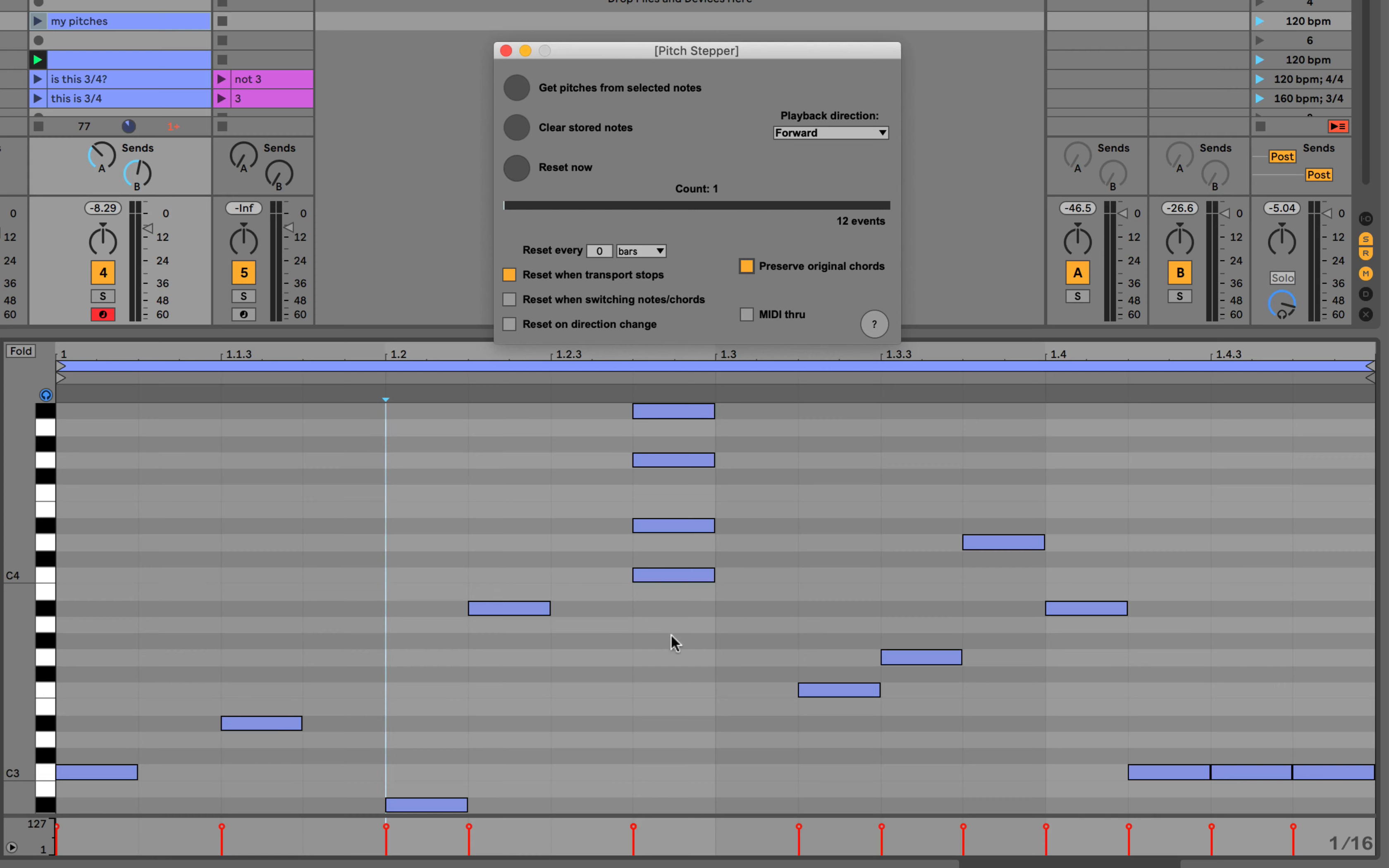
{"action": "mouse_move", "coordinate": [678, 538]}
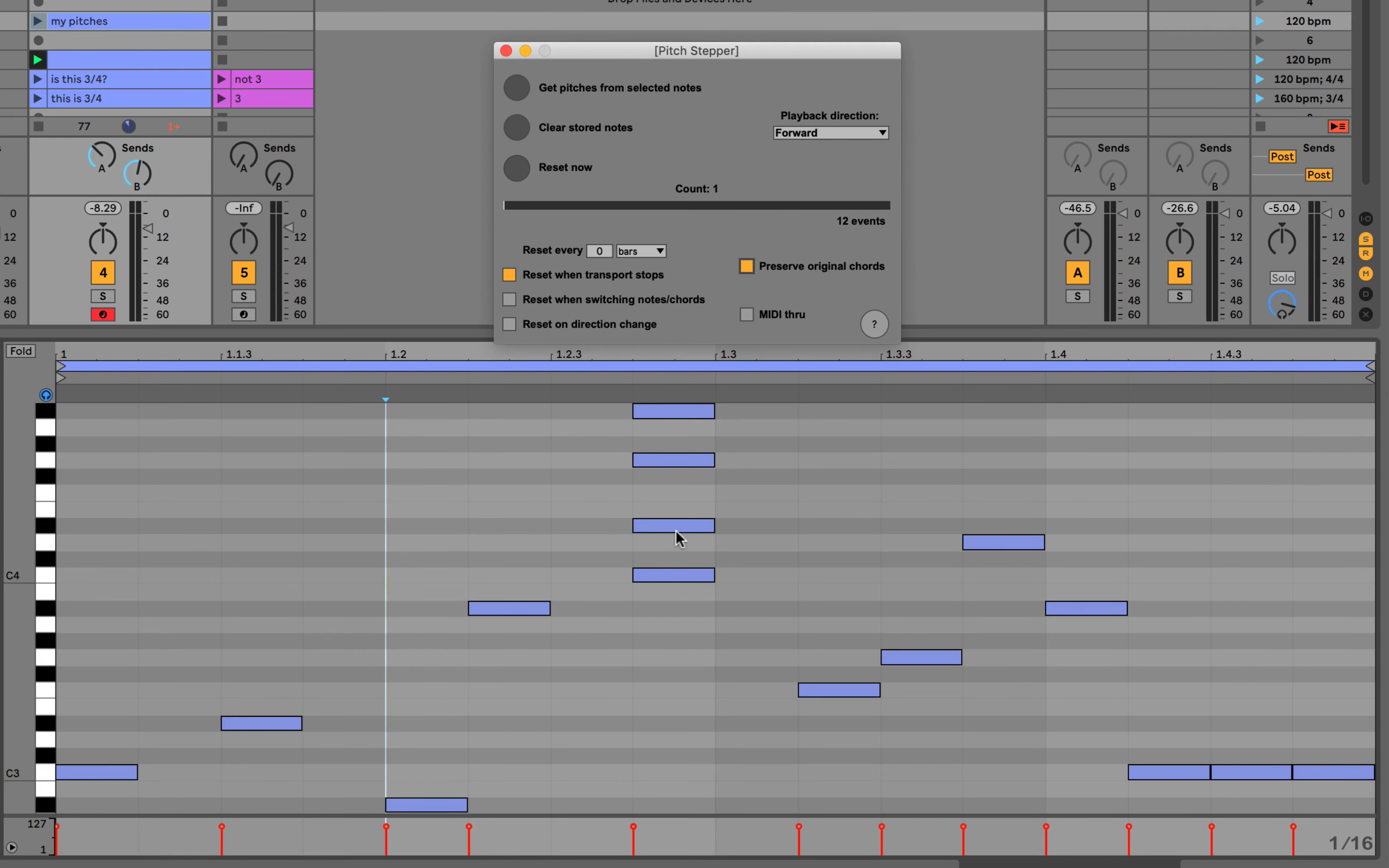
{"action": "mouse_move", "coordinate": [846, 246]}
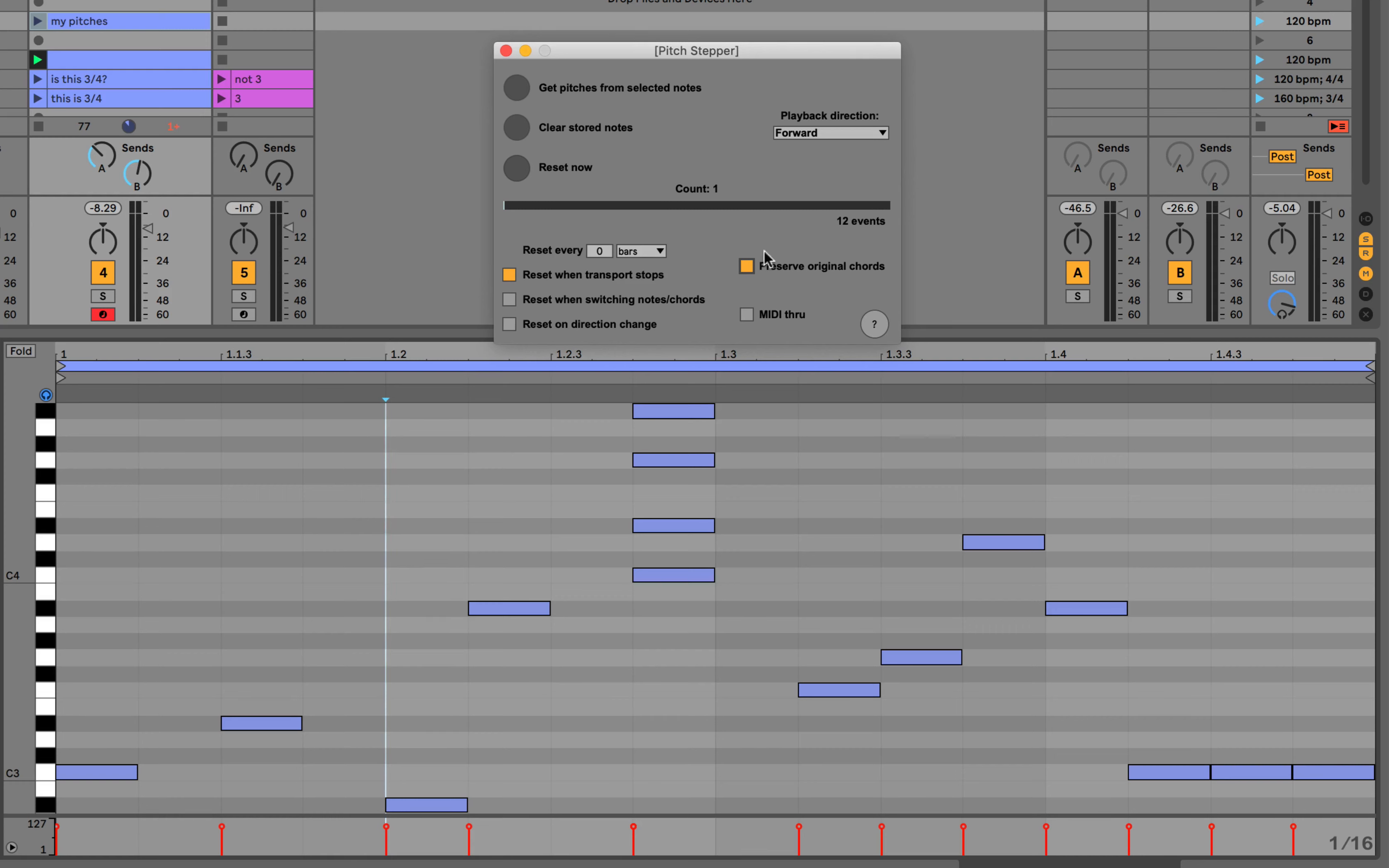
{"action": "left_click", "coordinate": [747, 265]}
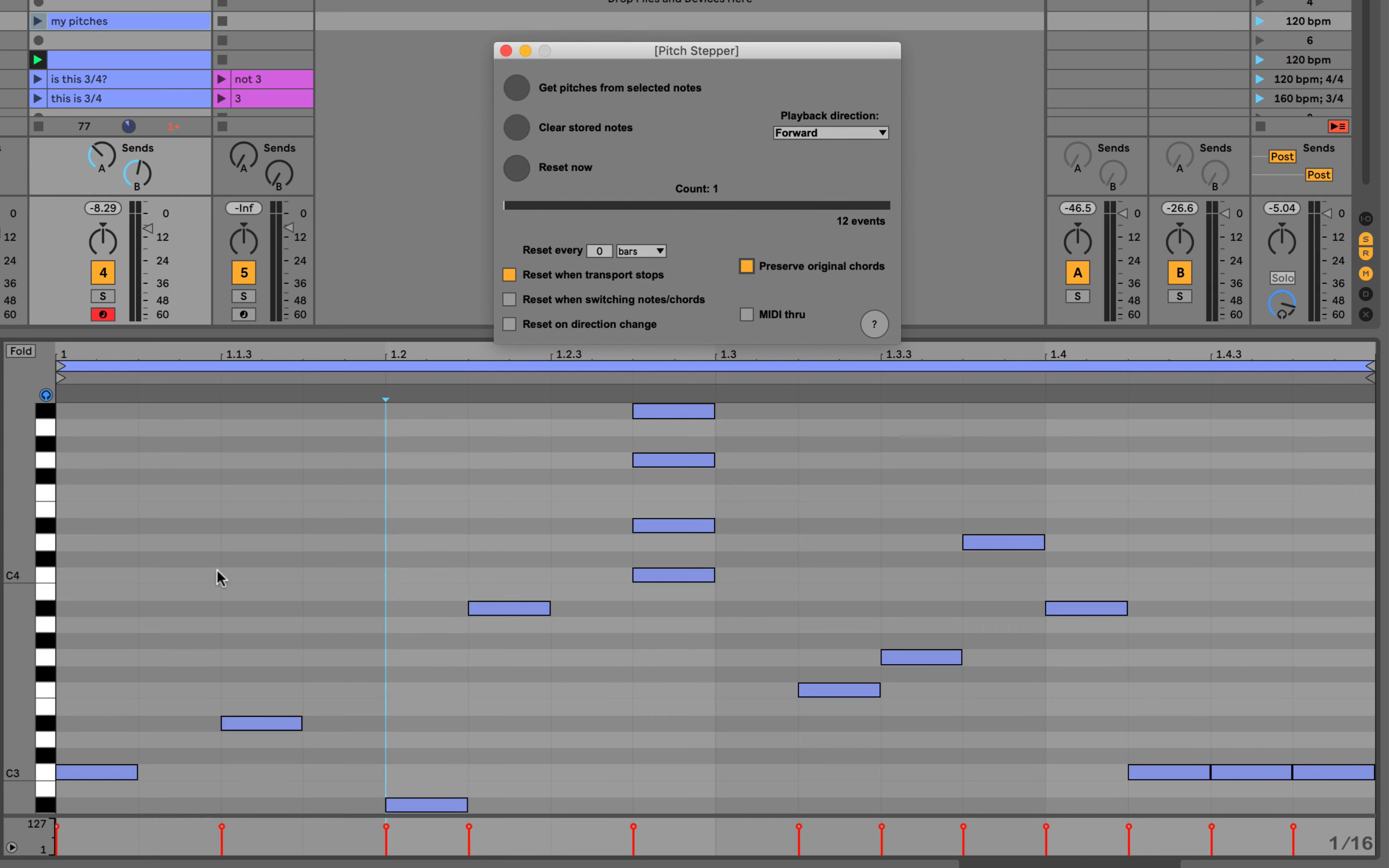
{"action": "mouse_move", "coordinate": [620, 505]}
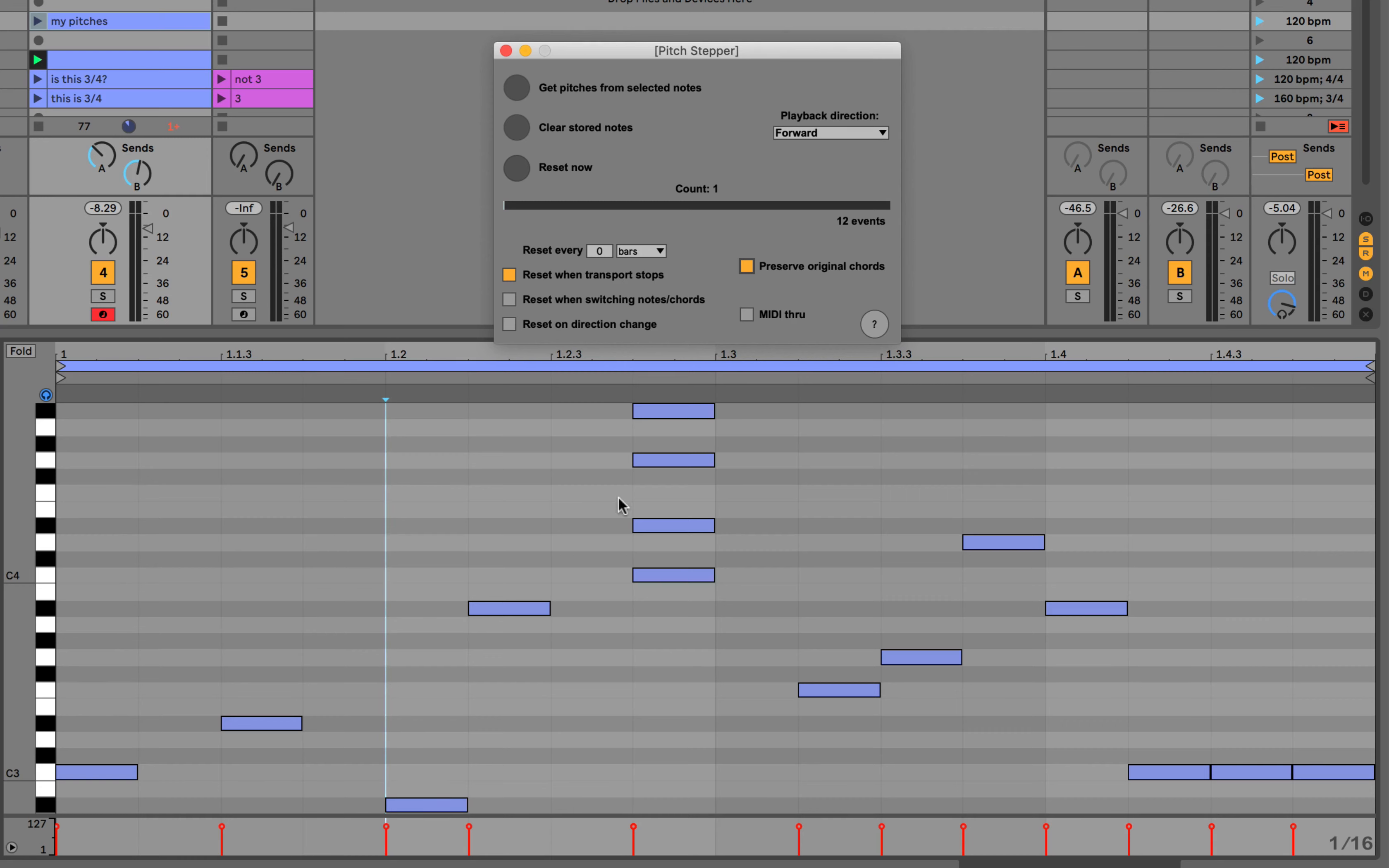
{"action": "mouse_move", "coordinate": [1194, 634]}
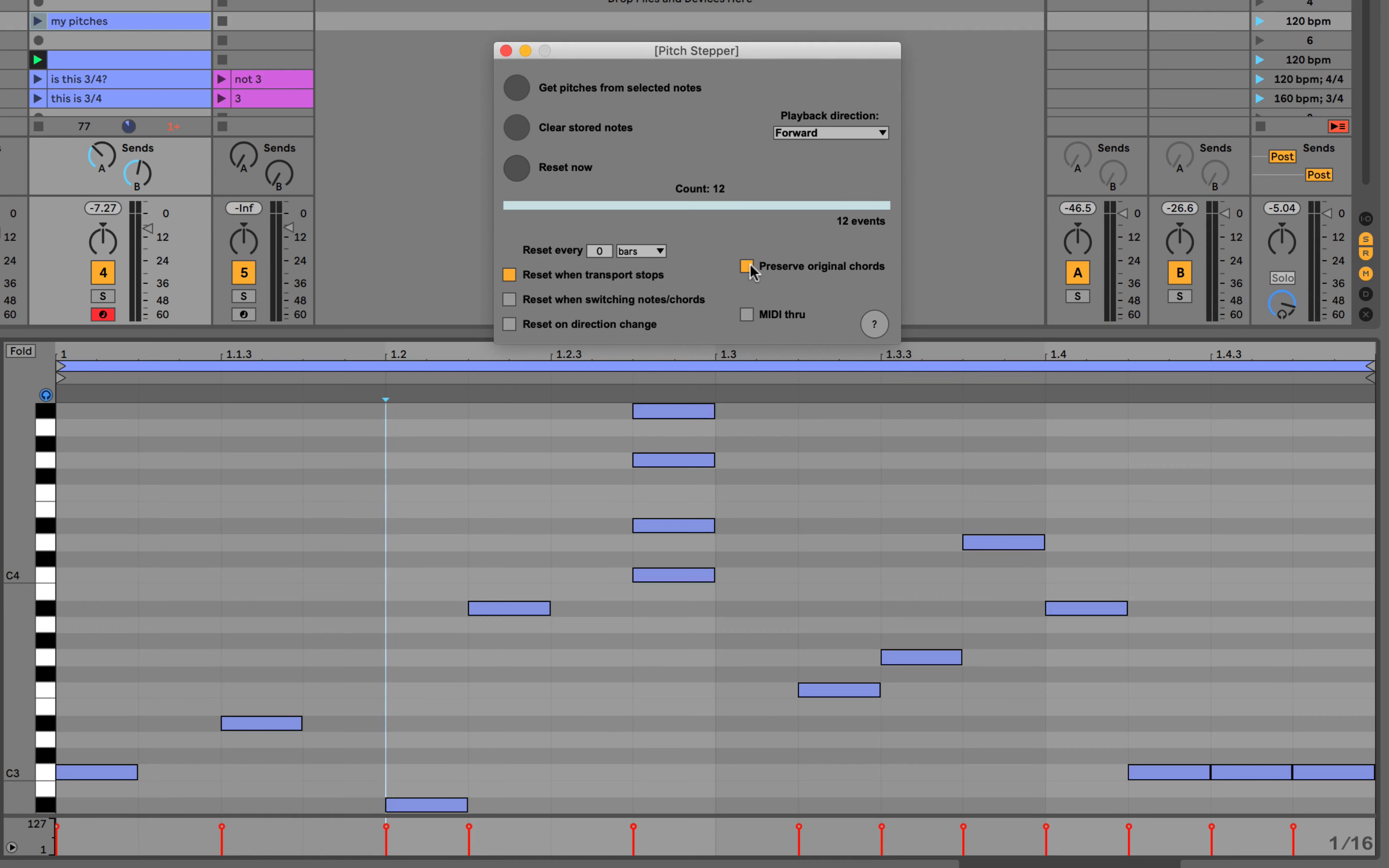
- Switch Preserve original chords off so the device holds 15 separate notes again
{"action": "left_click", "coordinate": [746, 267]}
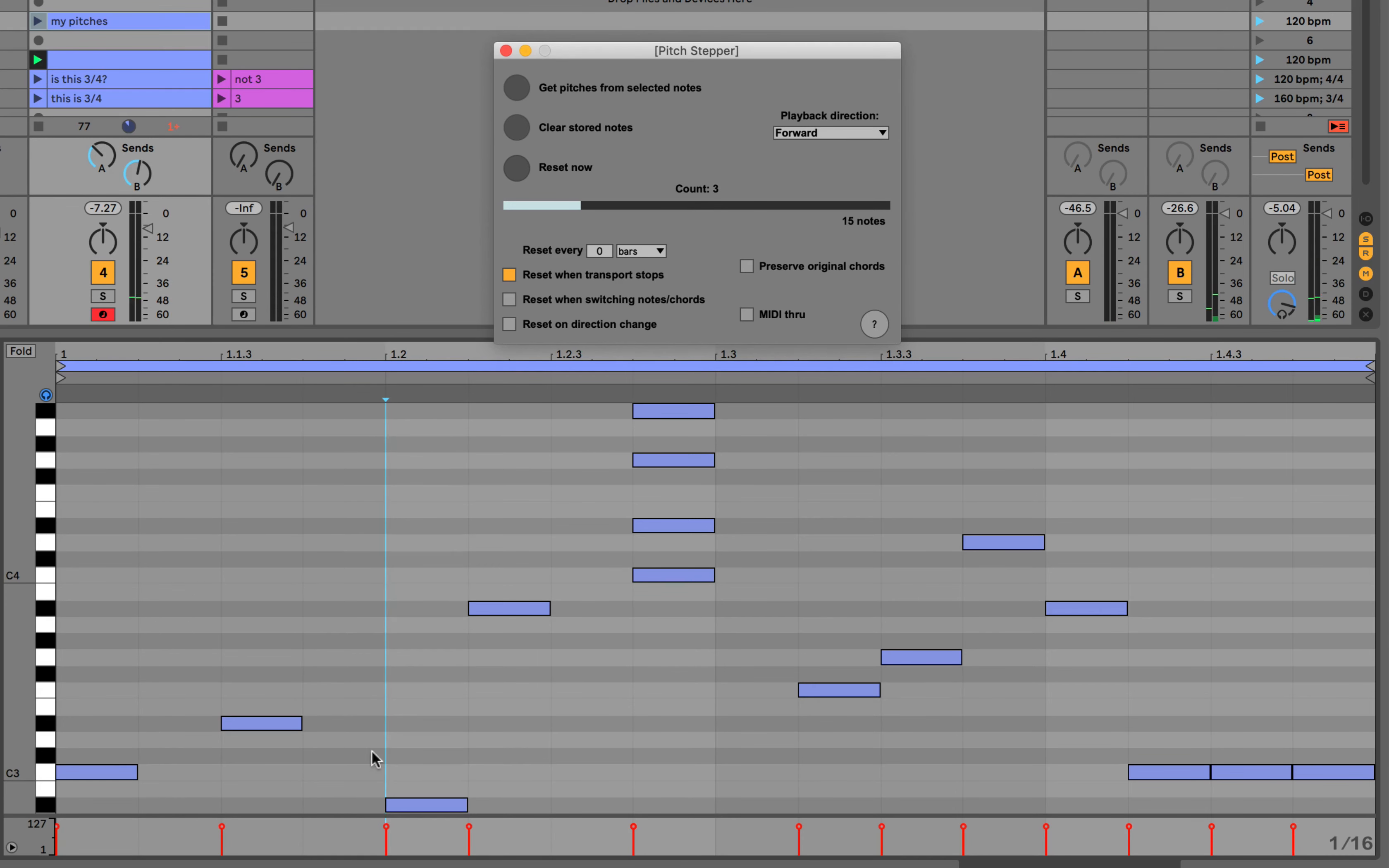
{"action": "mouse_move", "coordinate": [460, 628]}
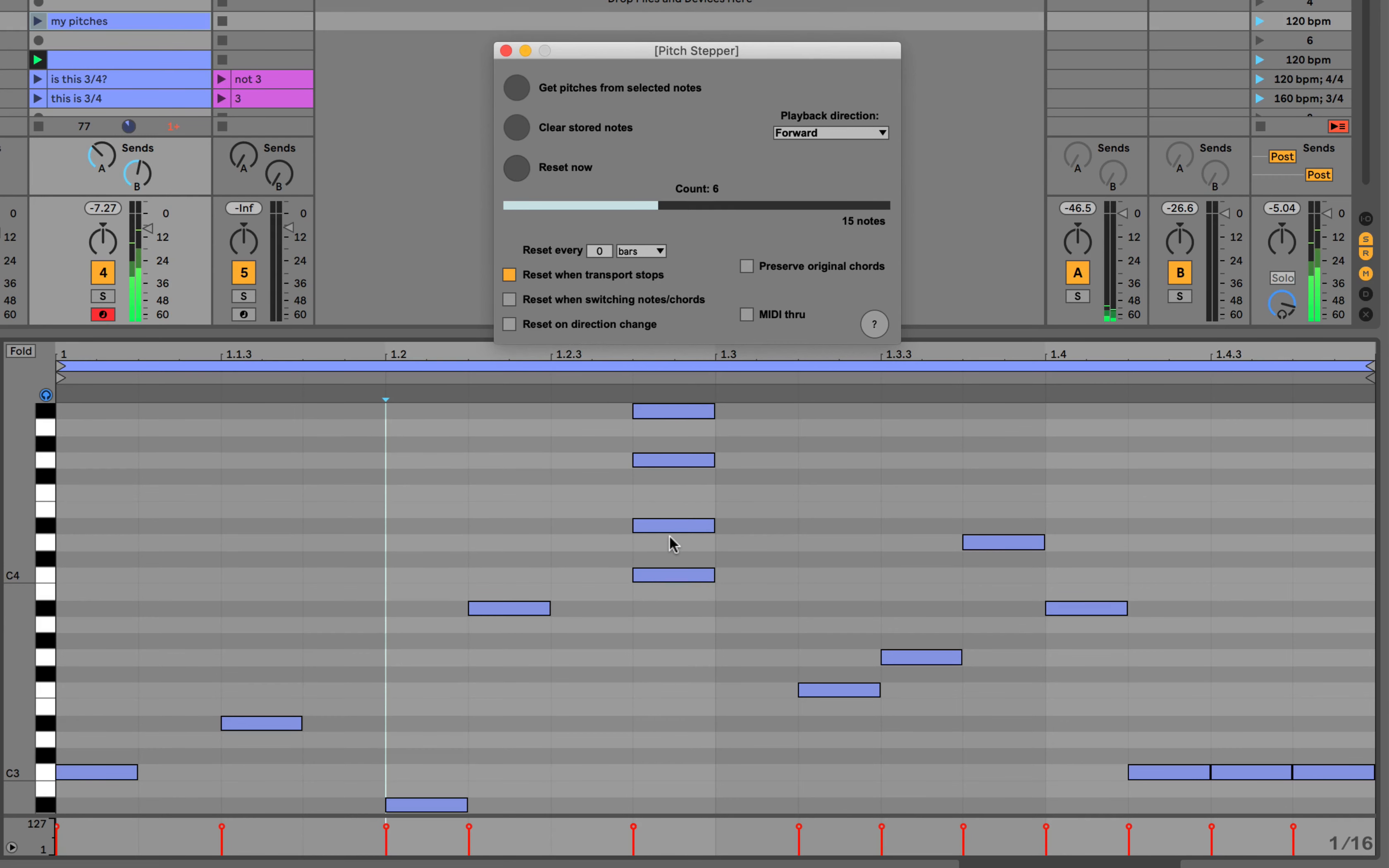
{"action": "mouse_move", "coordinate": [653, 464]}
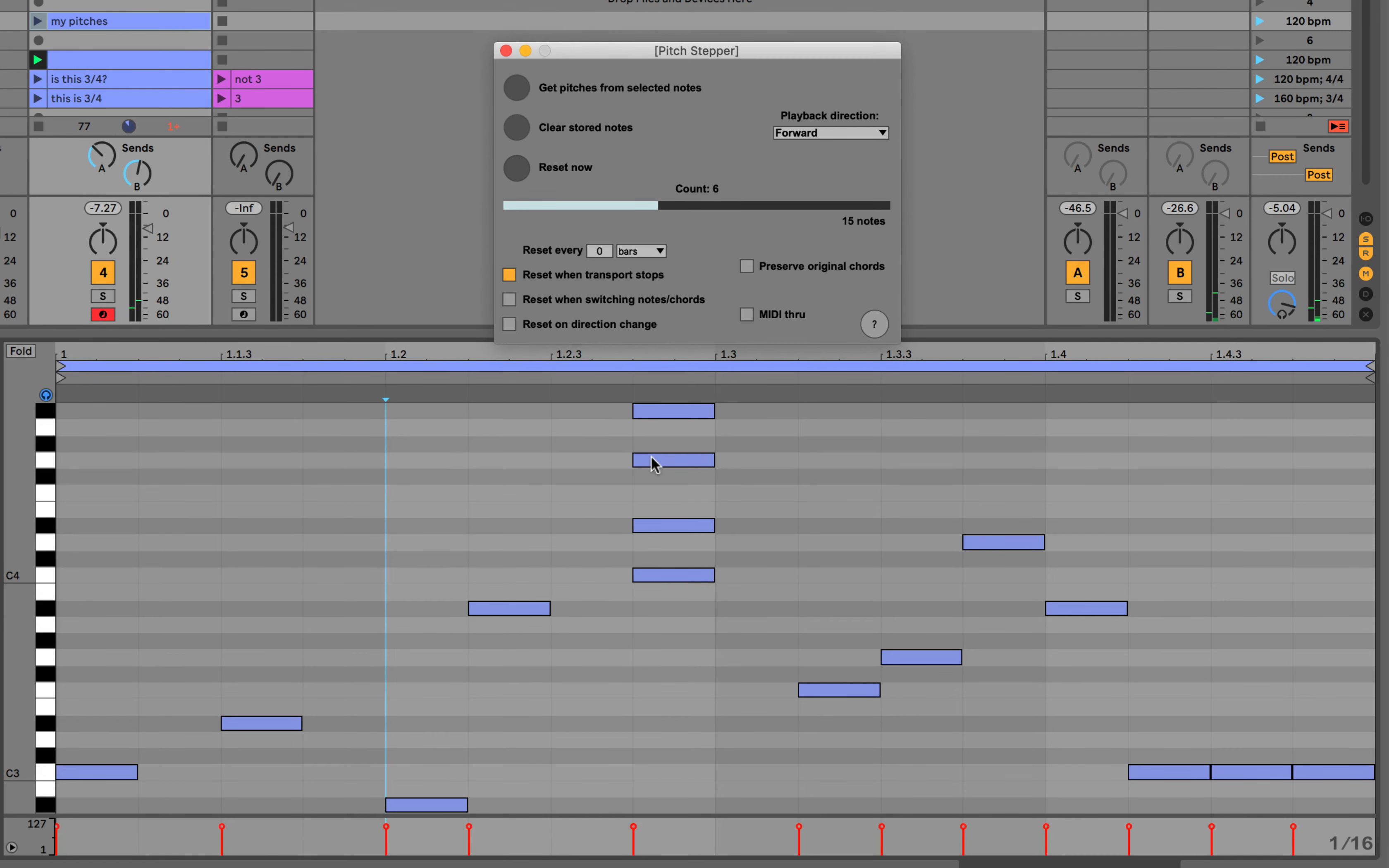
{"action": "mouse_move", "coordinate": [657, 414]}
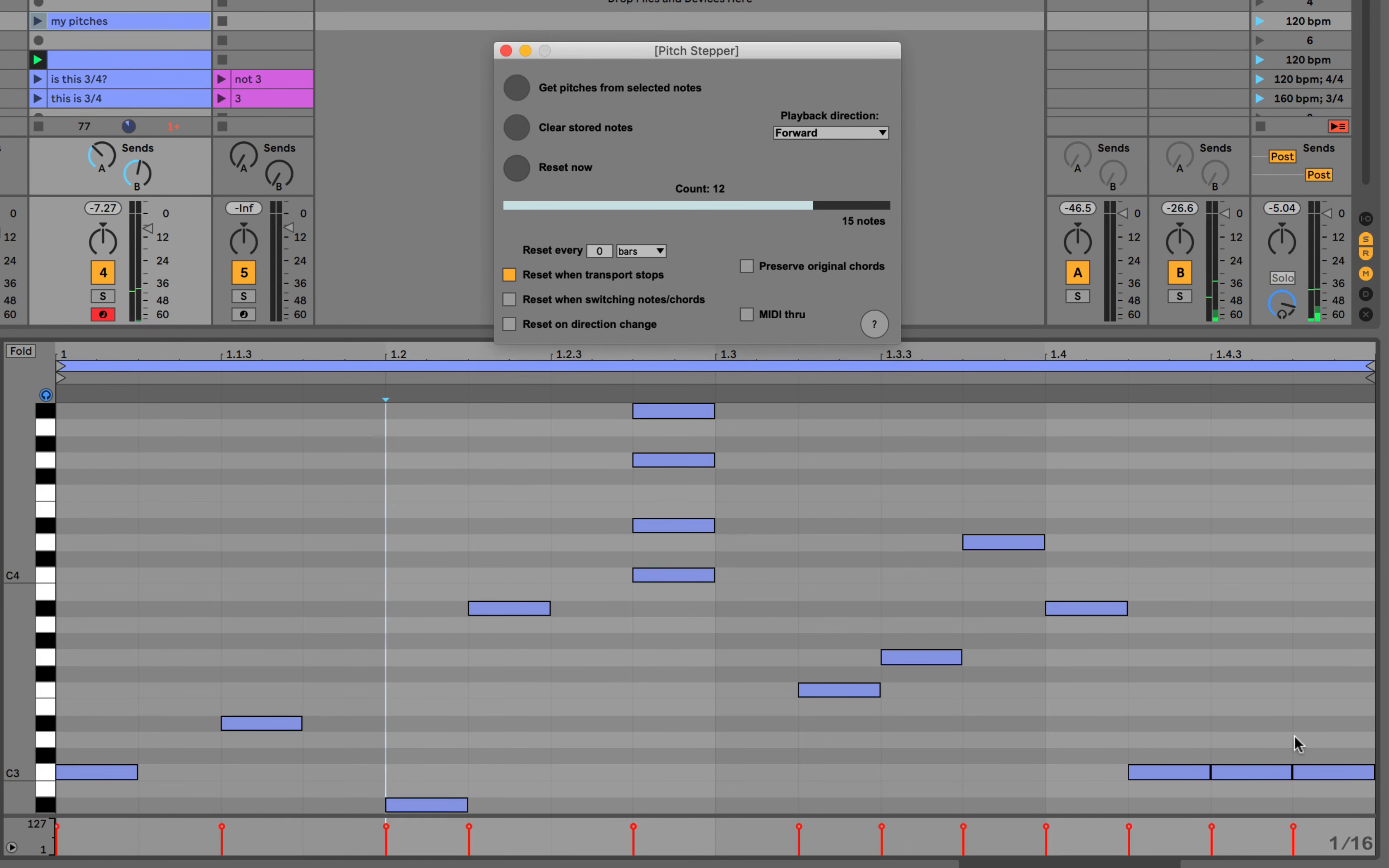
{"action": "mouse_move", "coordinate": [1225, 764]}
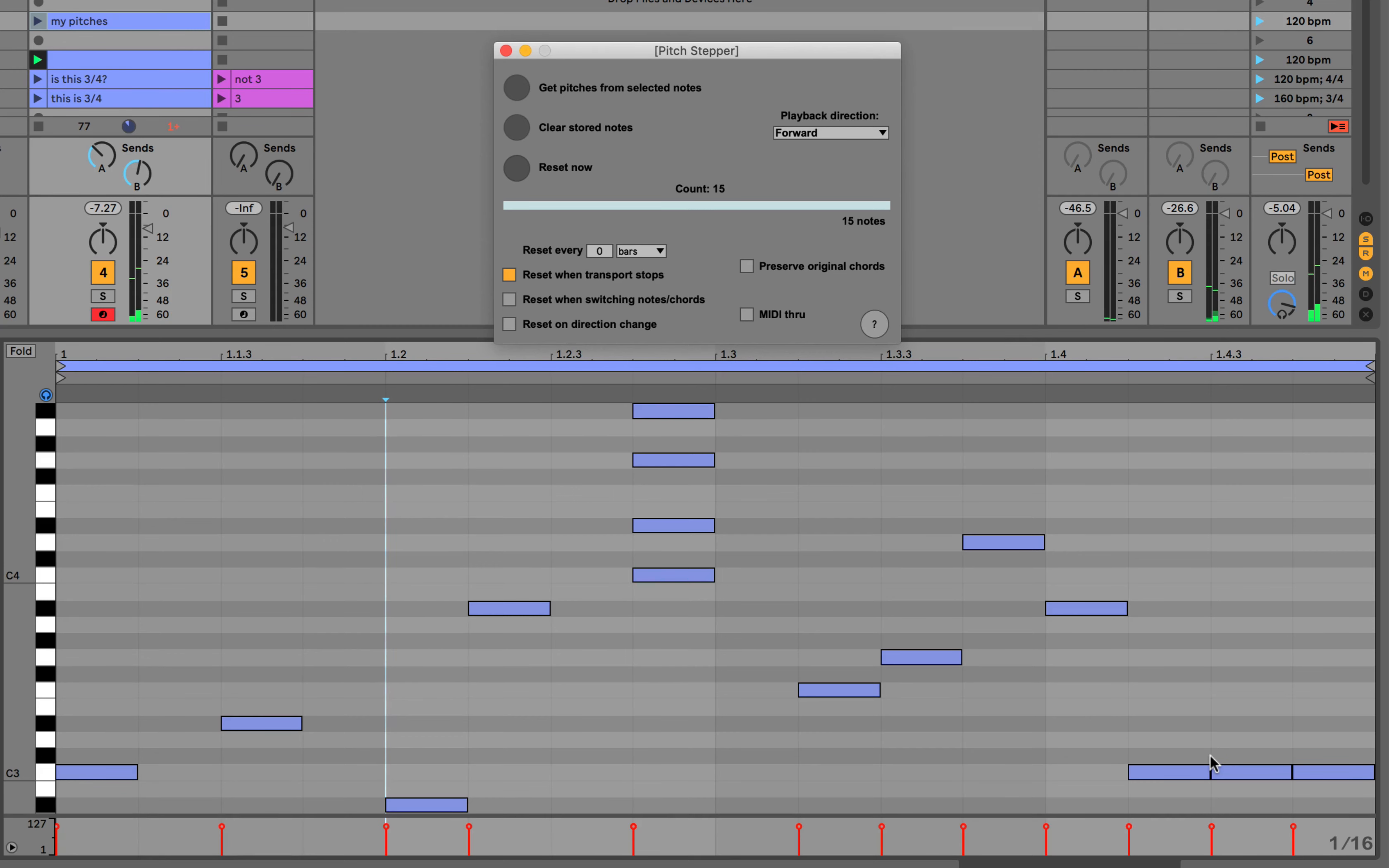
{"action": "mouse_move", "coordinate": [733, 646]}
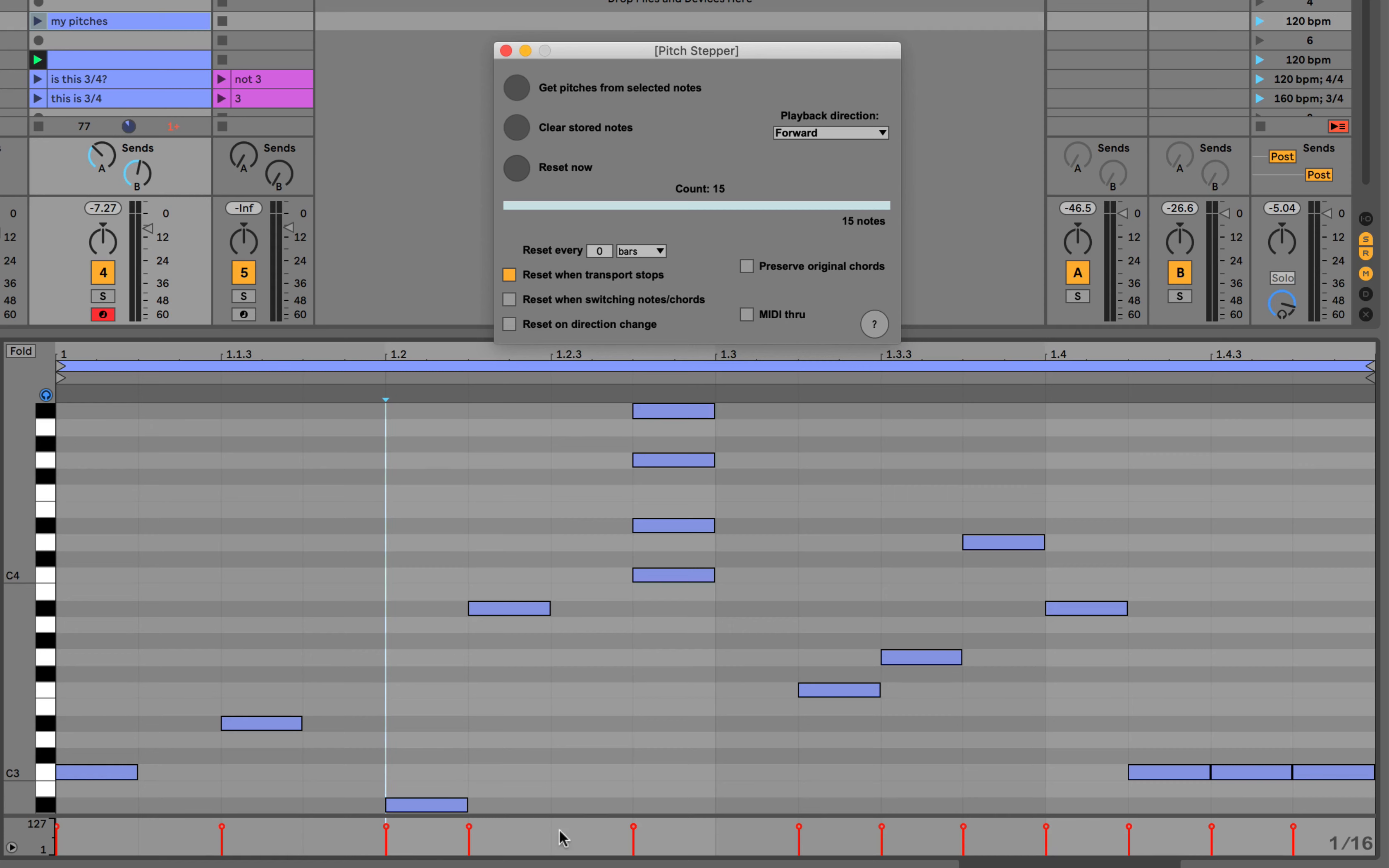
{"action": "mouse_move", "coordinate": [452, 791]}
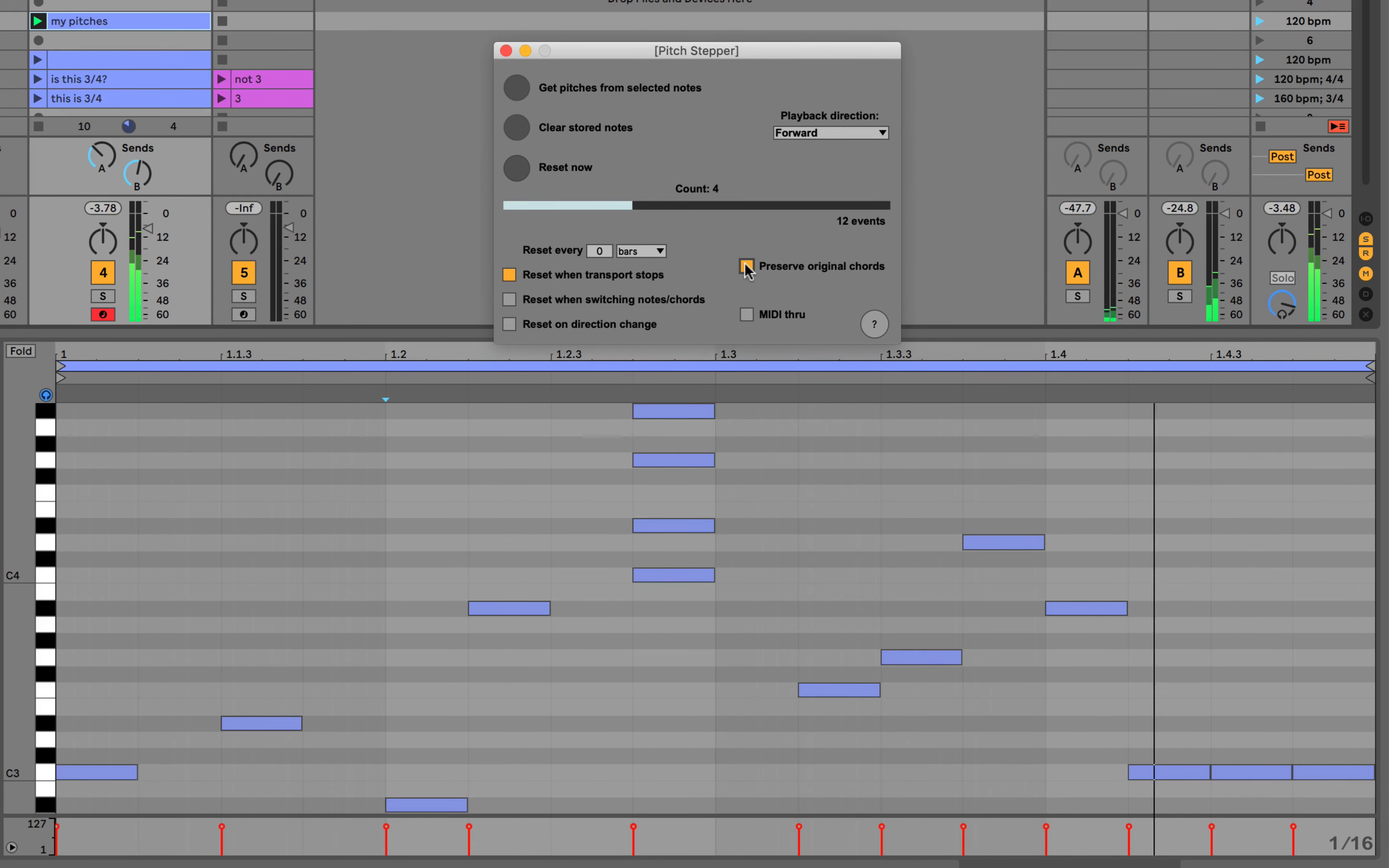
- Untick Preserve original chords so playback steps through 15 individual notes
{"action": "left_click", "coordinate": [745, 266]}
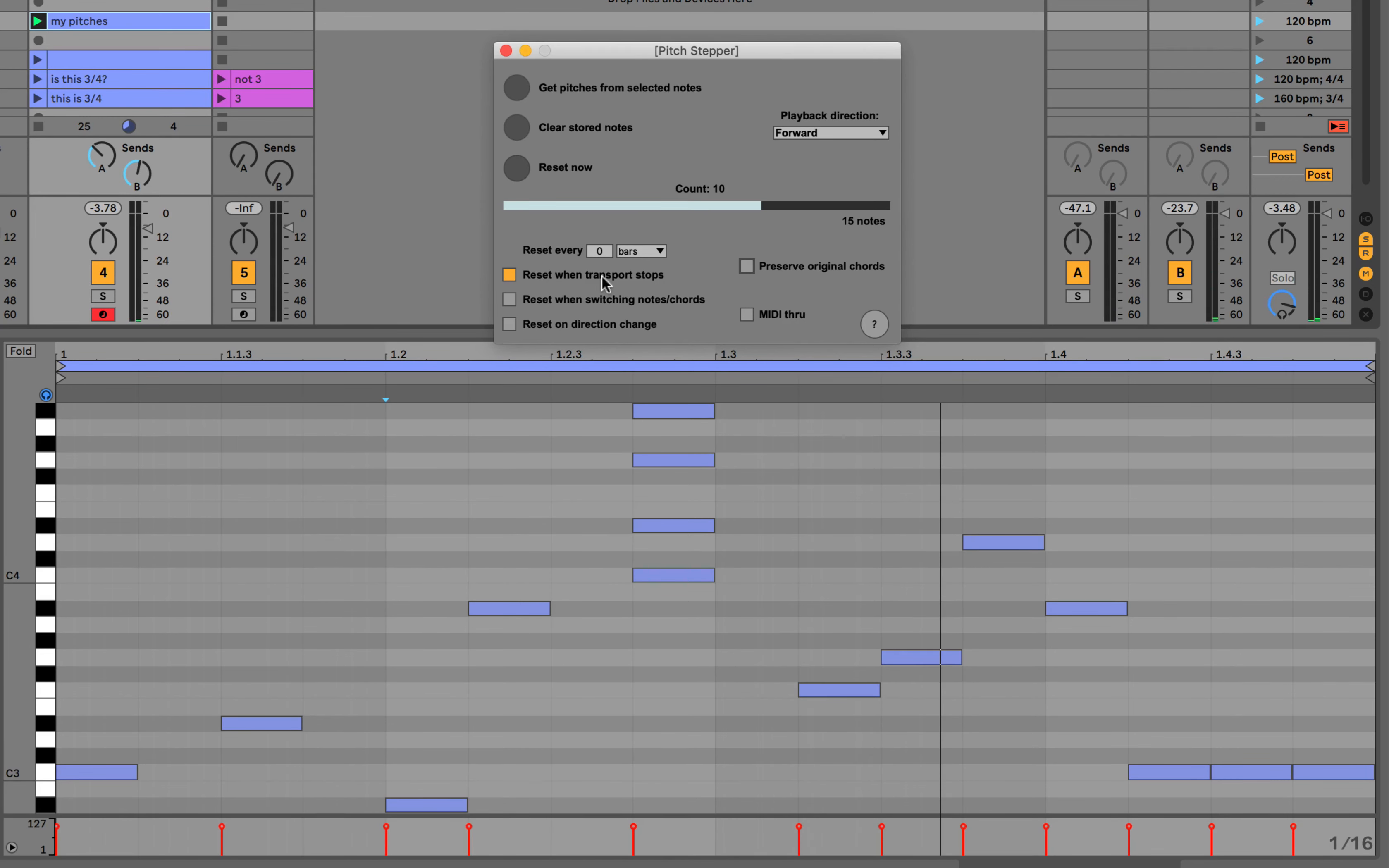
{"action": "mouse_move", "coordinate": [574, 260]}
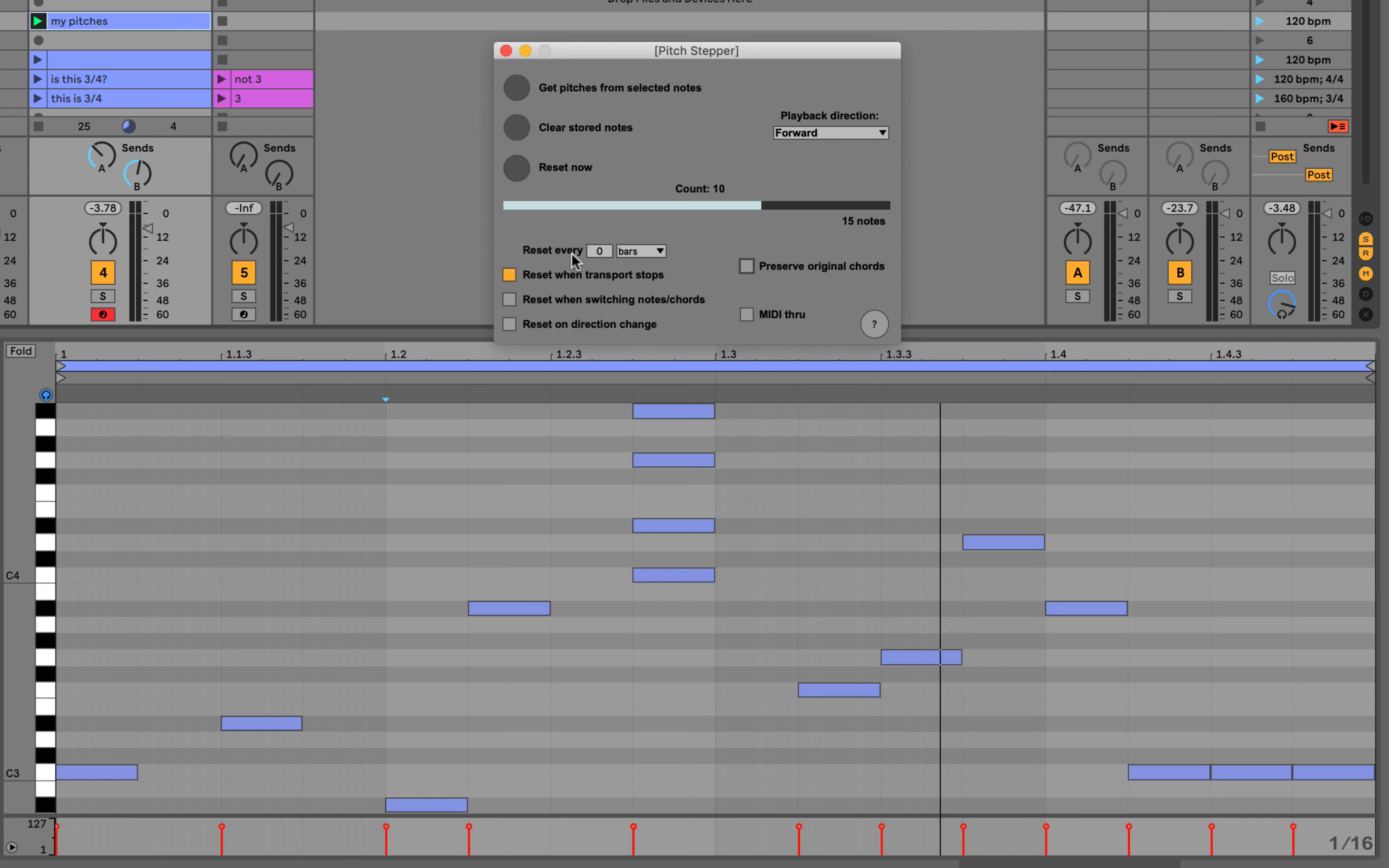
{"action": "mouse_move", "coordinate": [79, 767]}
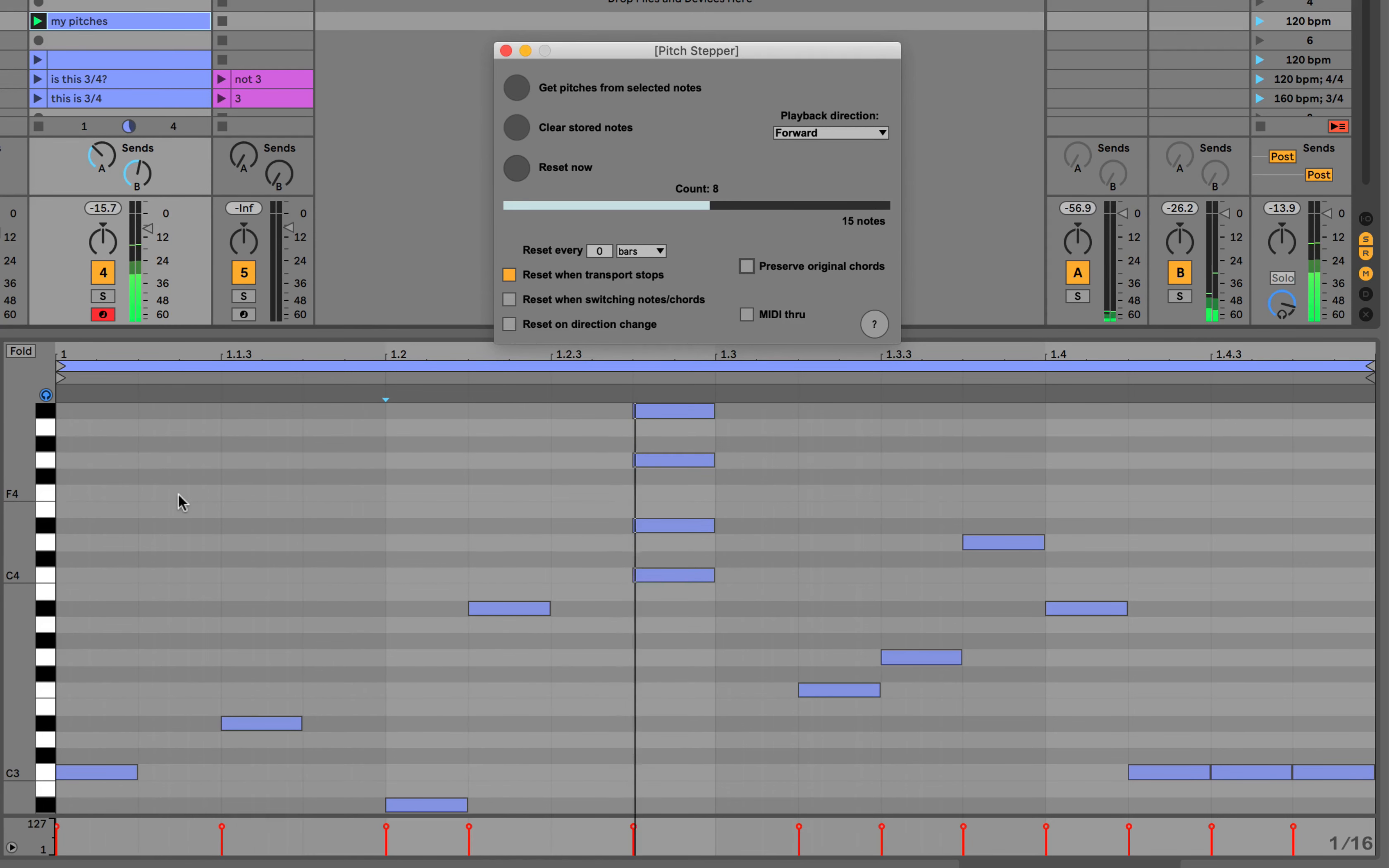
{"action": "left_click", "coordinate": [509, 275]}
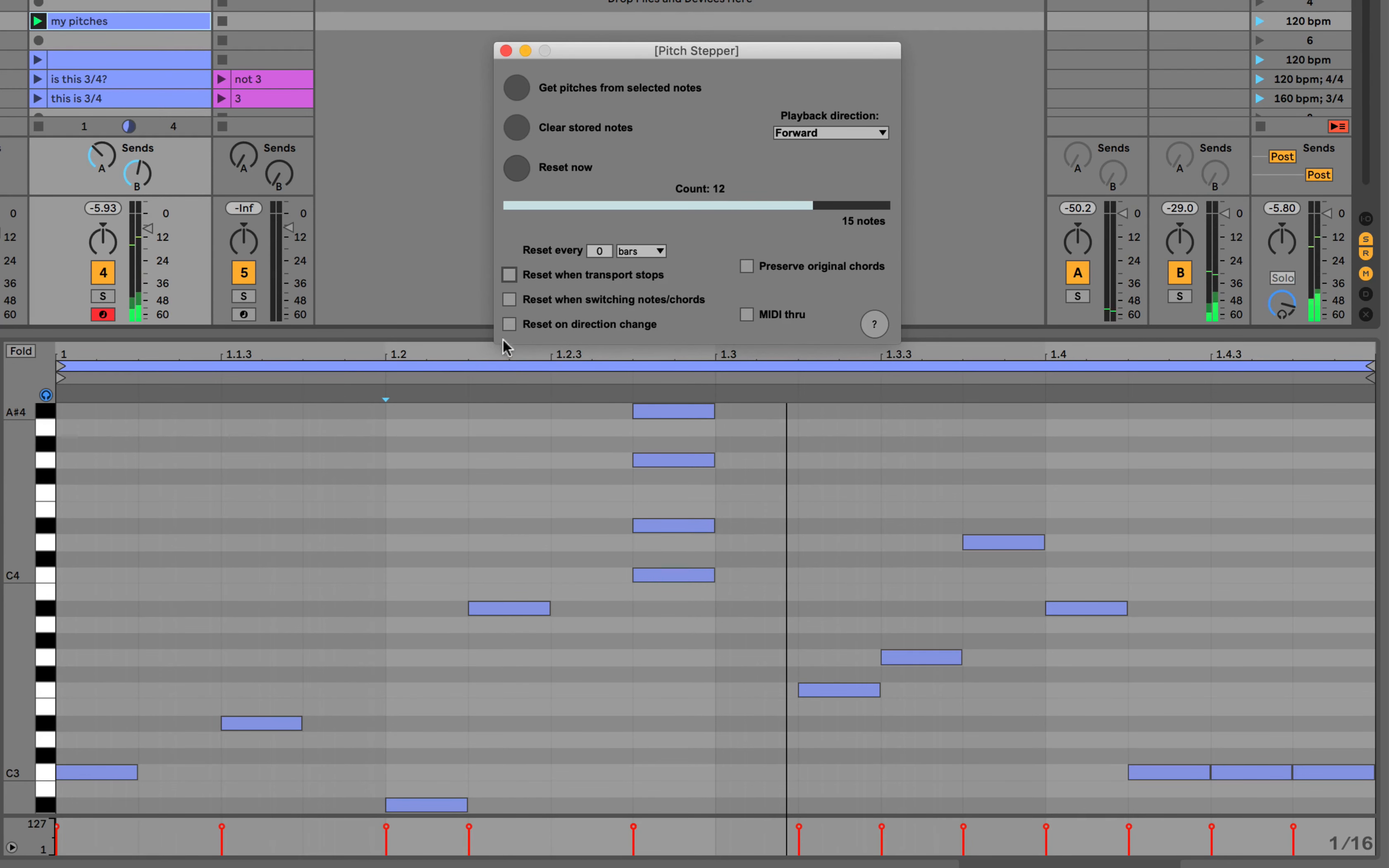
{"action": "left_click", "coordinate": [509, 274]}
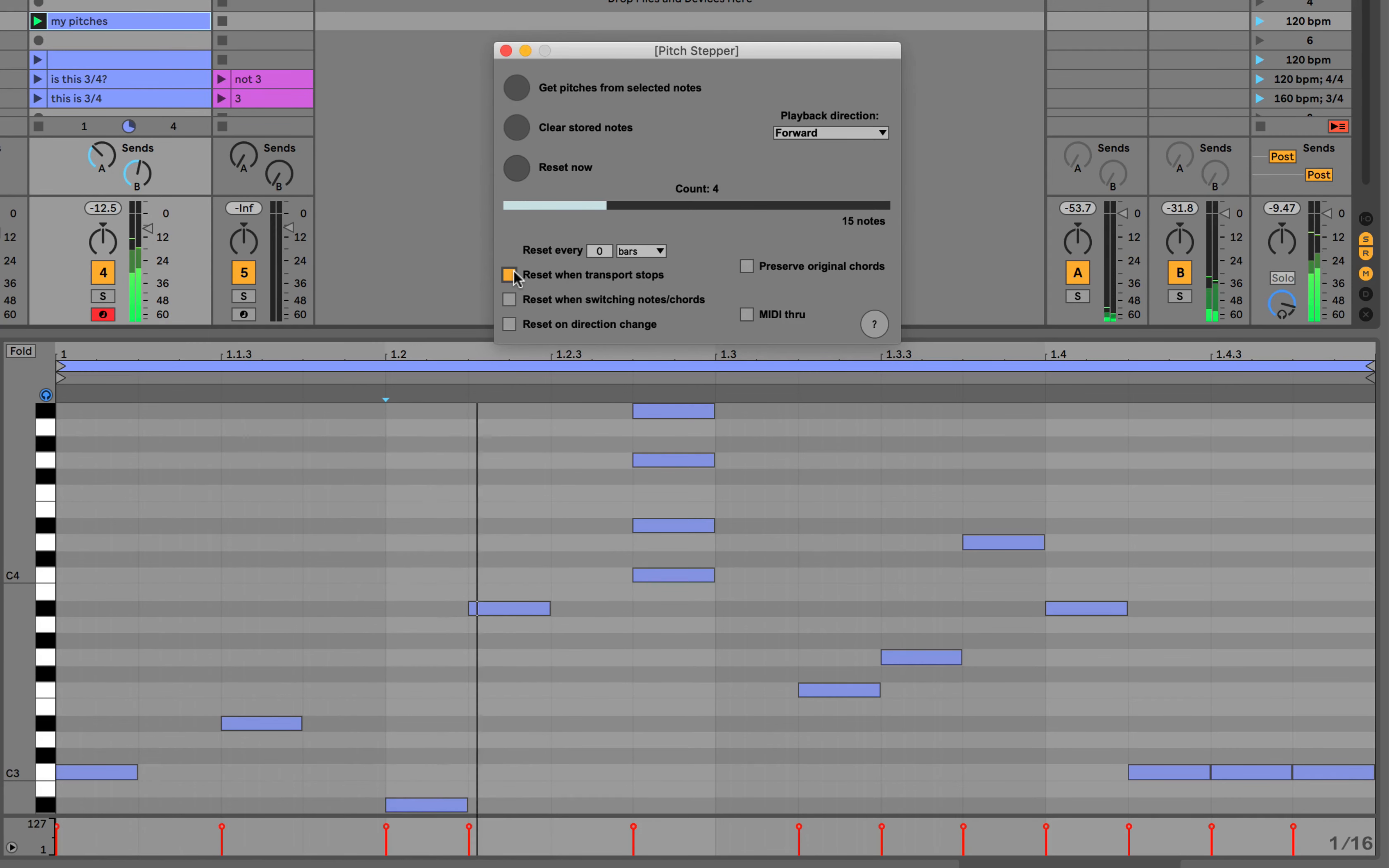
{"action": "left_click", "coordinate": [509, 275]}
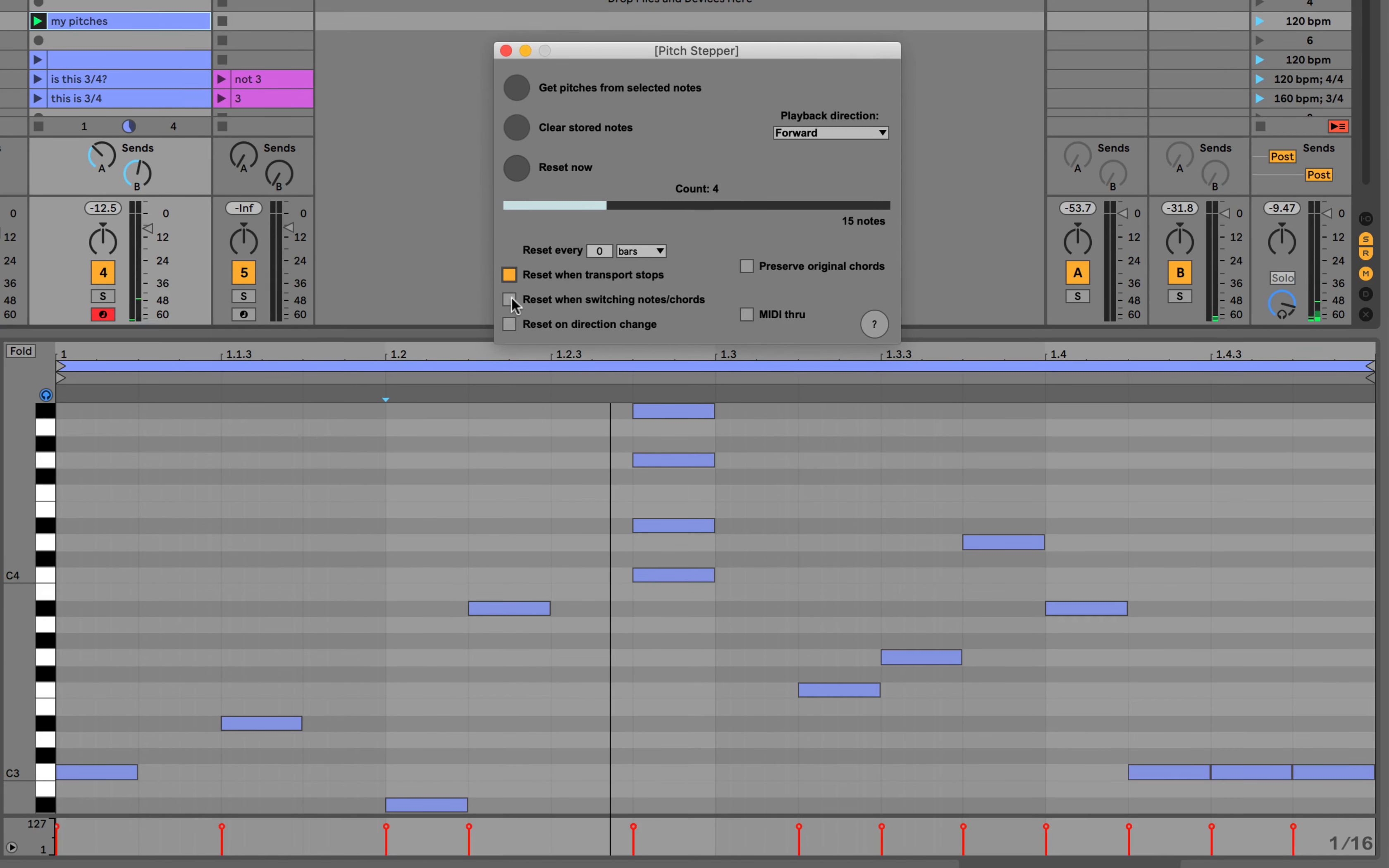
- Enable Reset when switching notes/chords, toggling Preserve original chords on and back off
{"action": "left_click", "coordinate": [509, 299]}
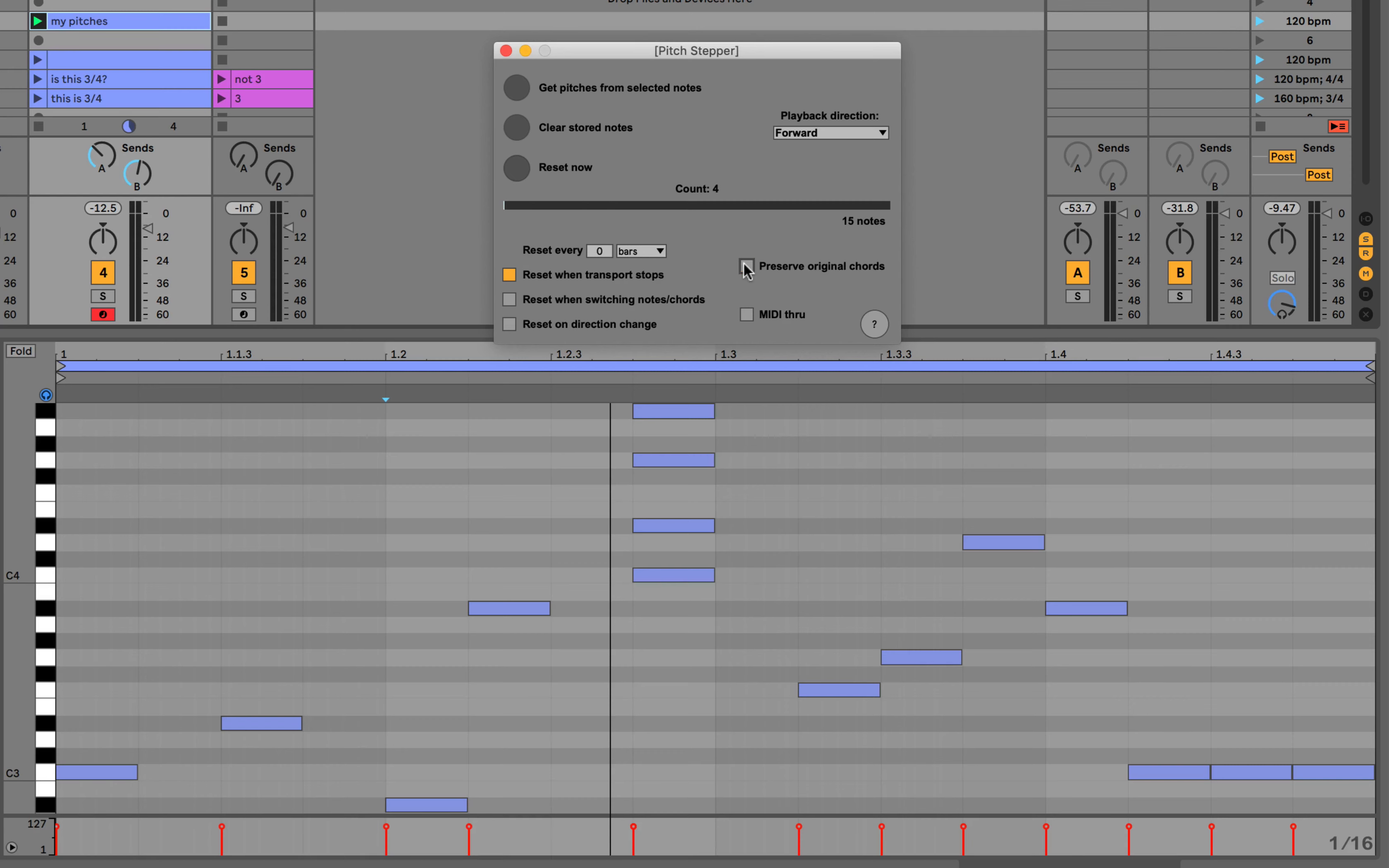
{"action": "left_click", "coordinate": [747, 266]}
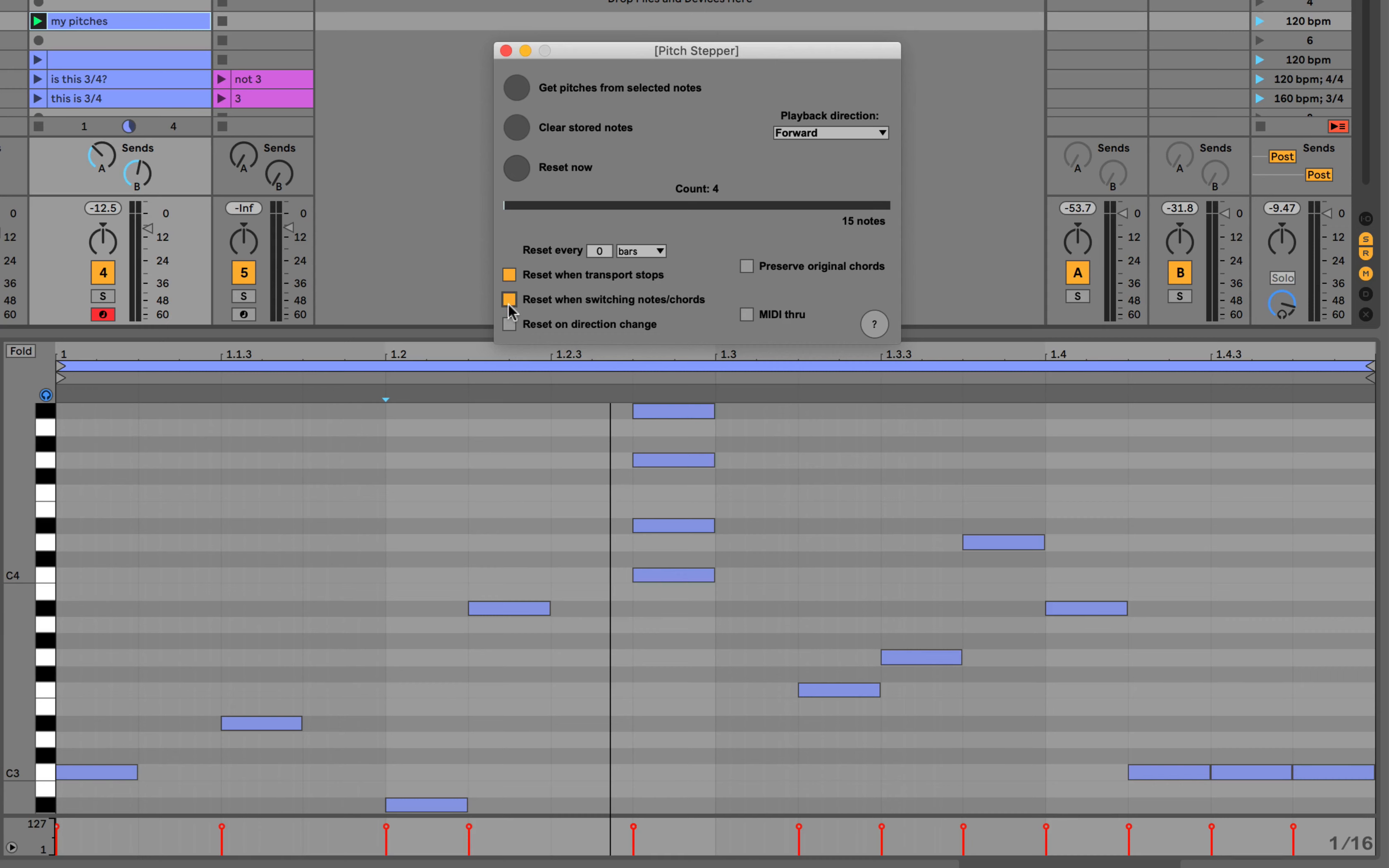
{"action": "left_click", "coordinate": [510, 299]}
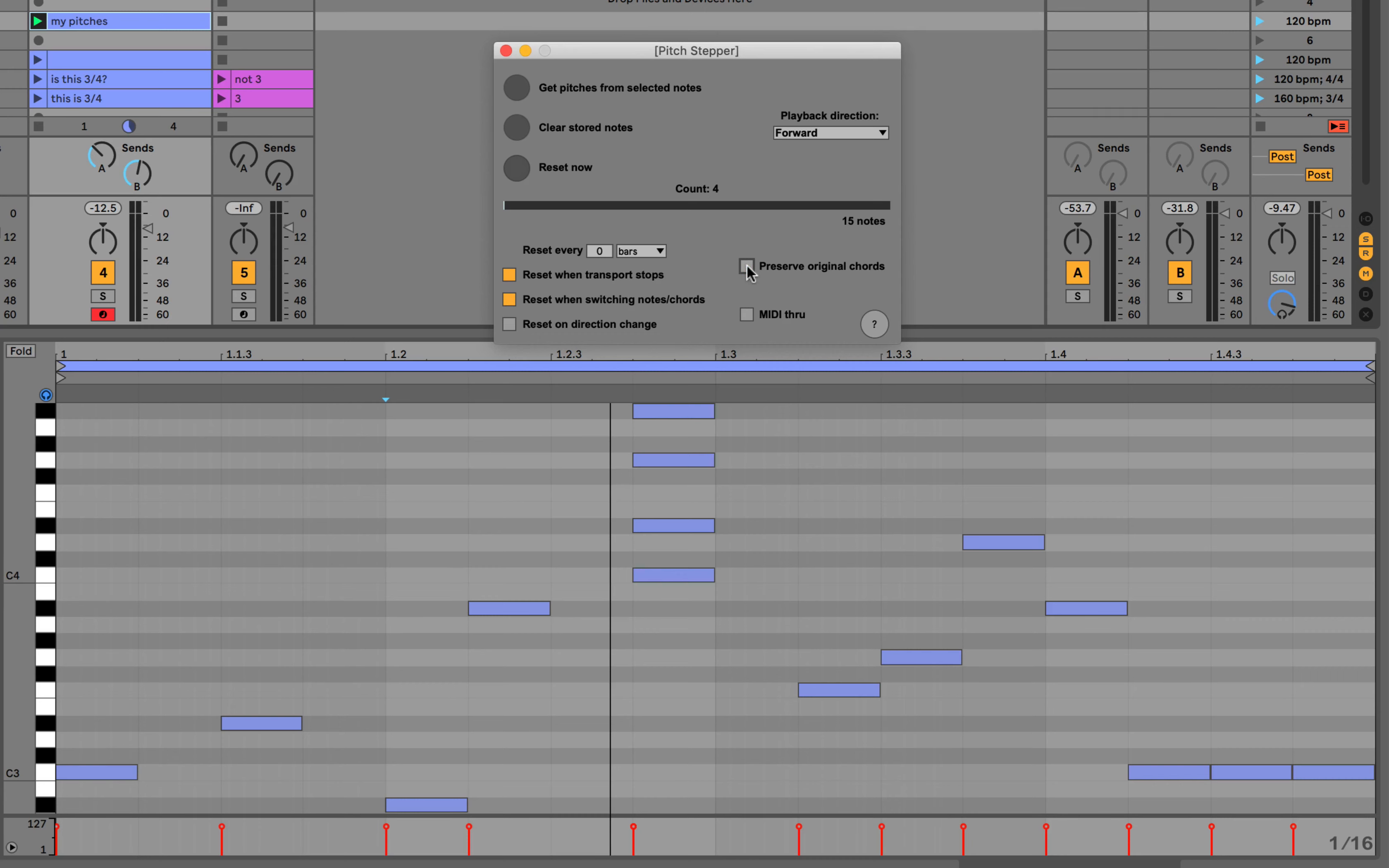
{"action": "left_click", "coordinate": [747, 267]}
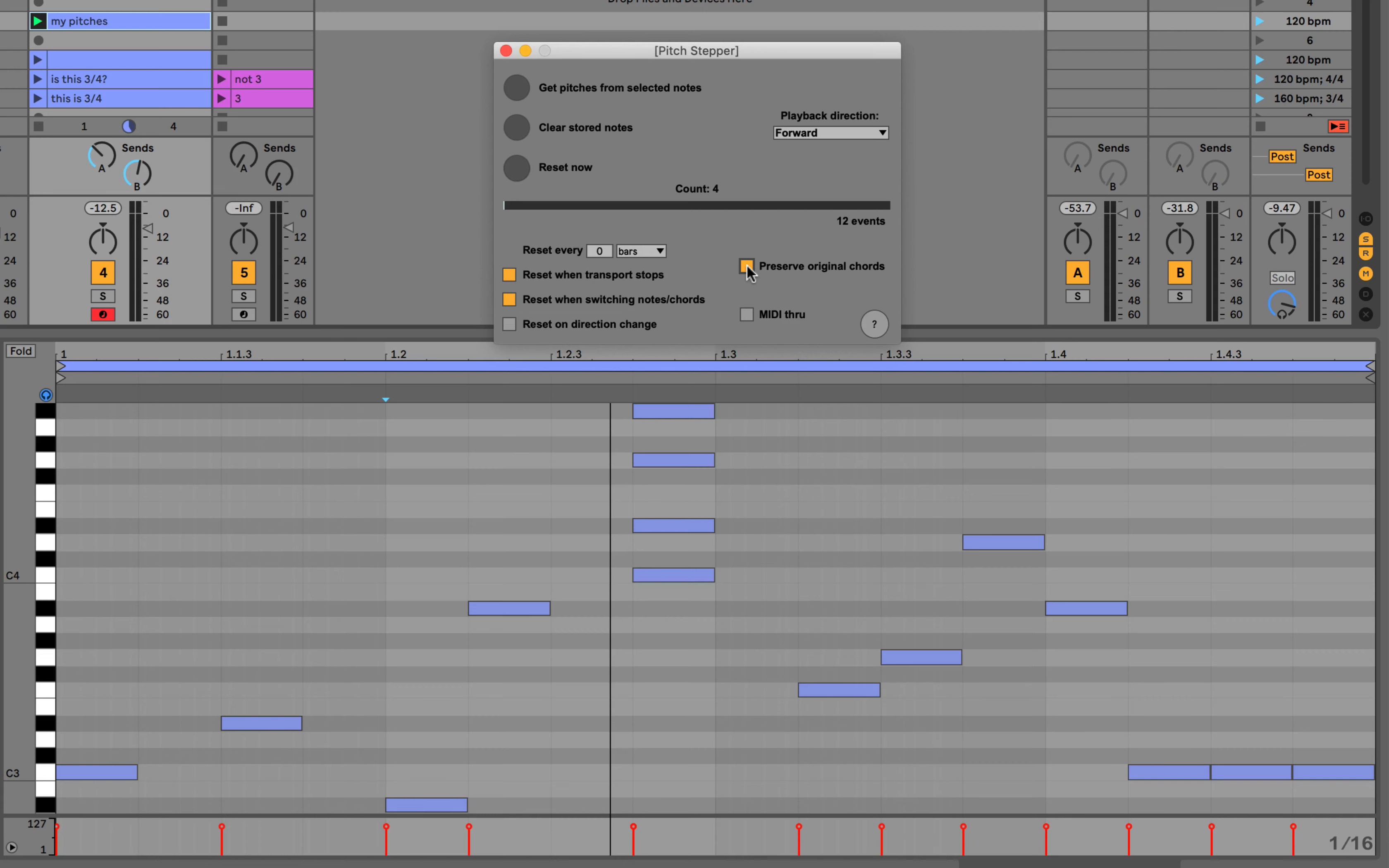
{"action": "left_click", "coordinate": [746, 267]}
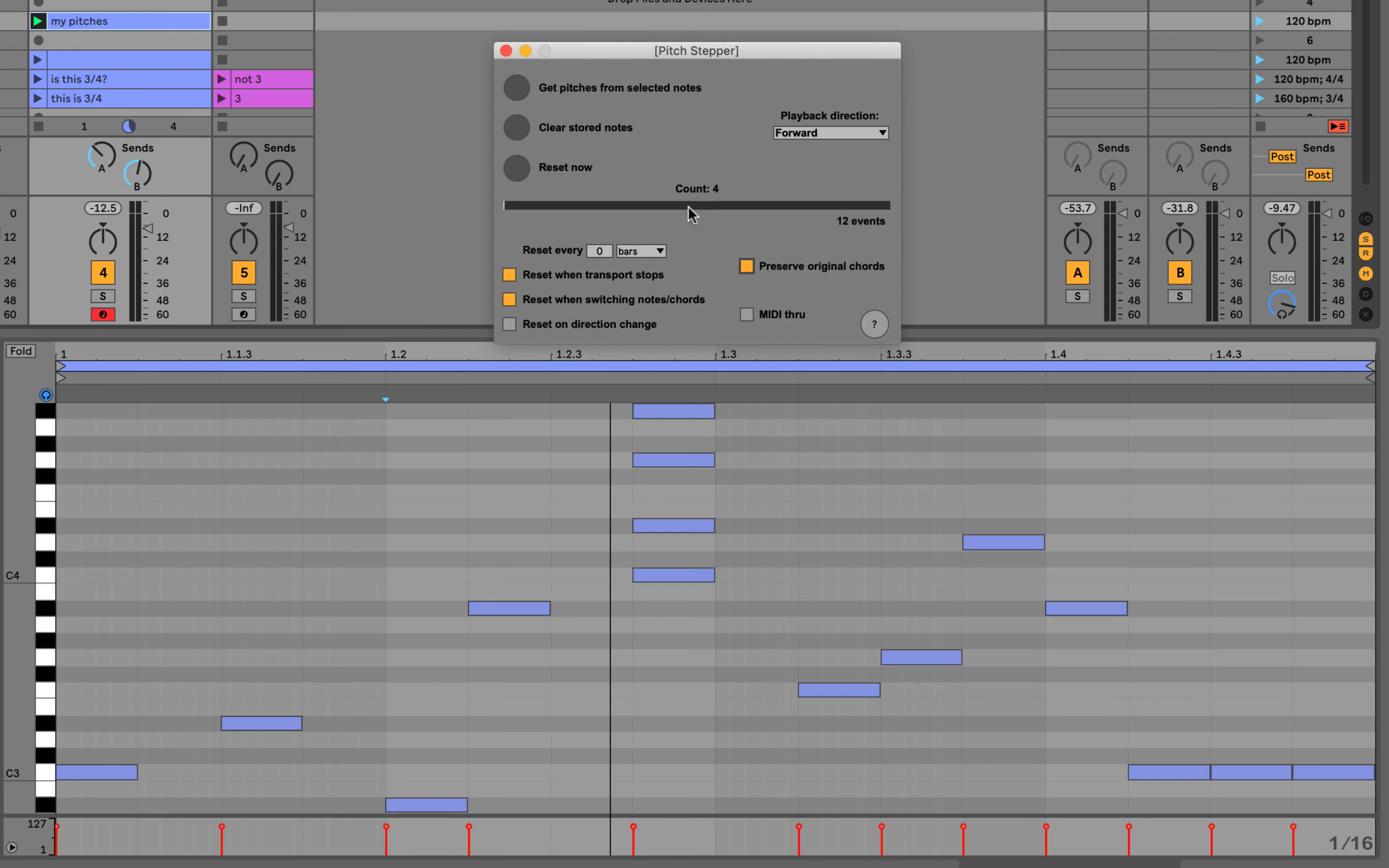
{"action": "mouse_move", "coordinate": [736, 257]}
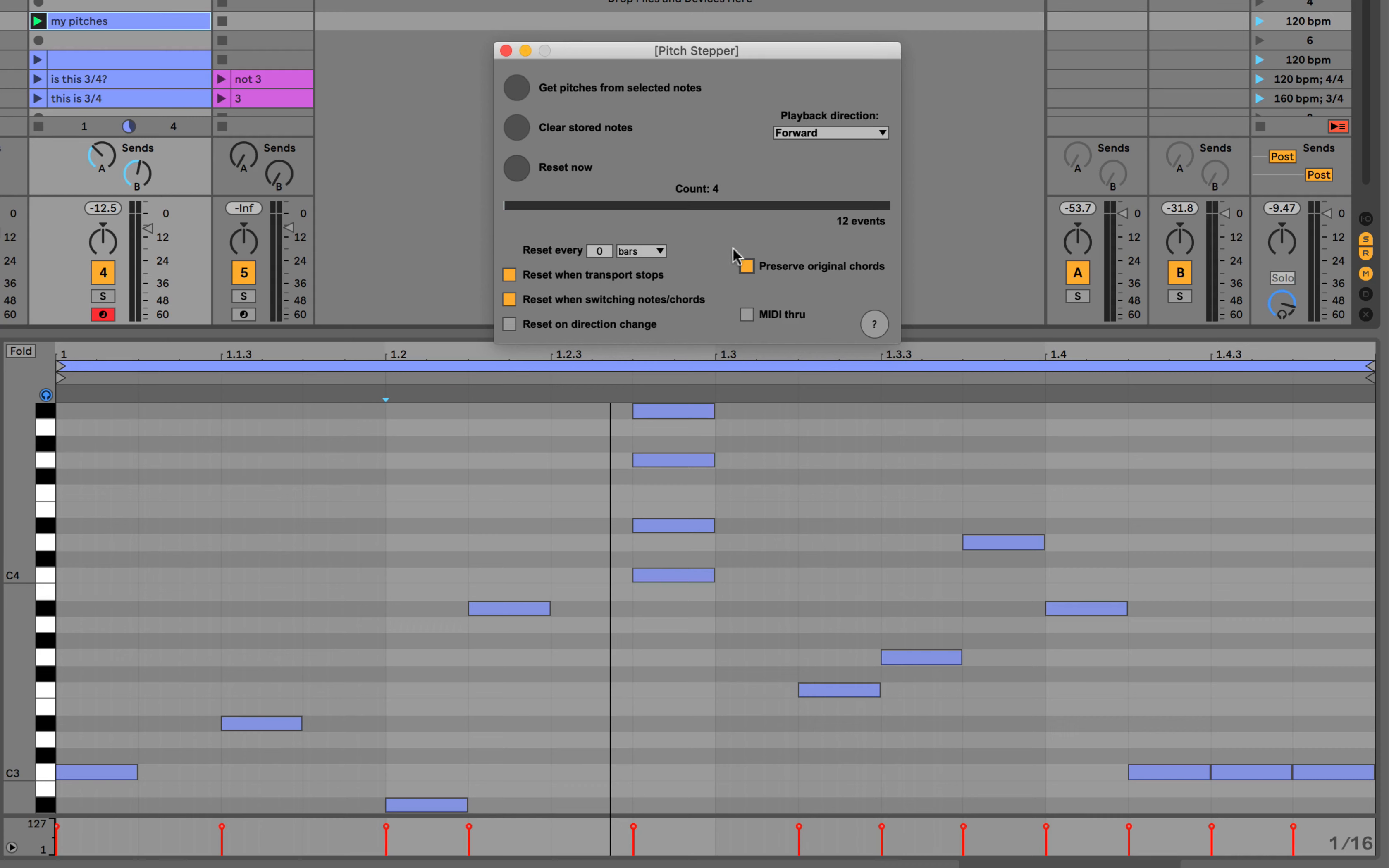
{"action": "left_click", "coordinate": [746, 266]}
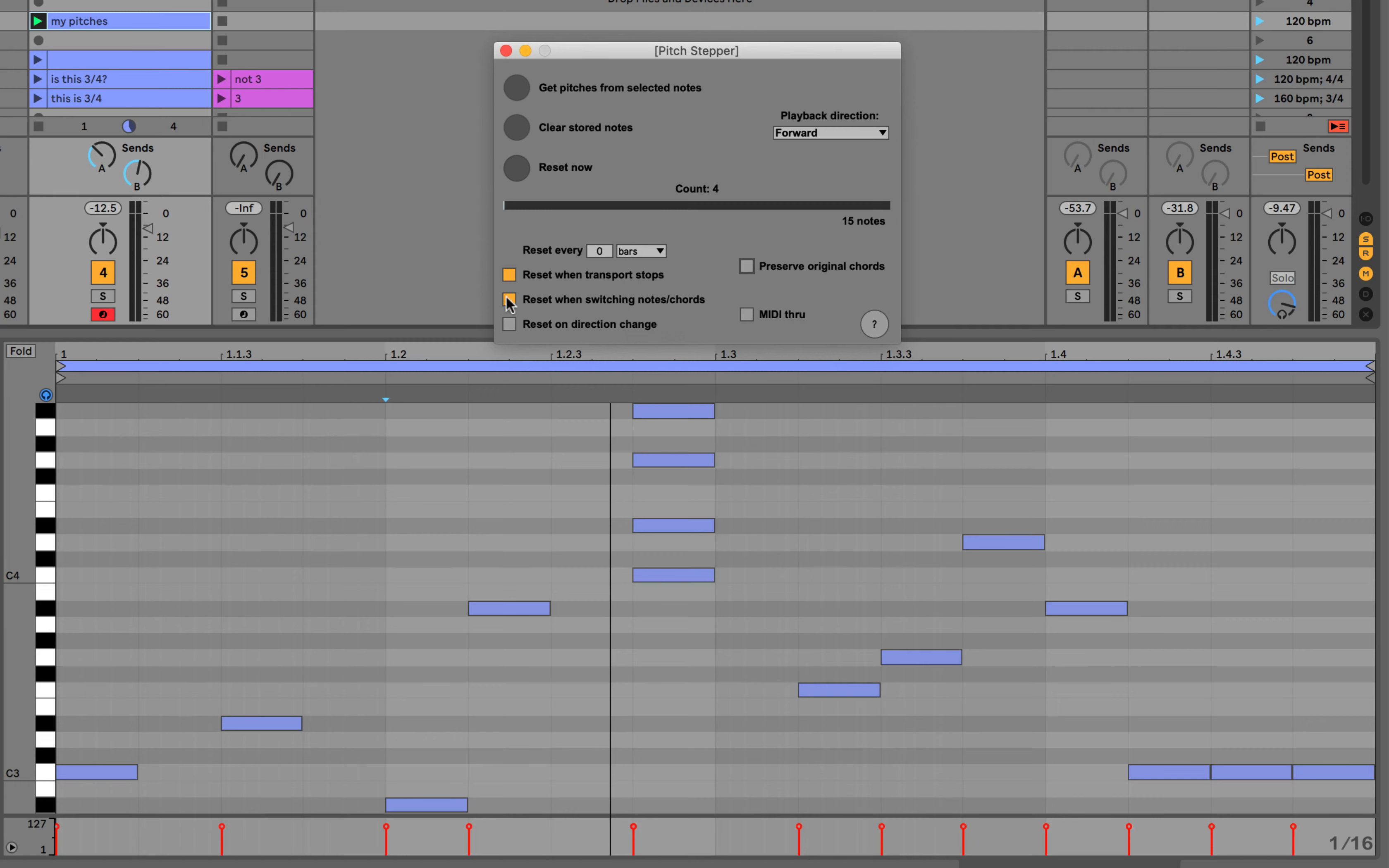
- Swap the reset to direction change, auditioning Backward and Random One before returning to Forward
{"action": "left_click", "coordinate": [509, 300]}
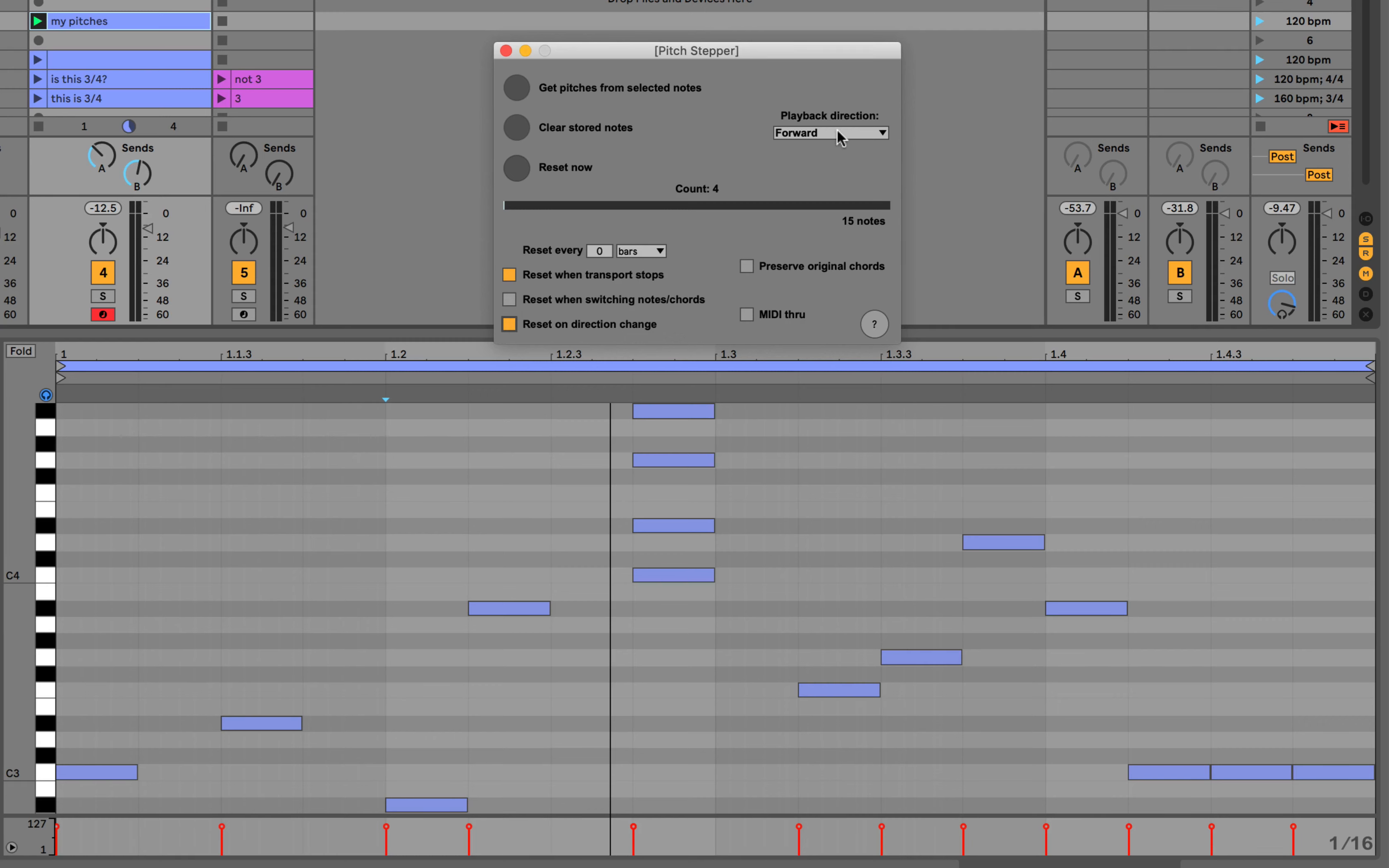
{"action": "mouse_move", "coordinate": [823, 171]}
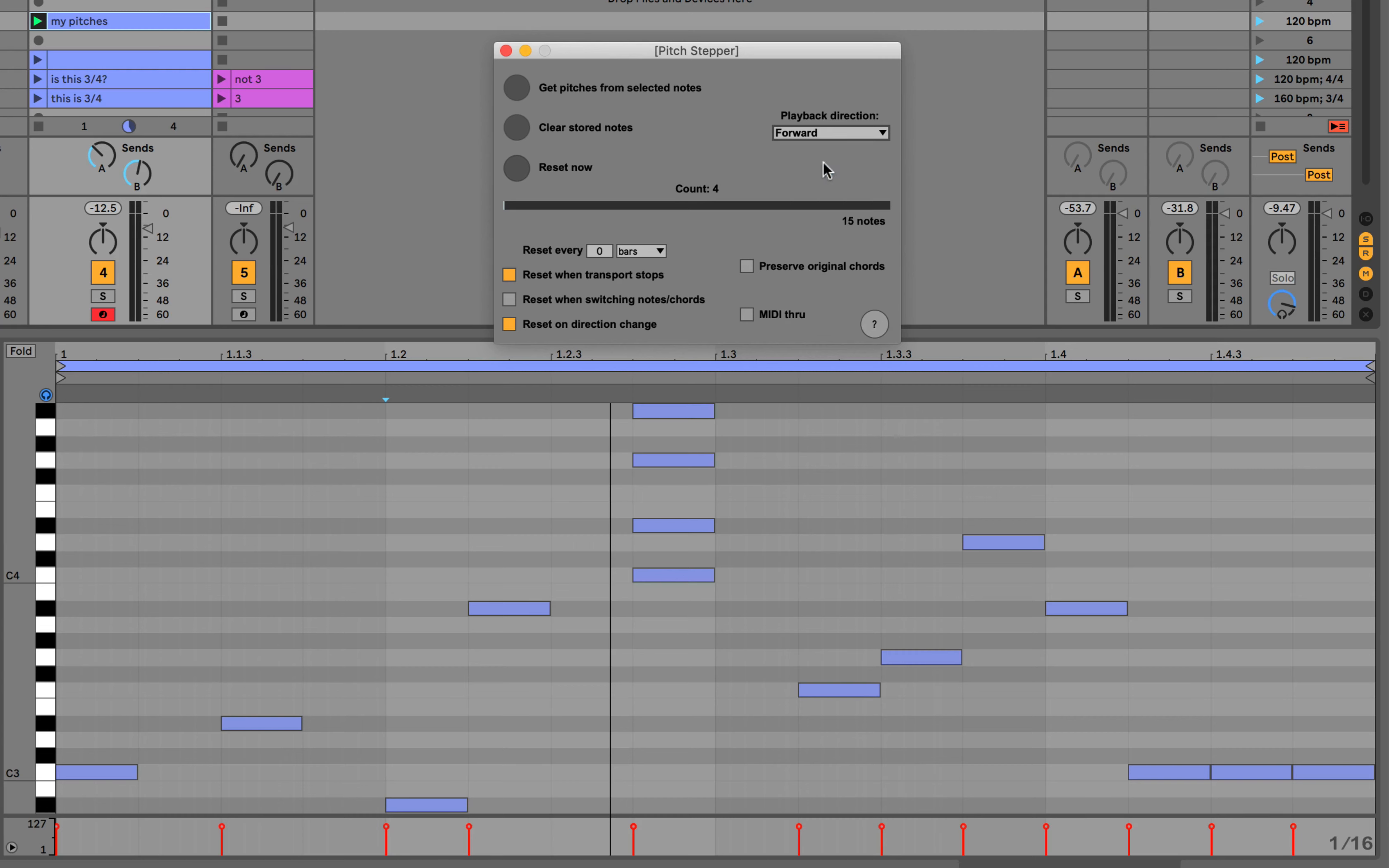
{"action": "left_click", "coordinate": [828, 132]}
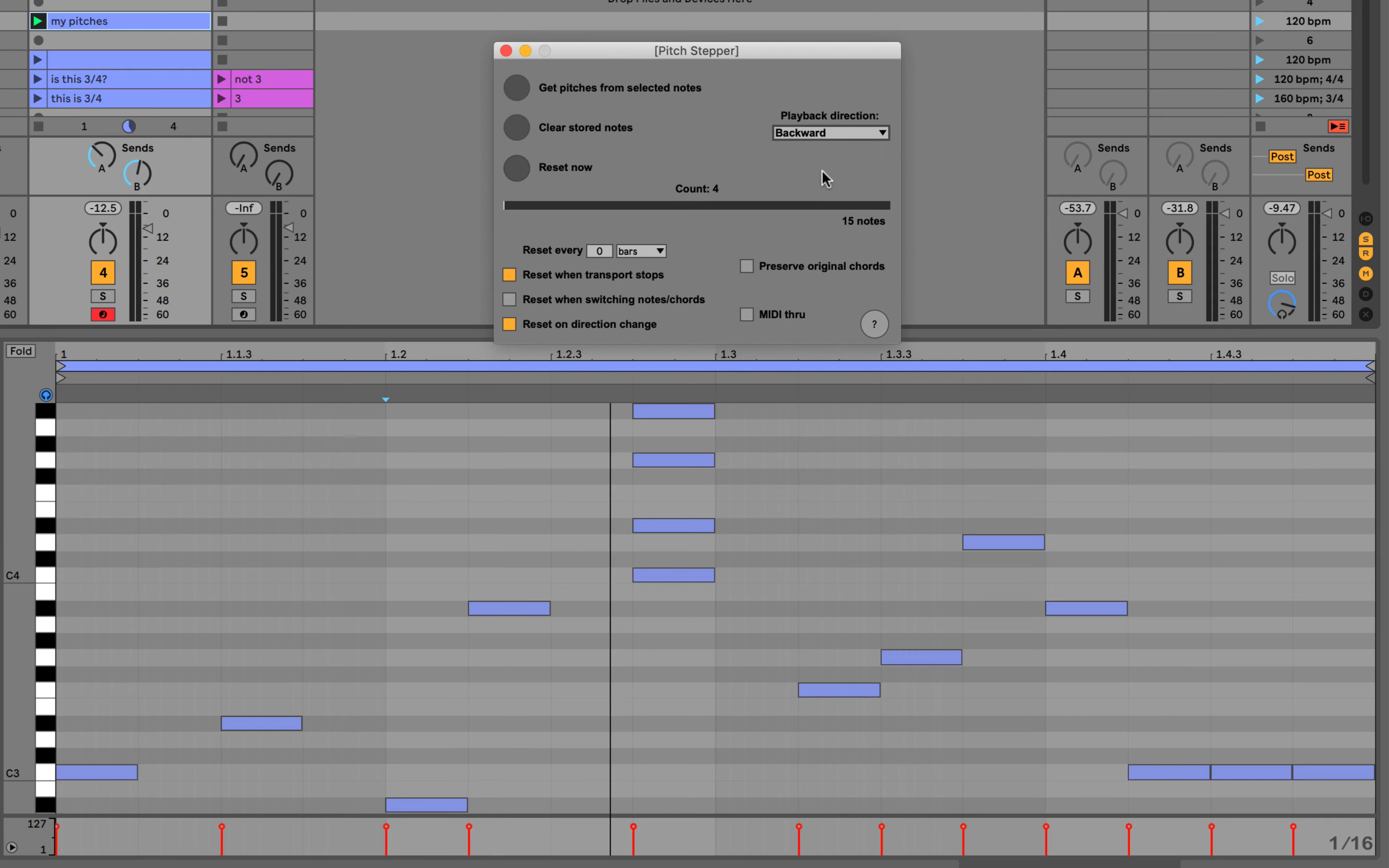
{"action": "left_click", "coordinate": [829, 132]}
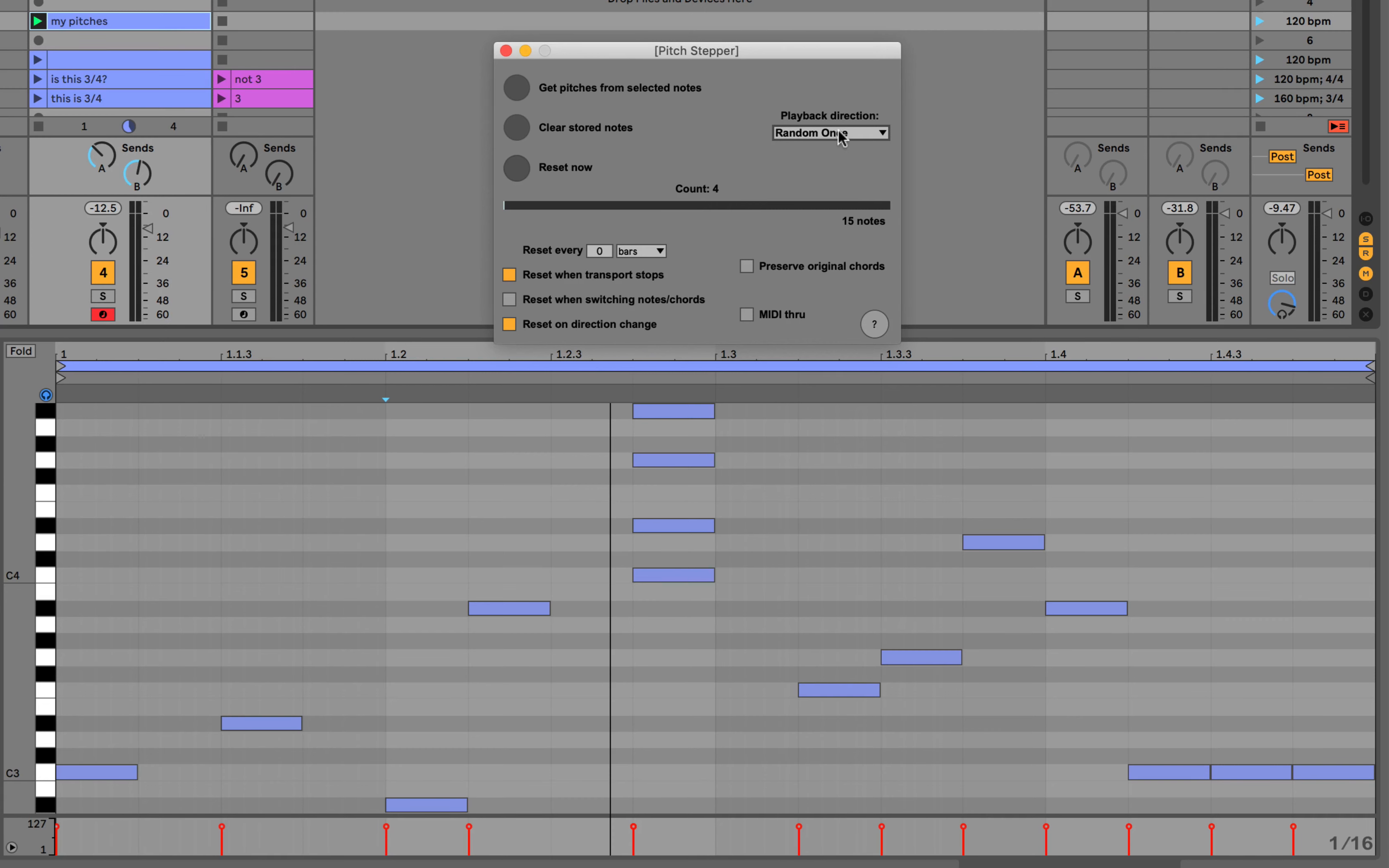
{"action": "left_click", "coordinate": [830, 133]}
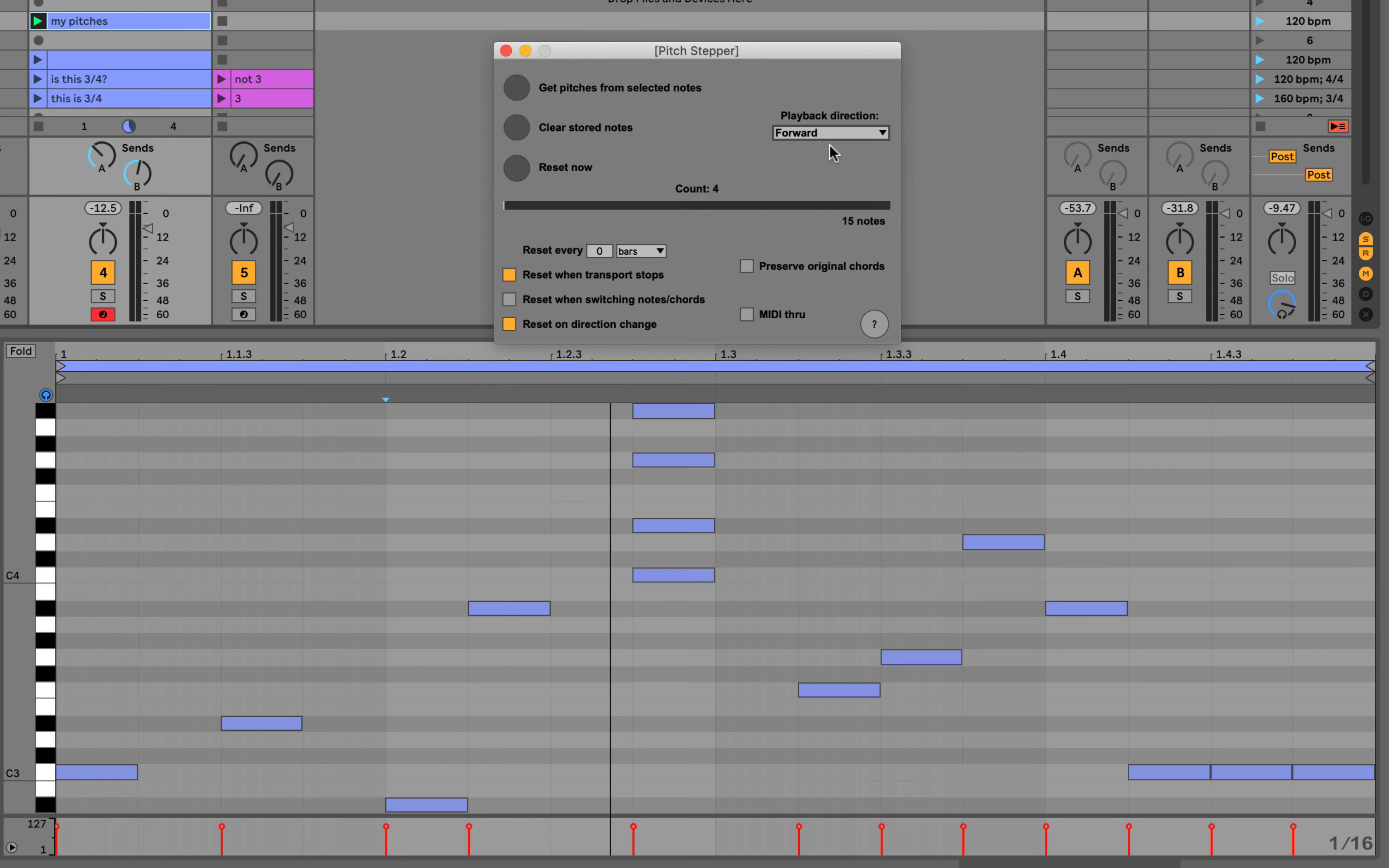
{"action": "left_click", "coordinate": [510, 324]}
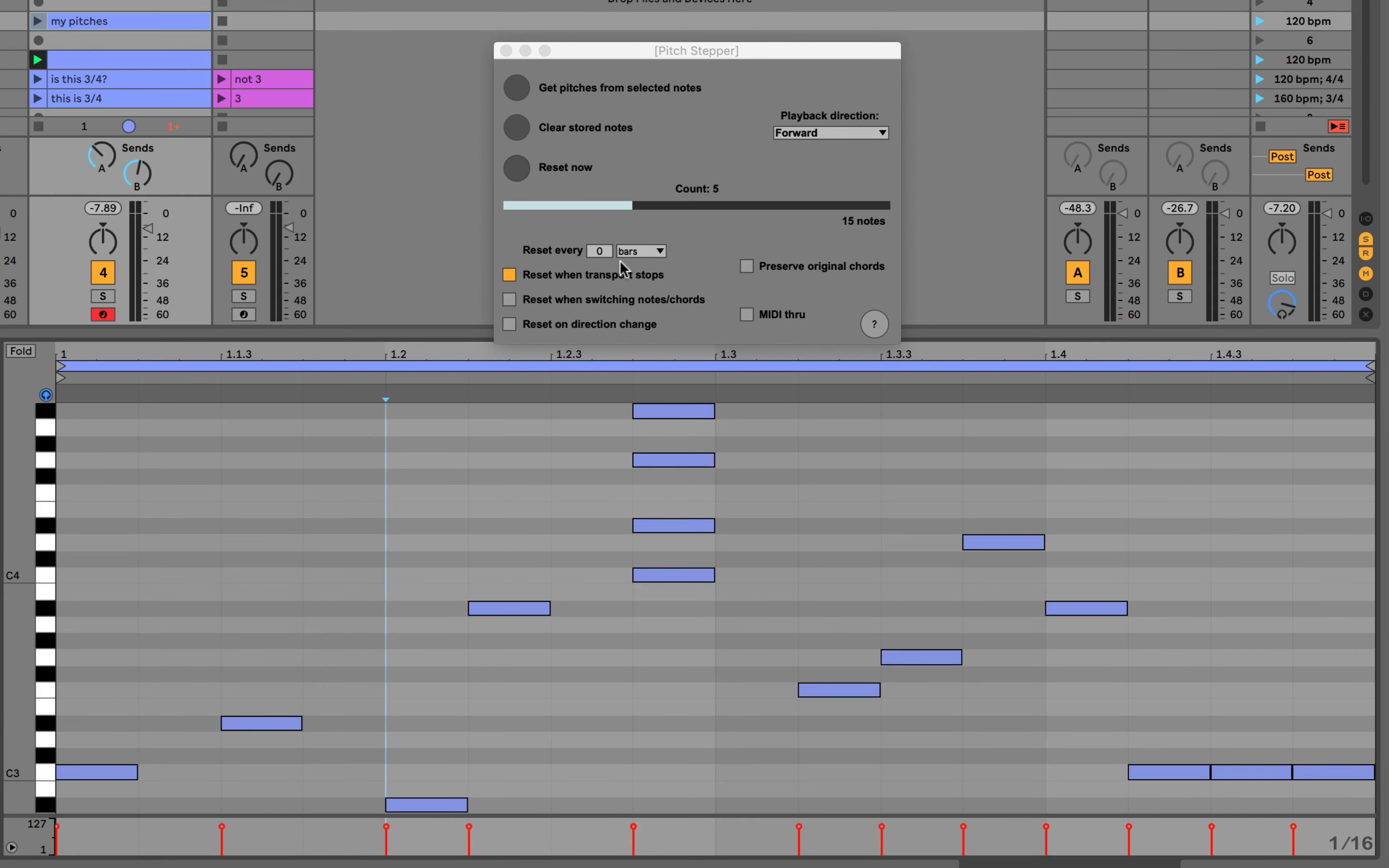
{"action": "mouse_move", "coordinate": [606, 261]}
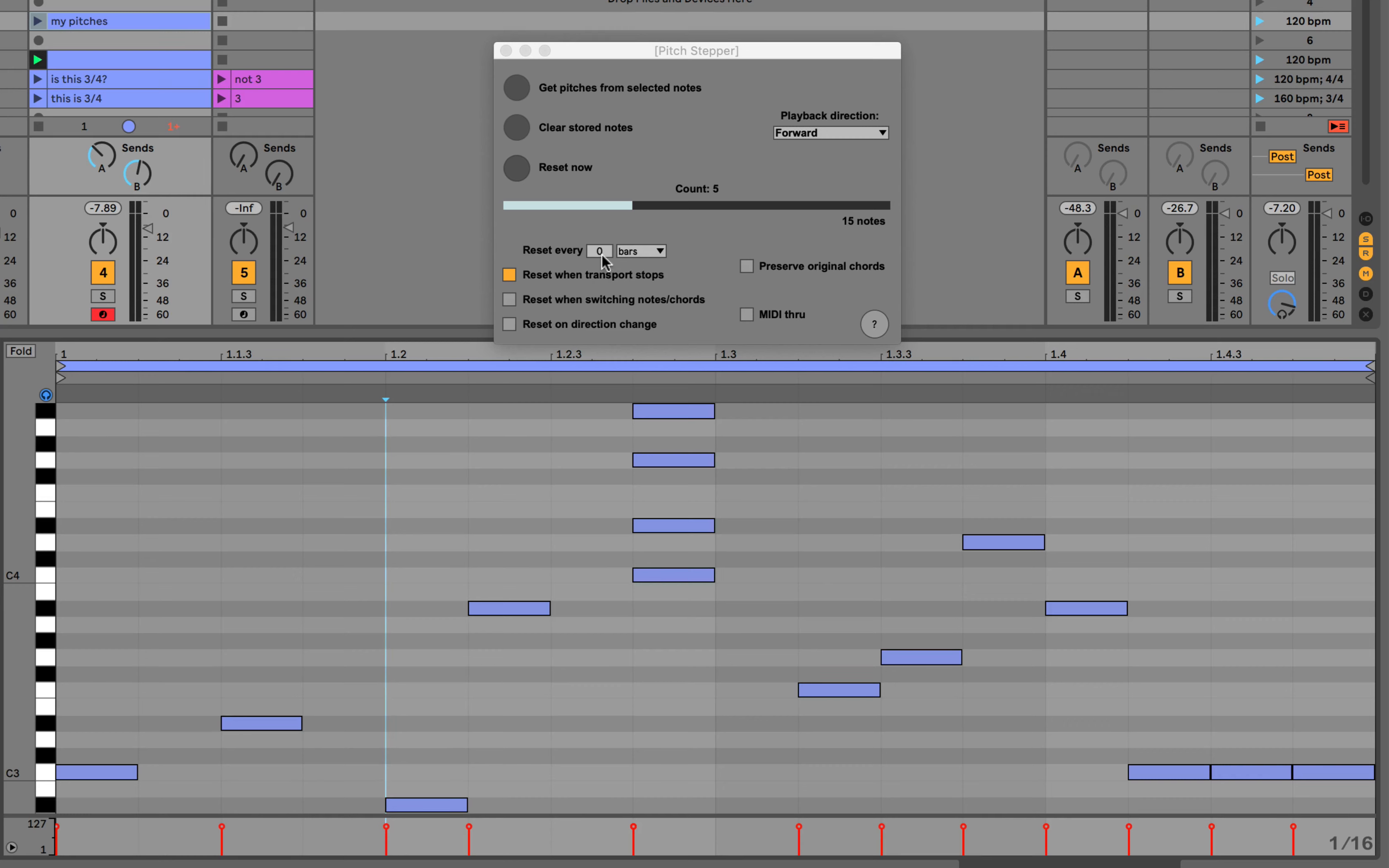
- Choose bars as the Reset every time unit
{"action": "left_click", "coordinate": [640, 251]}
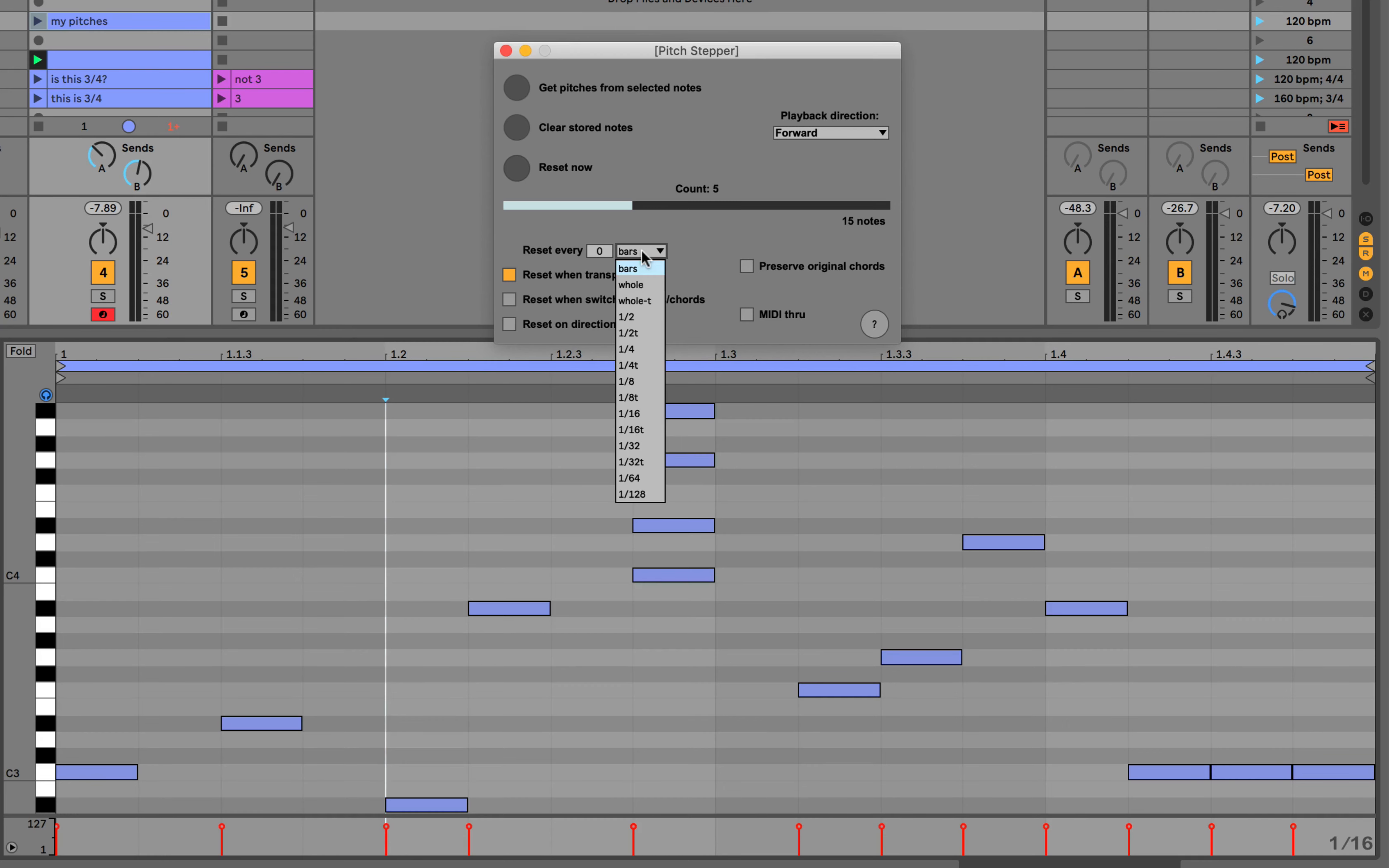
{"action": "mouse_move", "coordinate": [690, 247]}
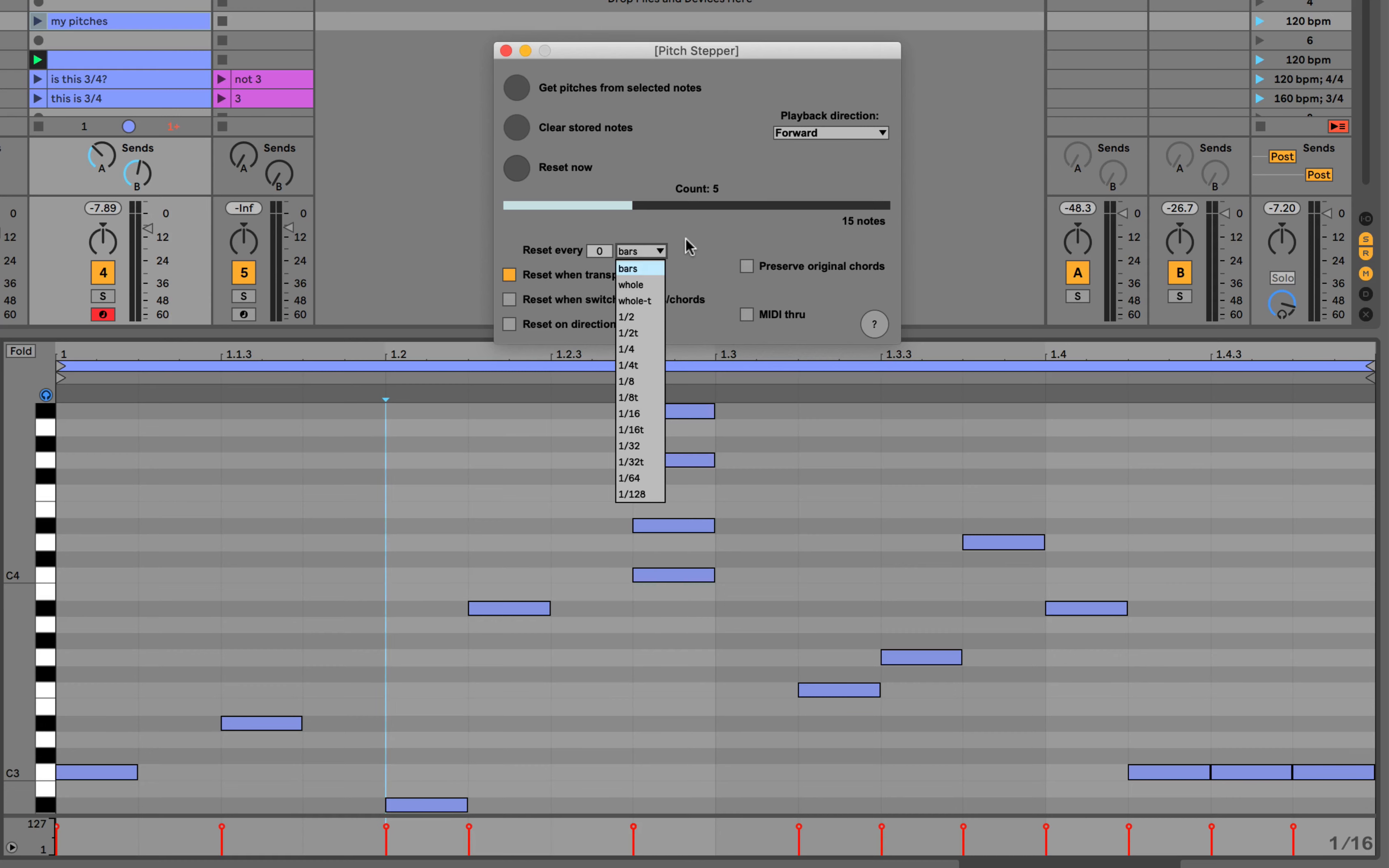
{"action": "left_click", "coordinate": [628, 268]}
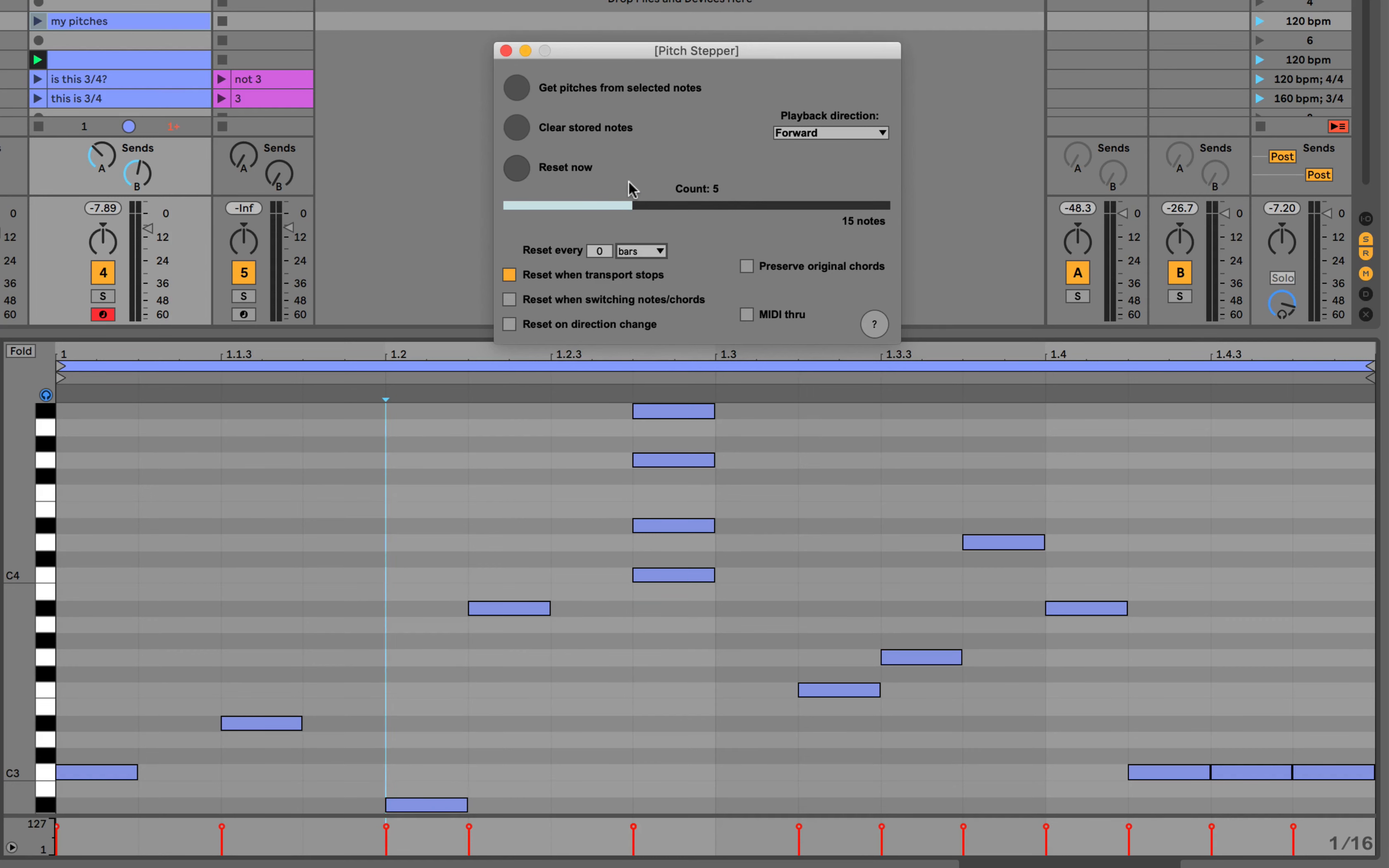
{"action": "mouse_move", "coordinate": [594, 256]}
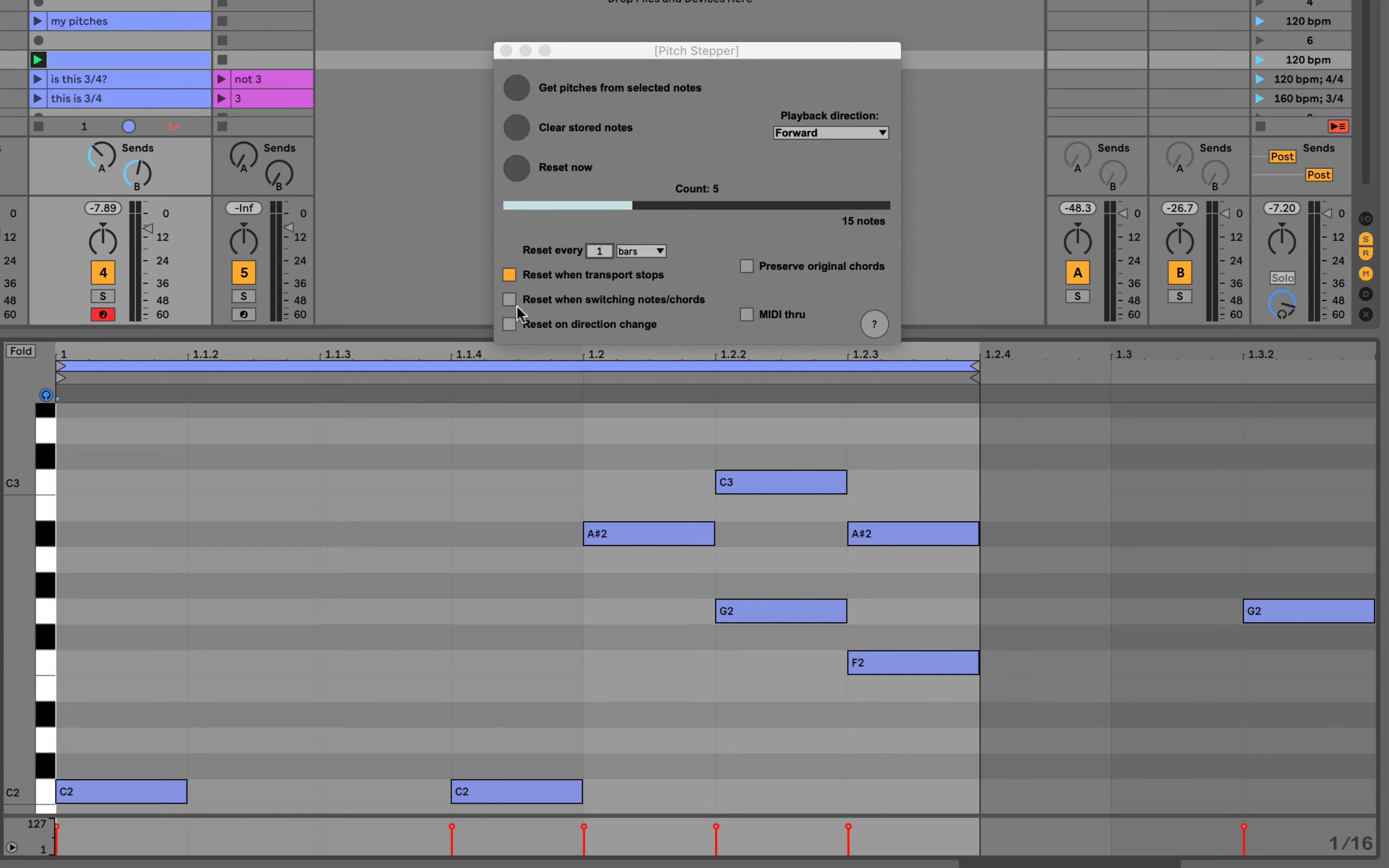
- Set Reset every to 1 bar and play the clip to hear the reset
{"action": "left_click", "coordinate": [509, 273]}
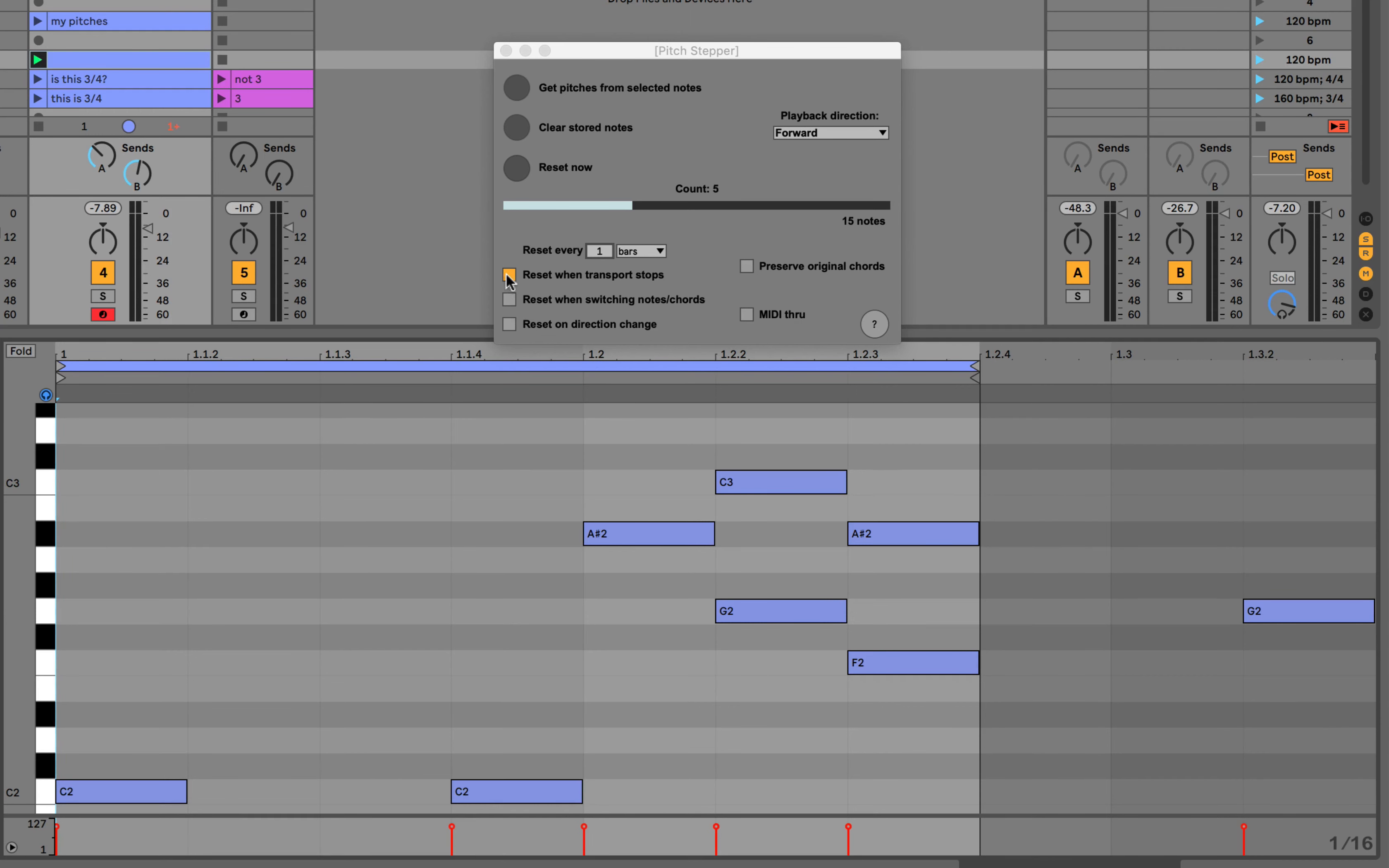
{"action": "mouse_move", "coordinate": [615, 266]}
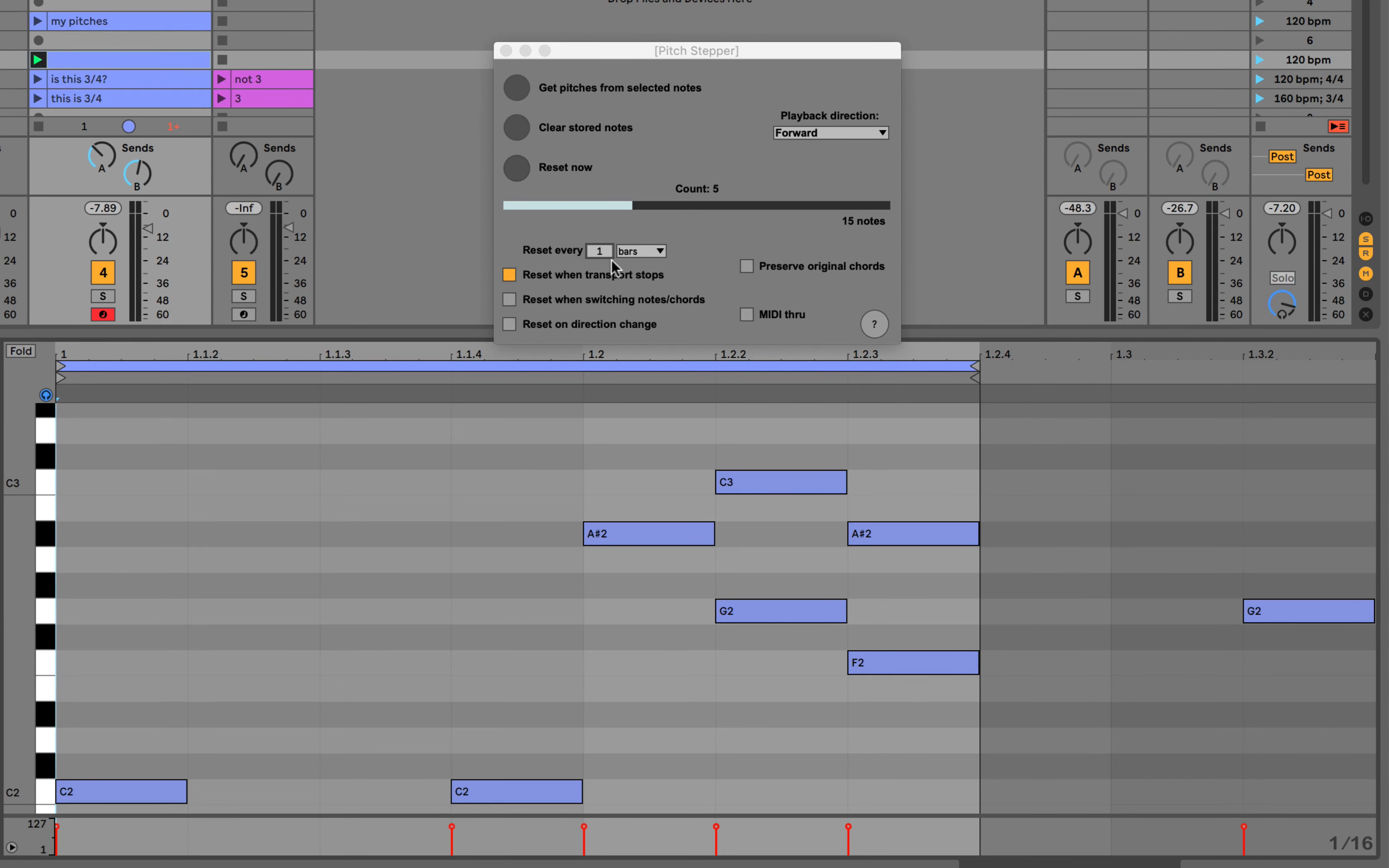
{"action": "mouse_move", "coordinate": [605, 266]}
{"action": "type", "text": "0"}
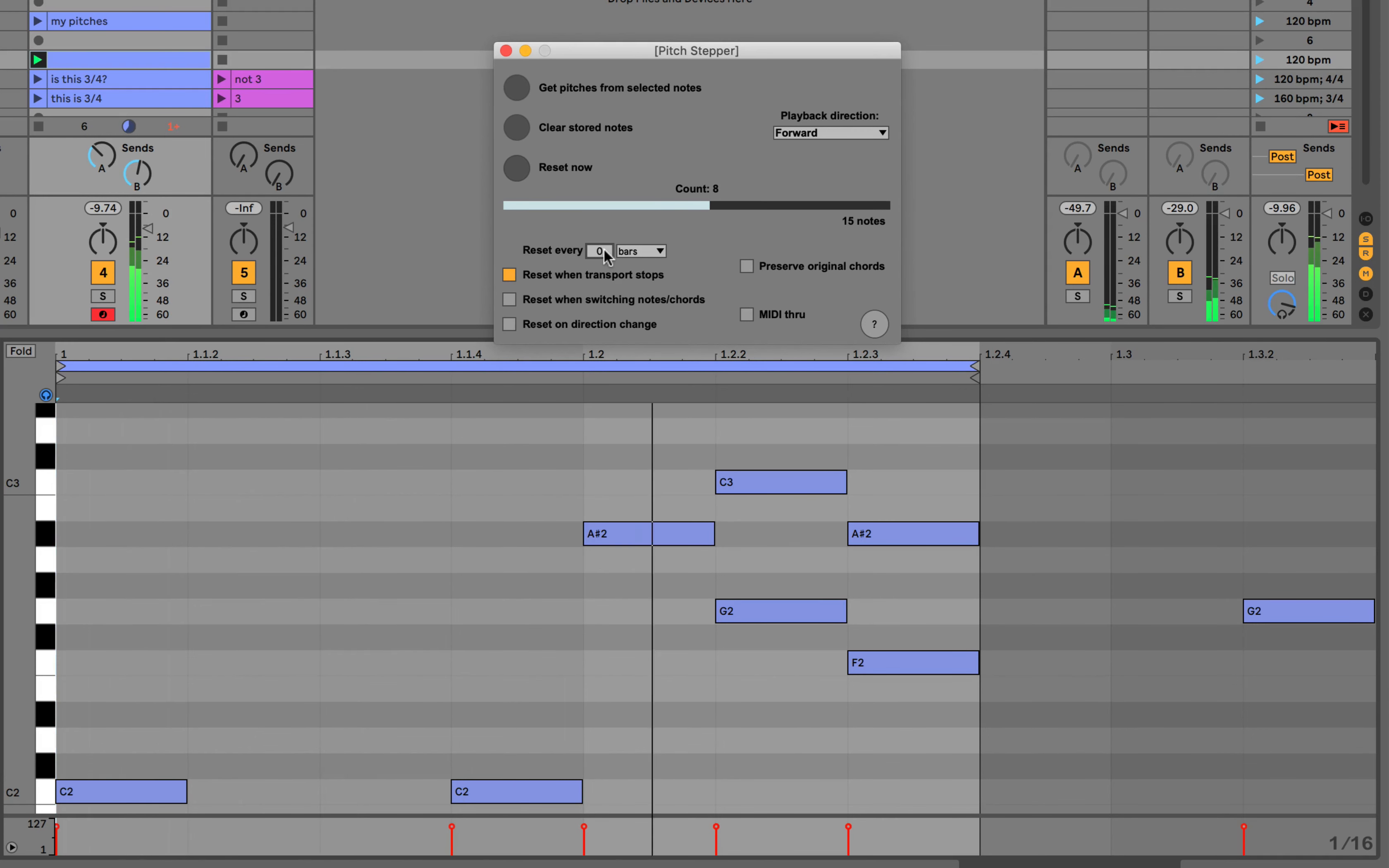
{"action": "left_click", "coordinate": [599, 251]}
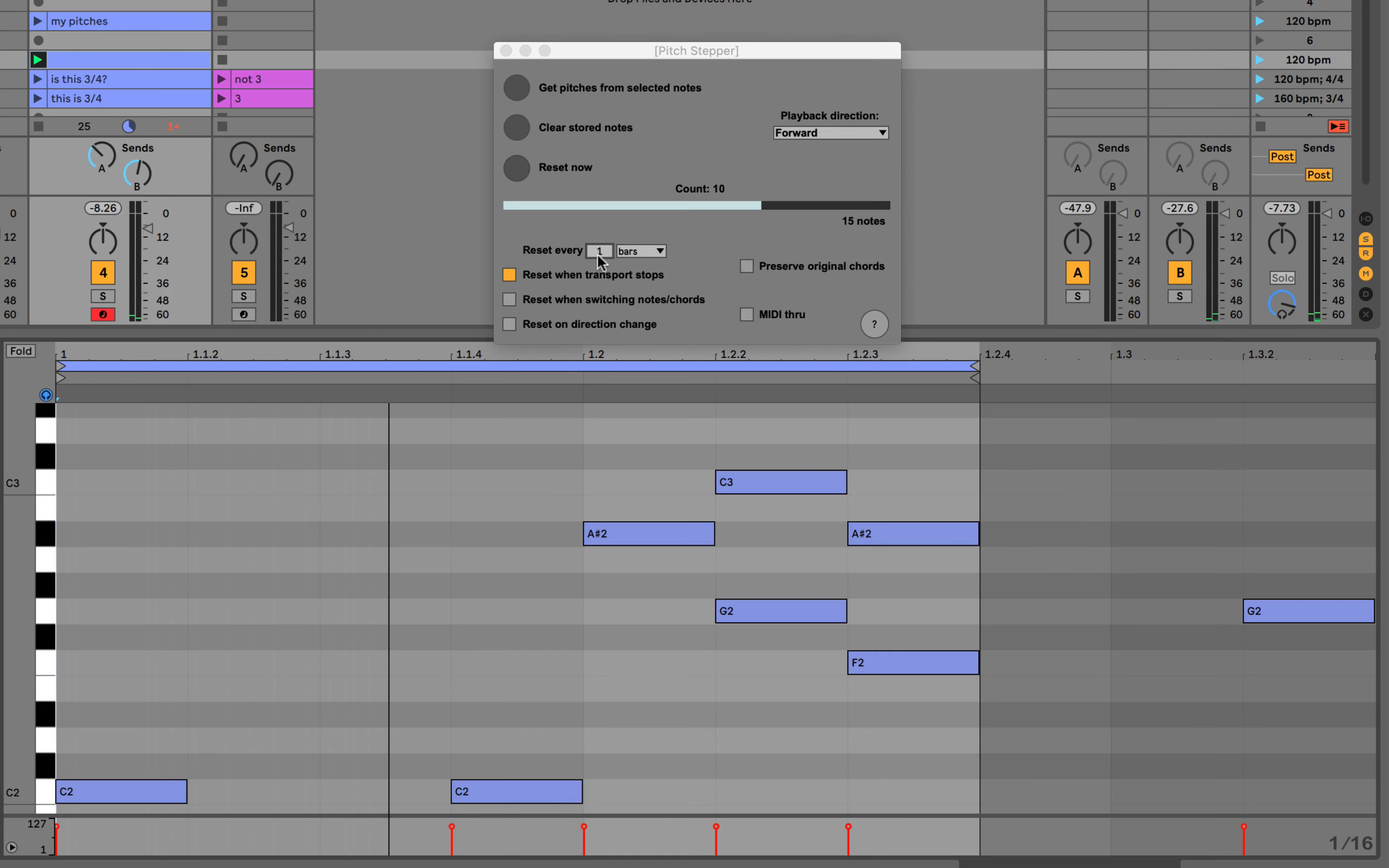
{"action": "mouse_move", "coordinate": [467, 512]}
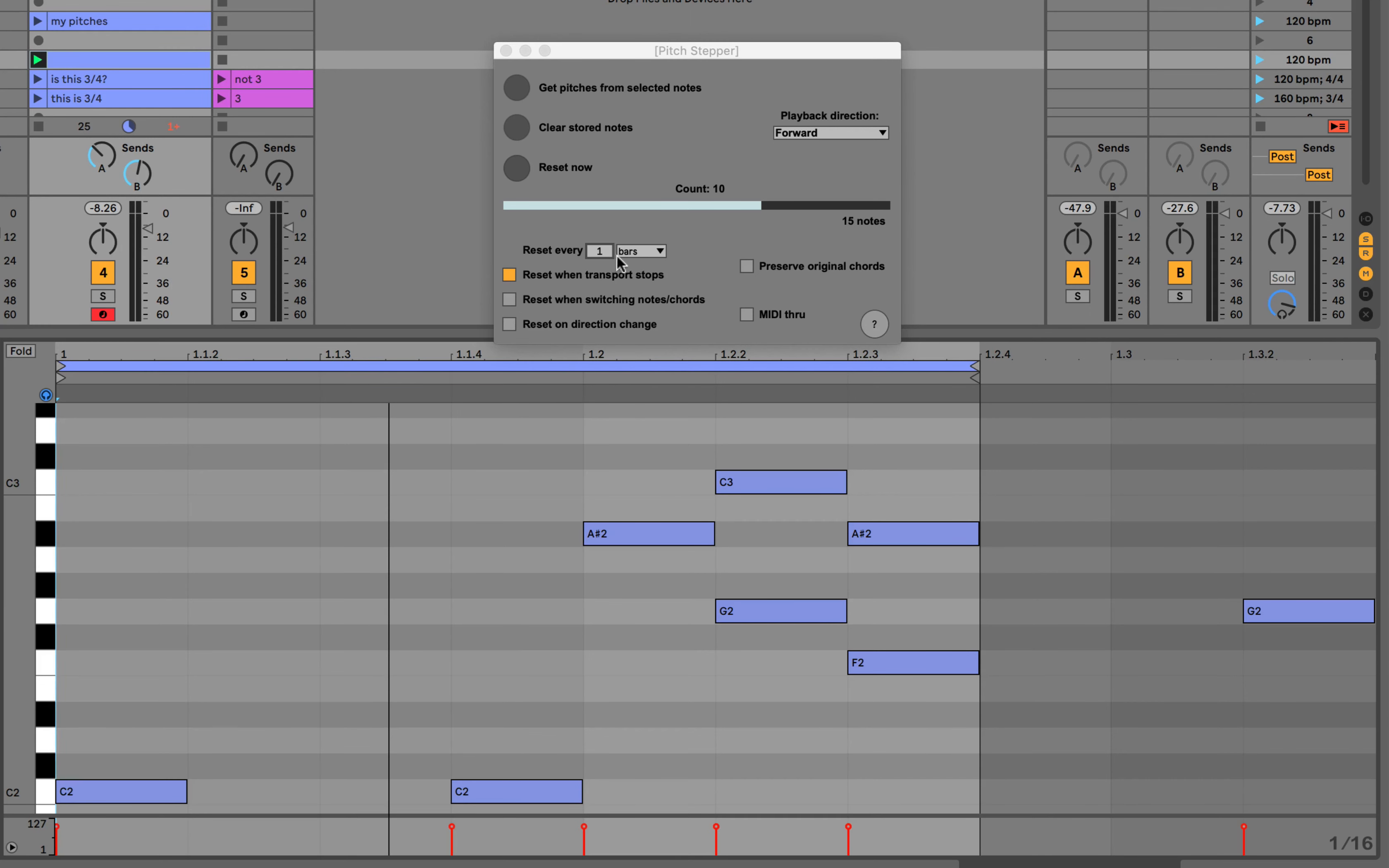
- Change the Reset every unit to 1/16 with a count of 8 sixteenths
{"action": "left_click", "coordinate": [640, 250]}
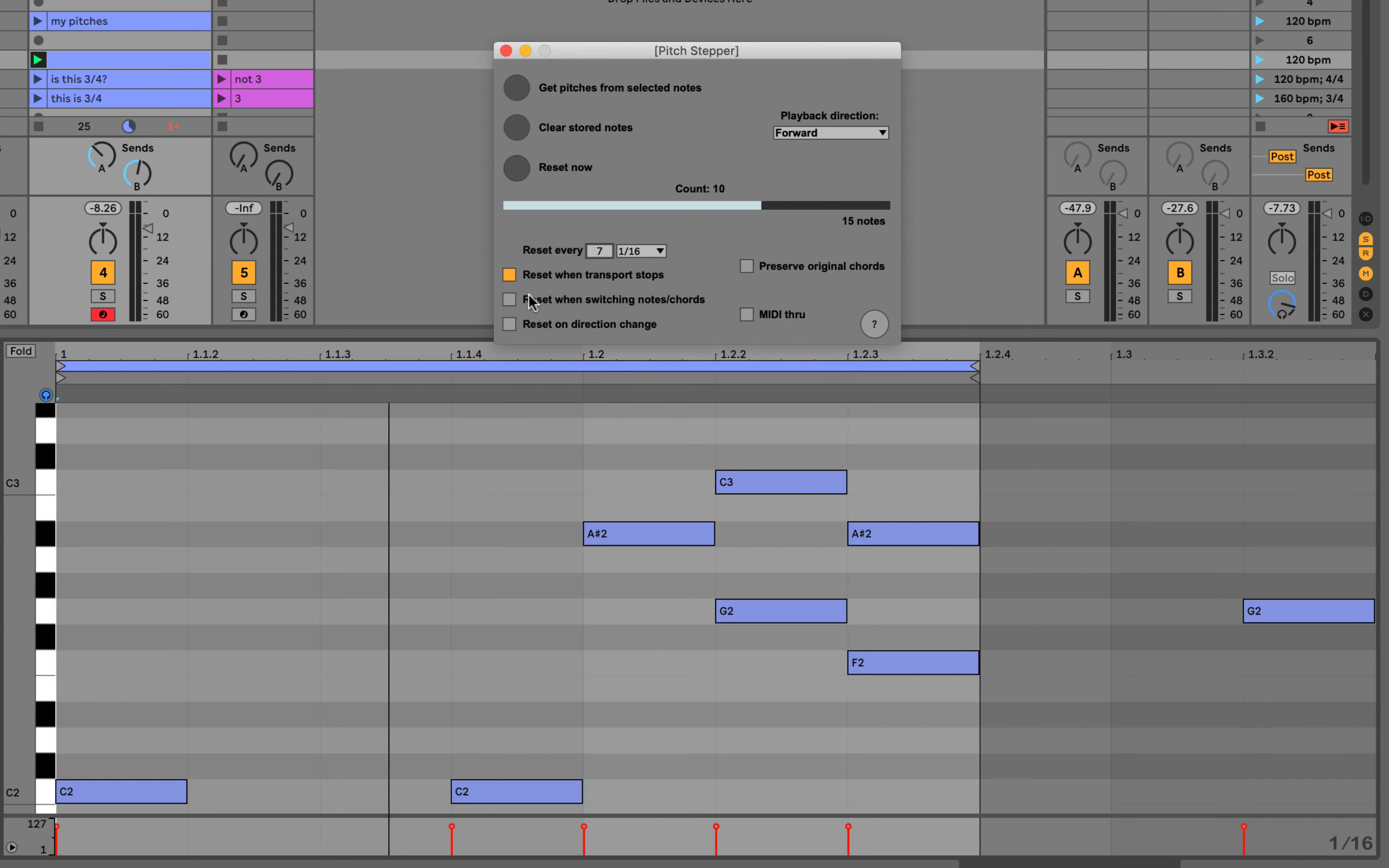
{"action": "left_click", "coordinate": [508, 299]}
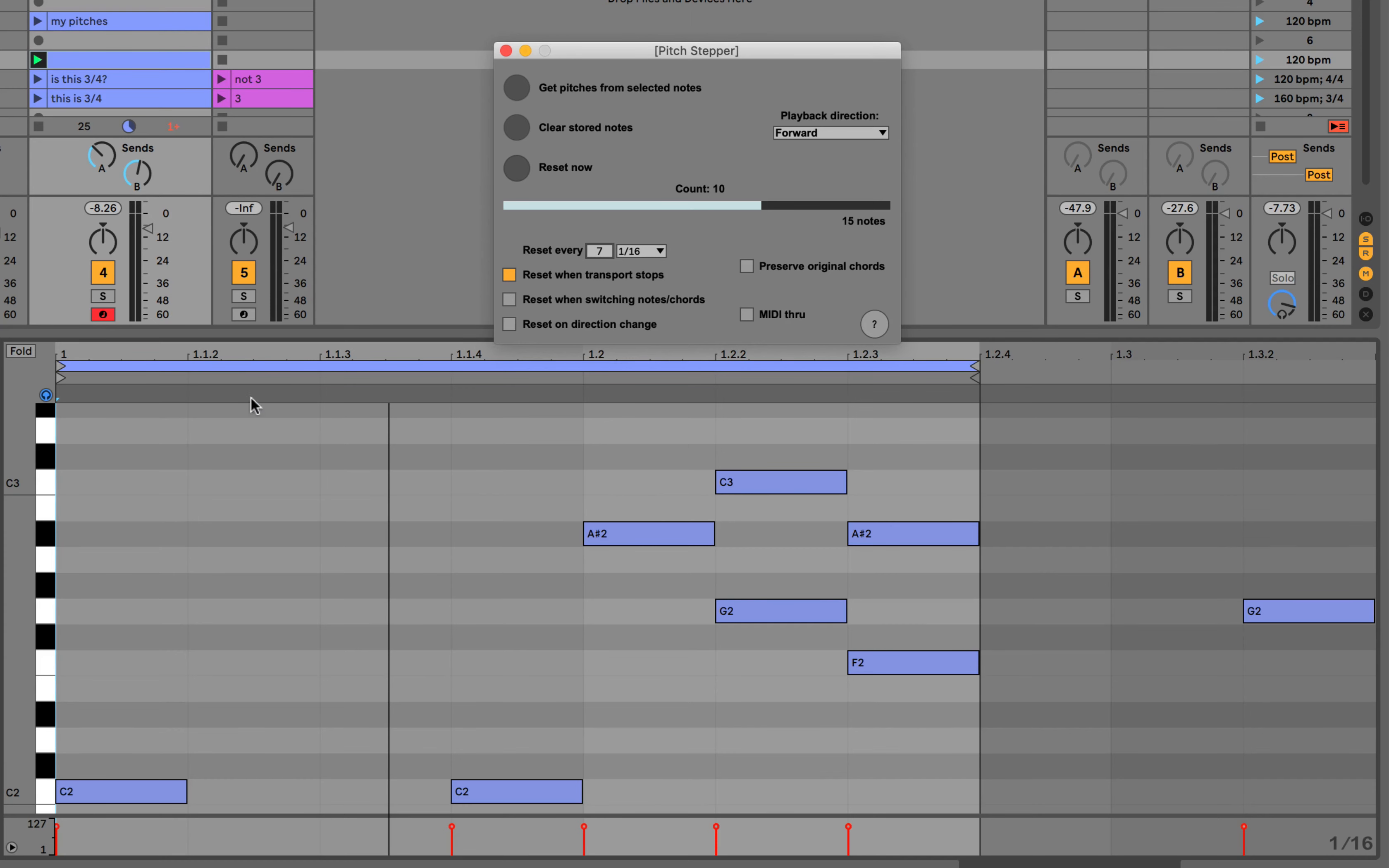
{"action": "mouse_move", "coordinate": [790, 662]}
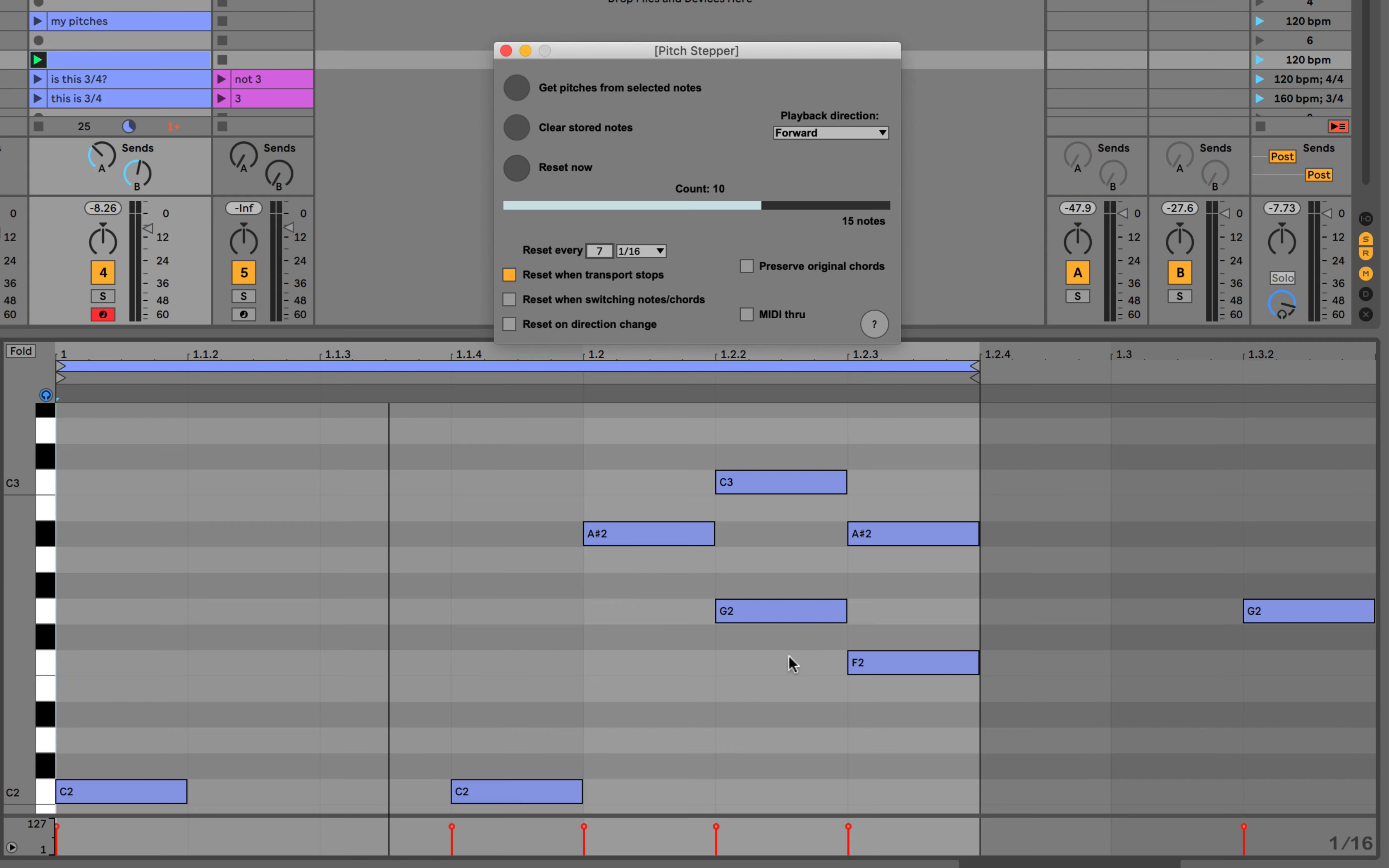
{"action": "mouse_move", "coordinate": [294, 616]}
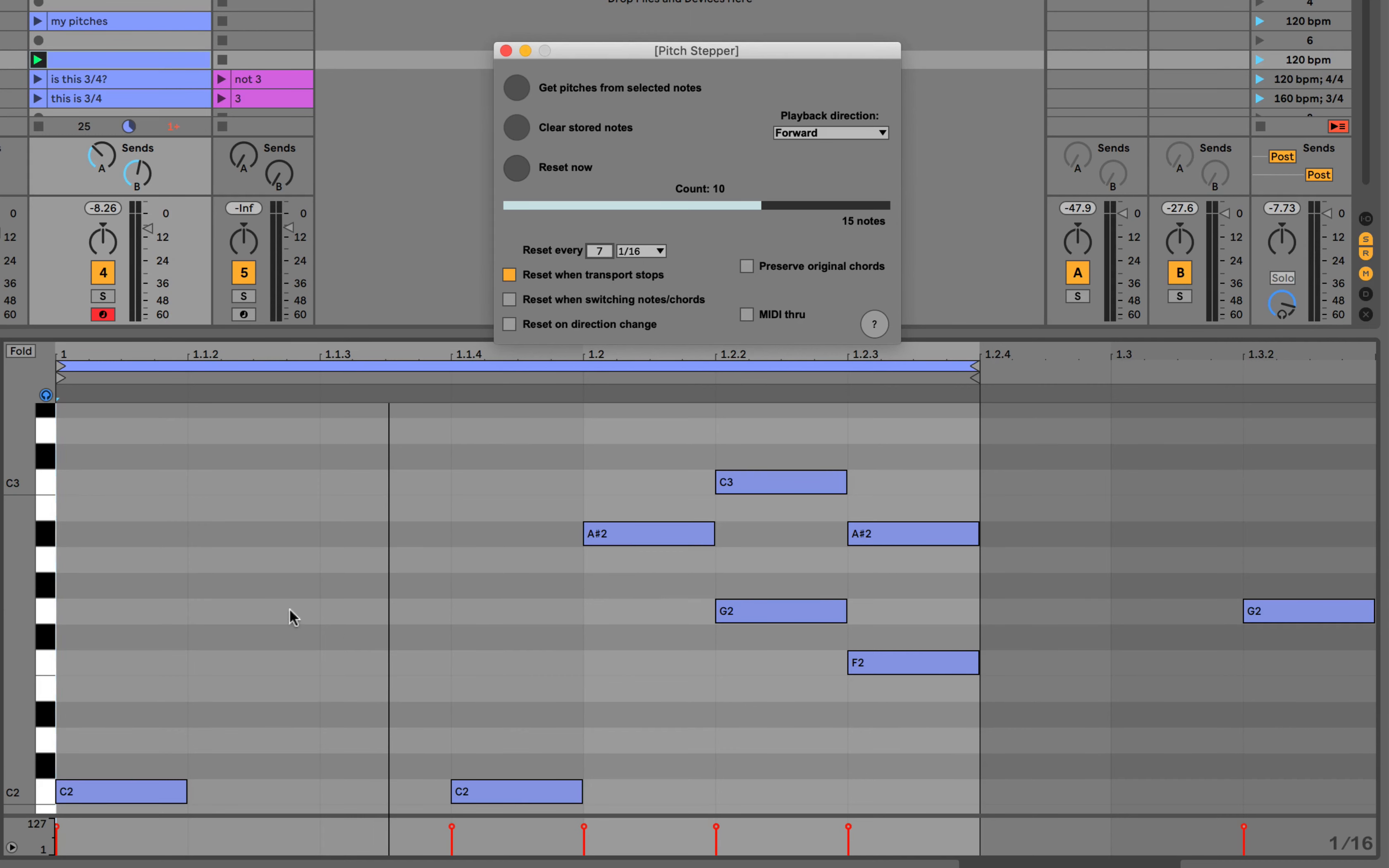
{"action": "mouse_move", "coordinate": [443, 578]}
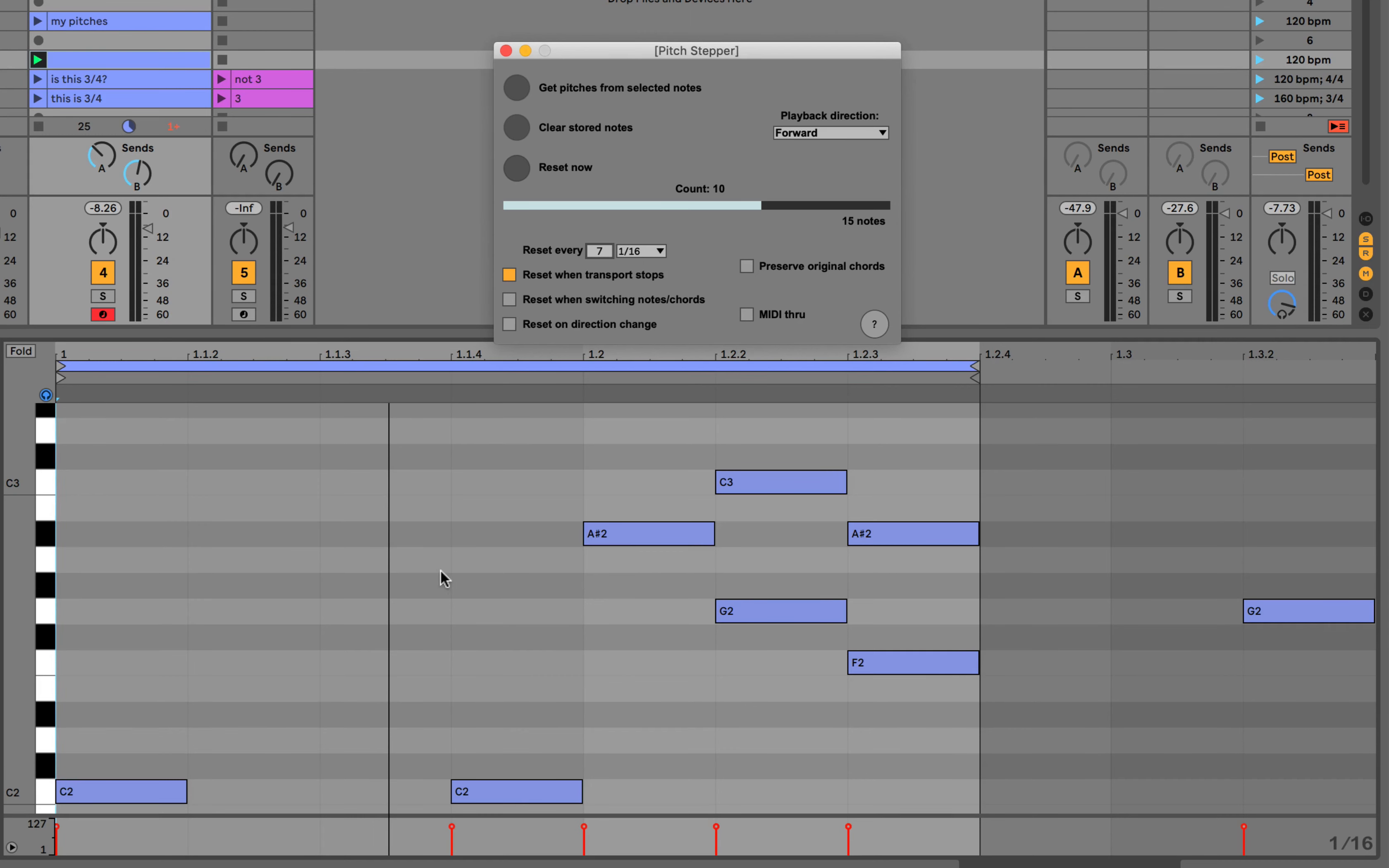
{"action": "mouse_move", "coordinate": [520, 184]}
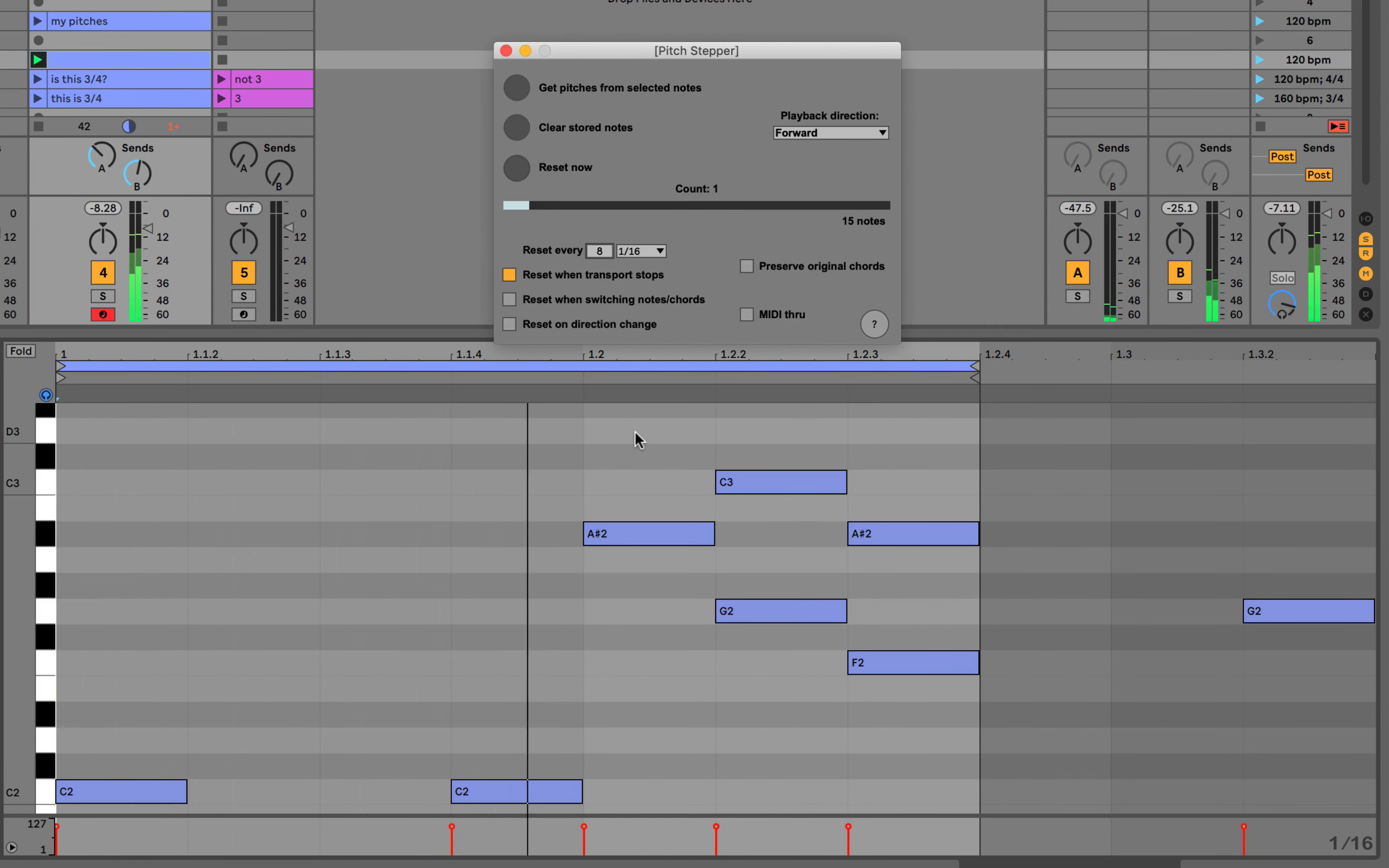
- Play the clip and watch Reset flash every 8 sixteenths
{"action": "left_click", "coordinate": [517, 167]}
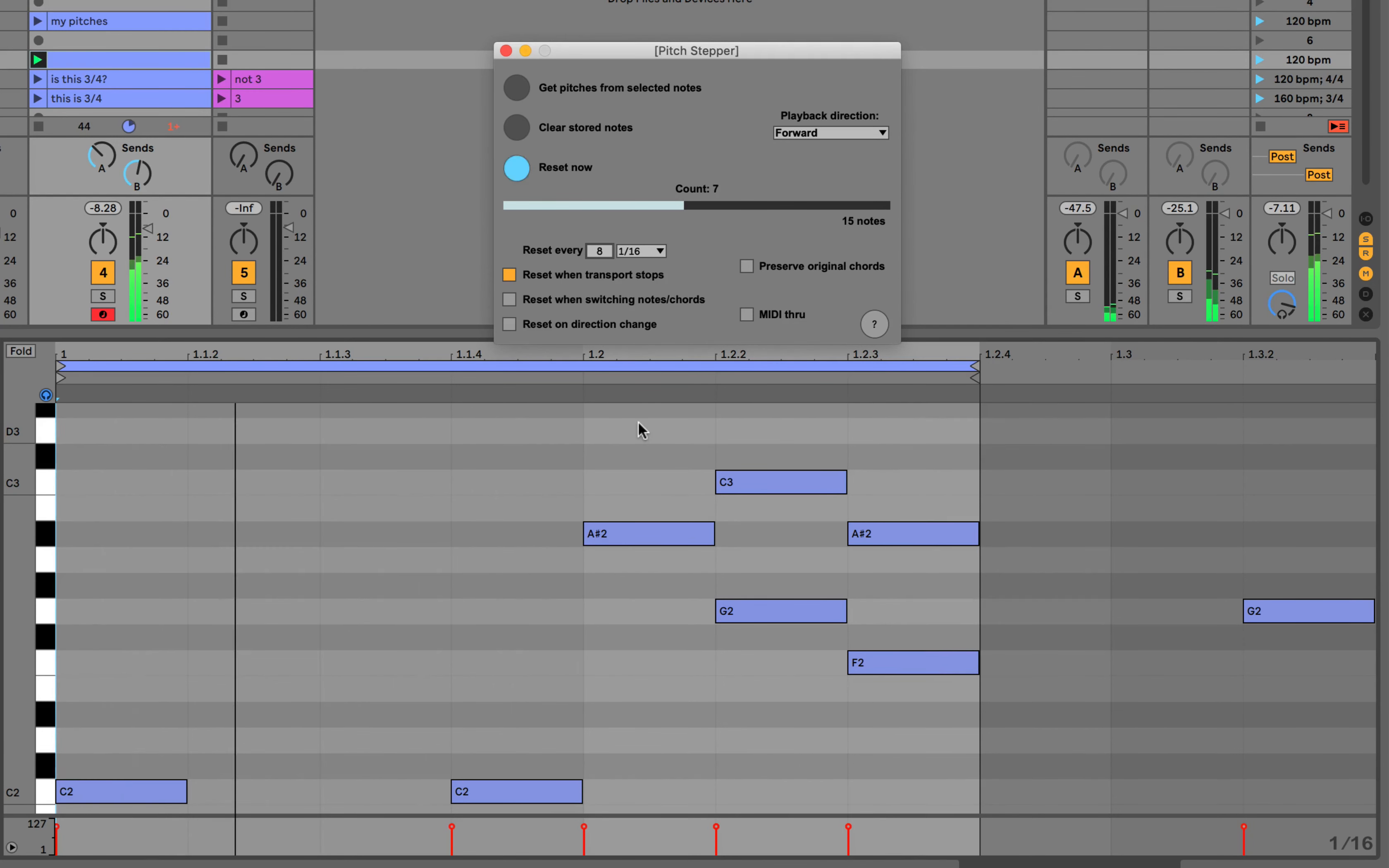
{"action": "left_click", "coordinate": [517, 167]}
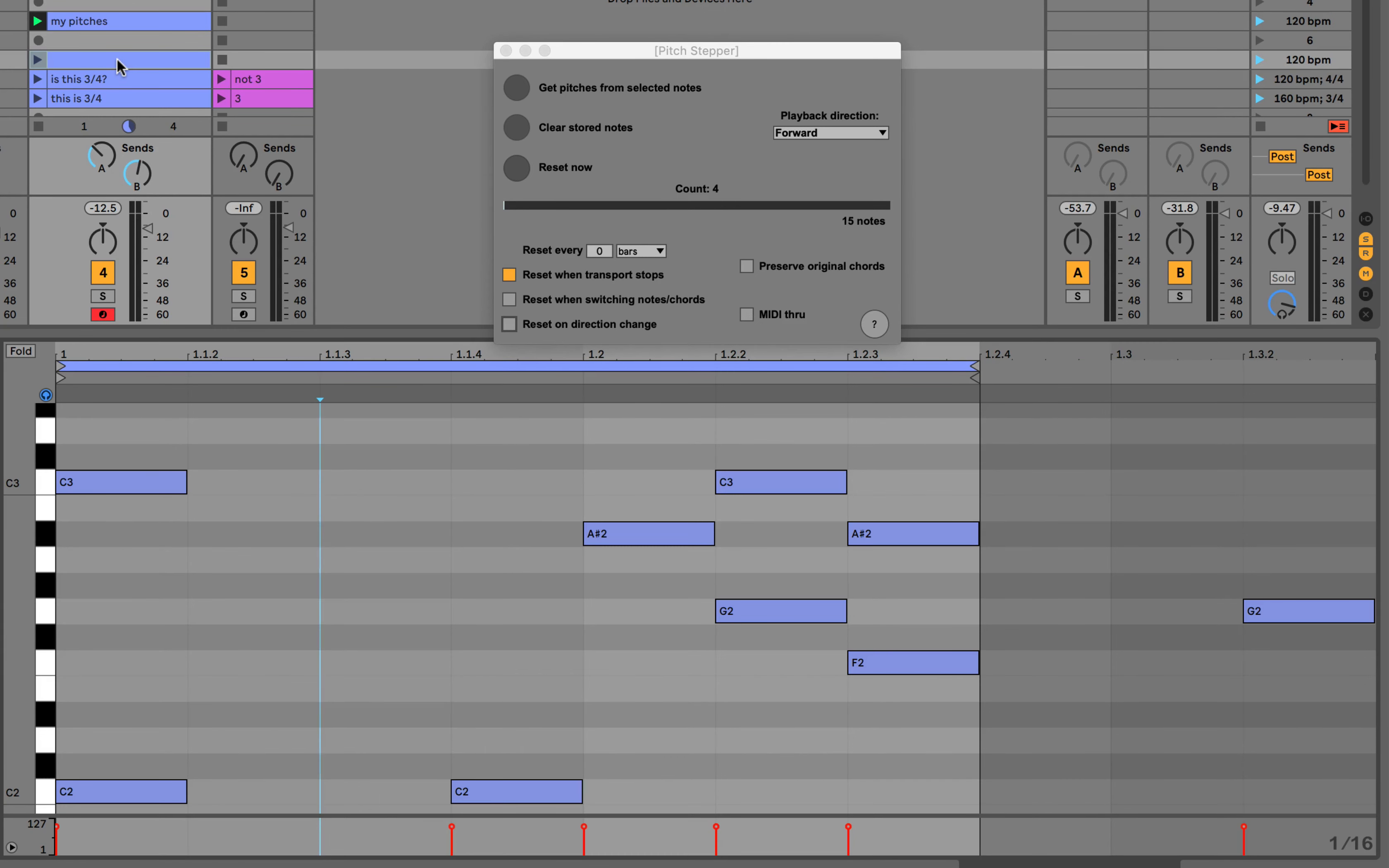
- Clear the Pitch Stepper's stored notes so the count reads 0
{"action": "left_click", "coordinate": [516, 126]}
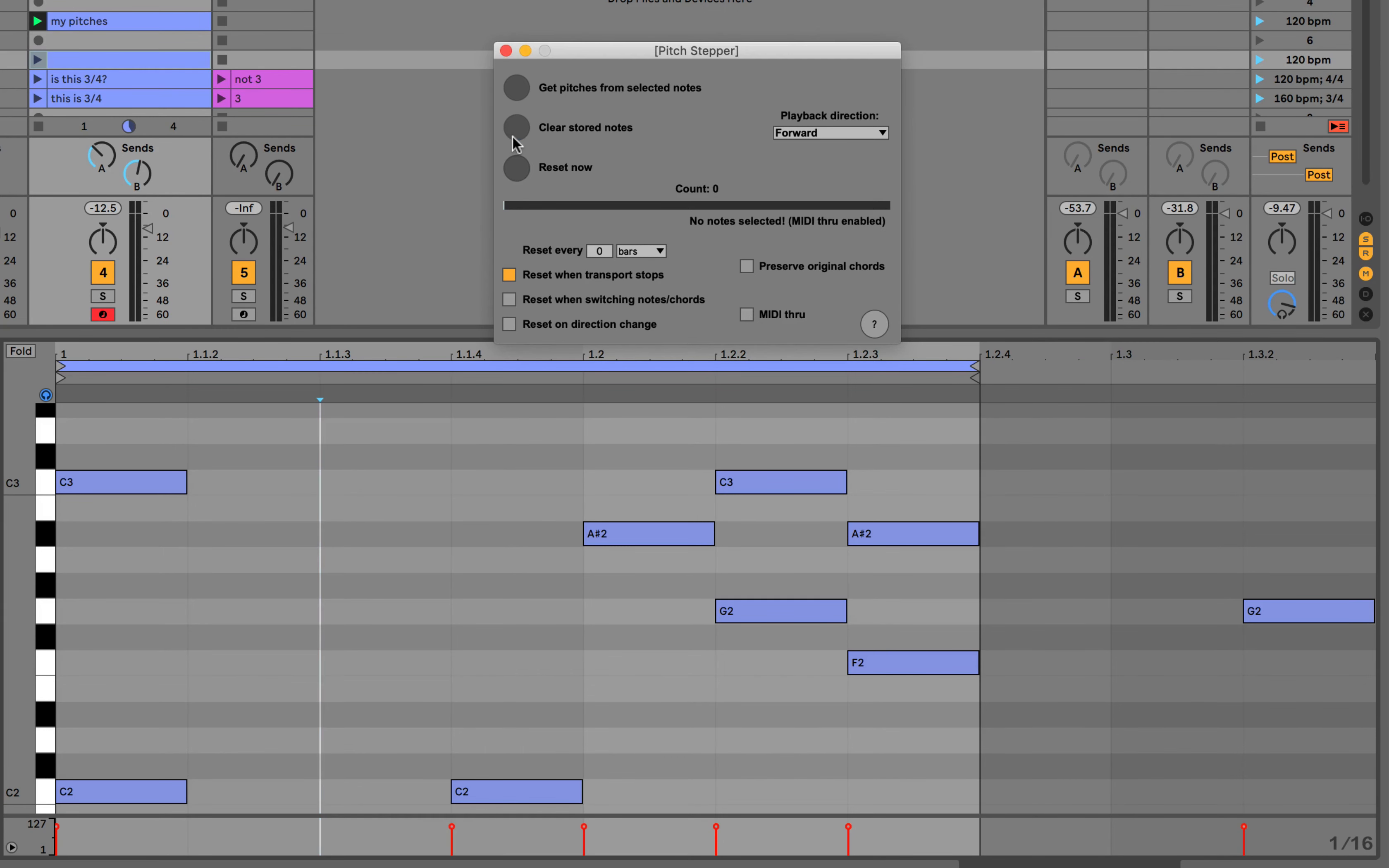
{"action": "mouse_move", "coordinate": [418, 170]}
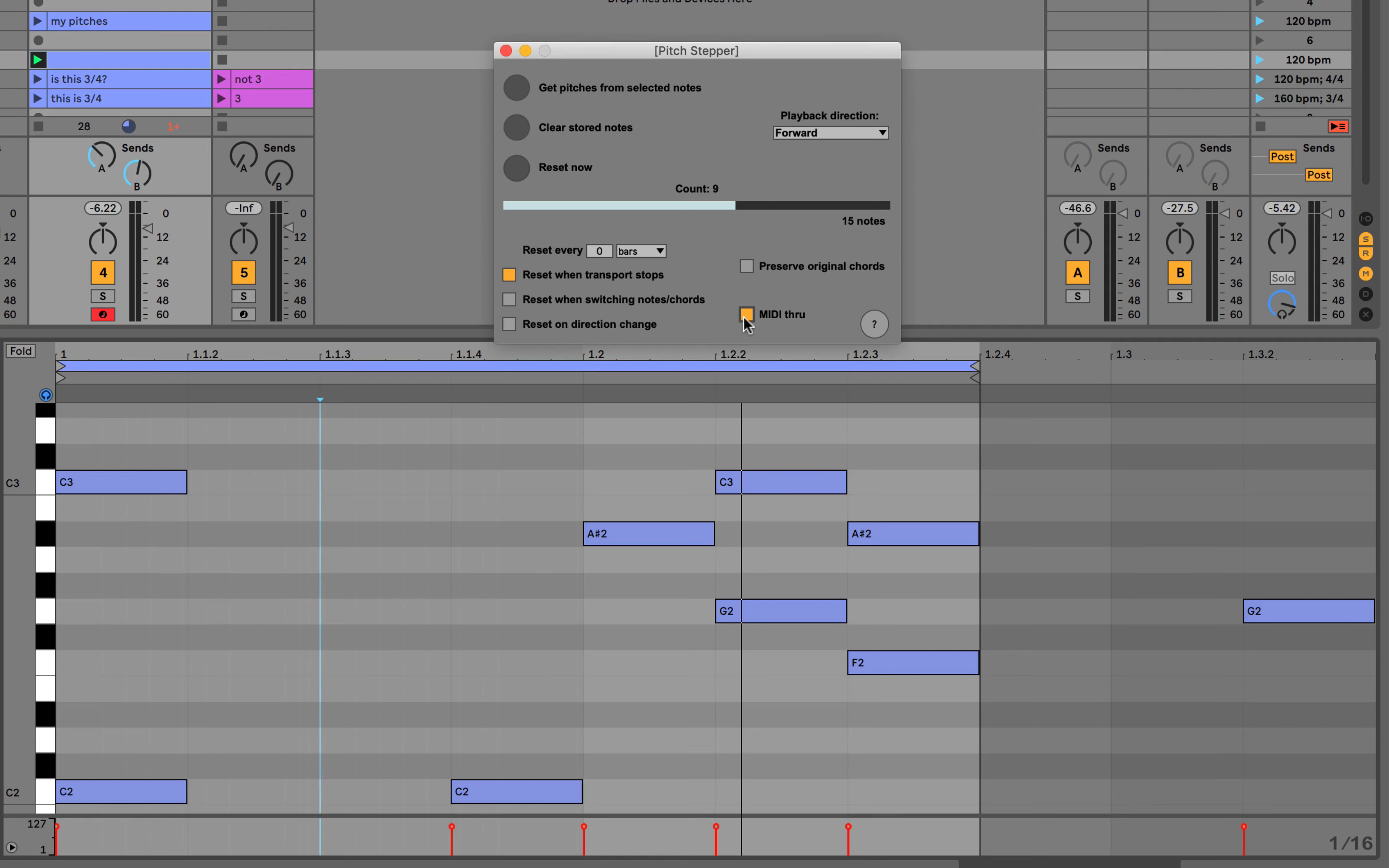
- Toggle MIDI thru on and then back off
{"action": "left_click", "coordinate": [746, 316]}
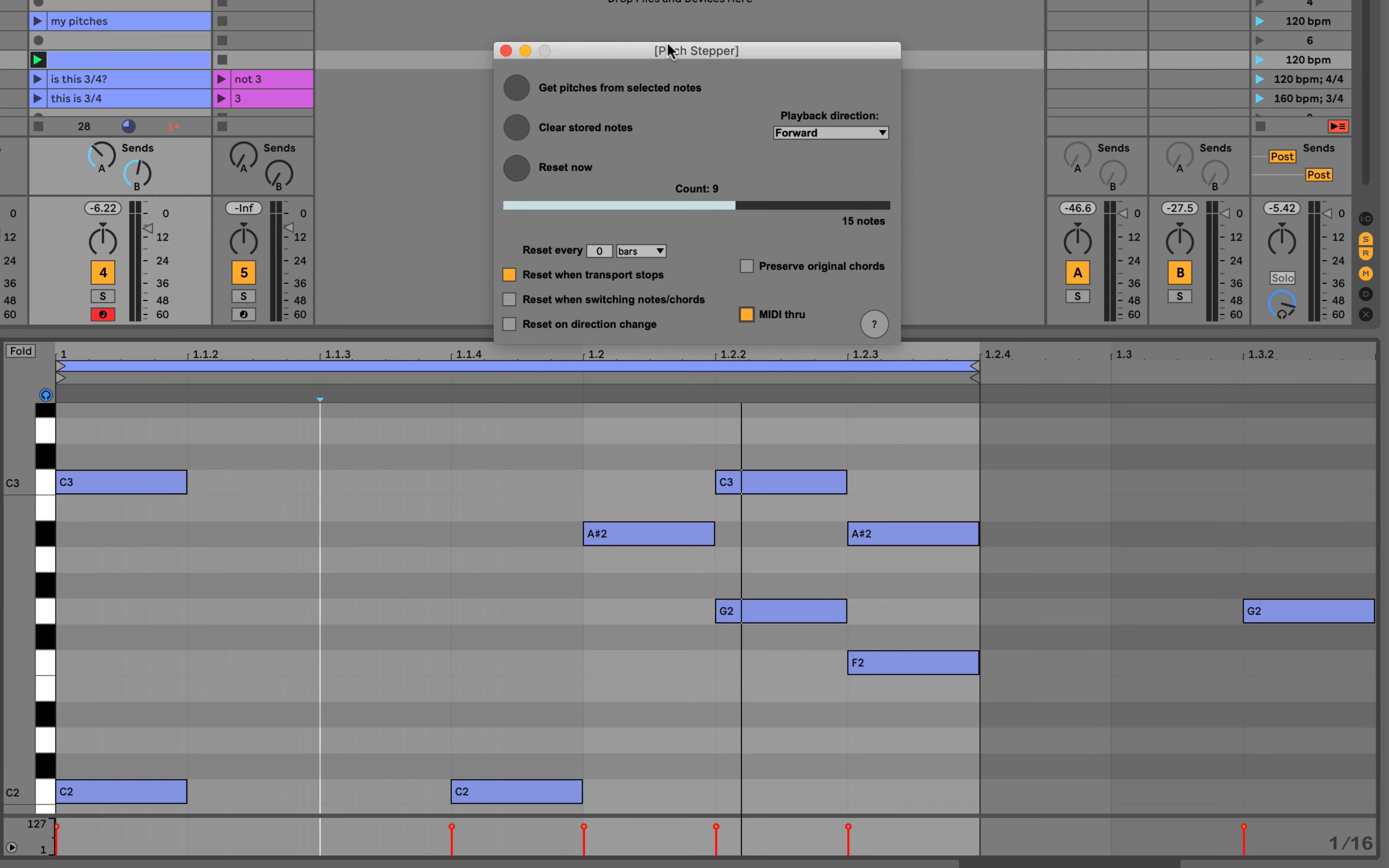
{"action": "mouse_move", "coordinate": [764, 329]}
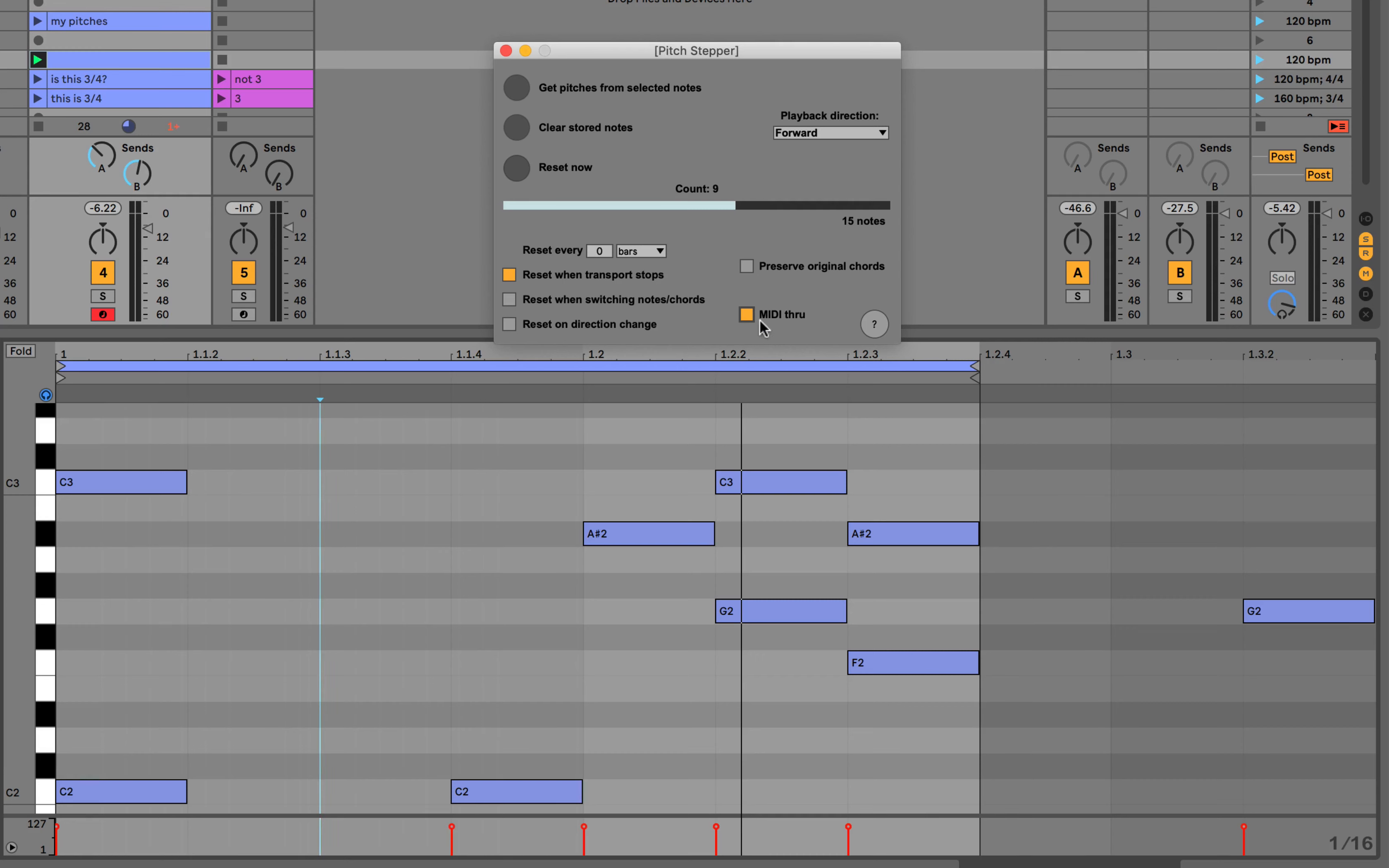
{"action": "left_click", "coordinate": [747, 314]}
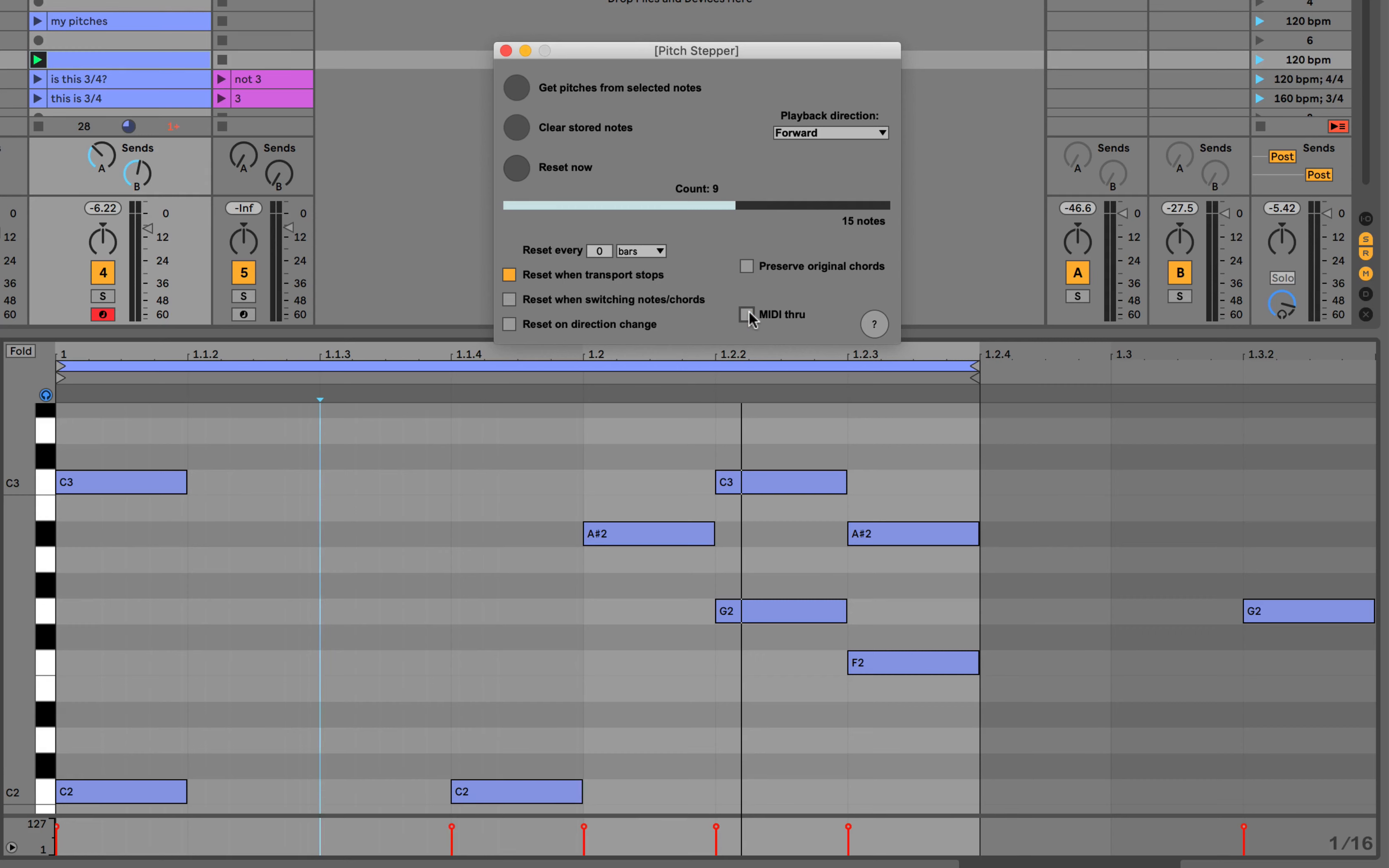